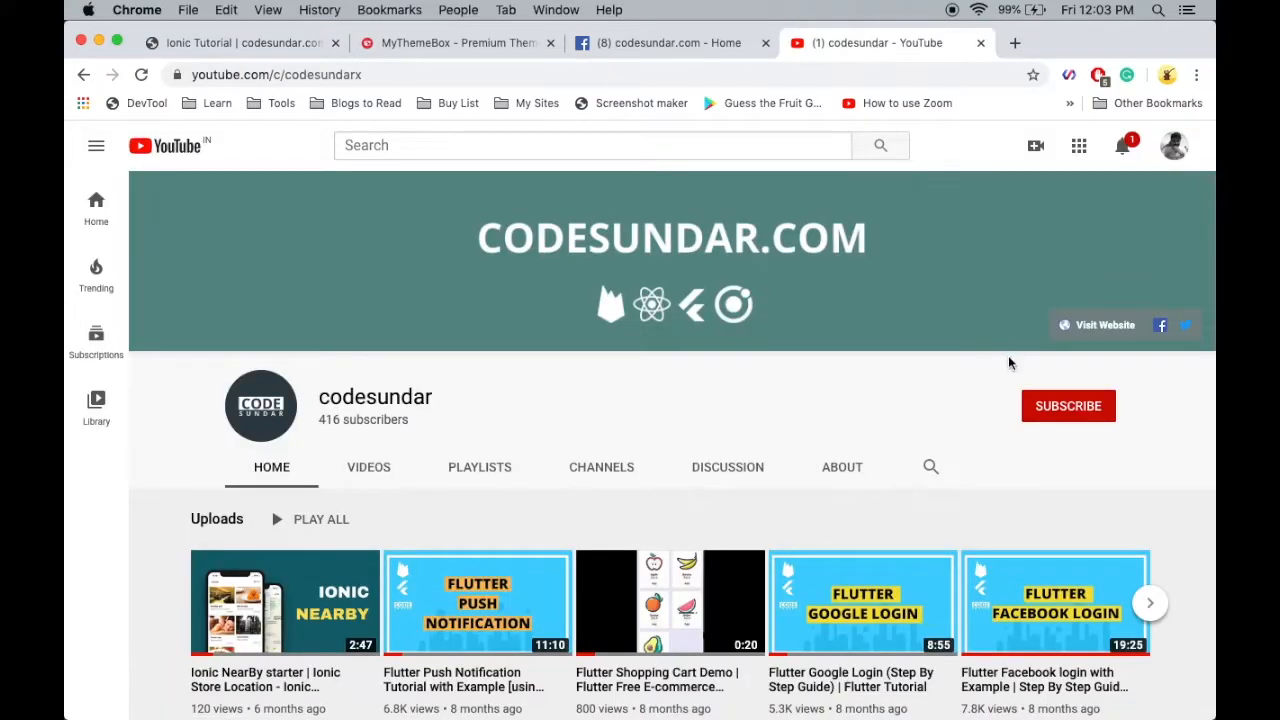
Subscribe to the YouTube channel, visit the Facebook and MyThemeBox tabs, then land on the codesundar Ionic Tutorial page
left_click(1068, 404)
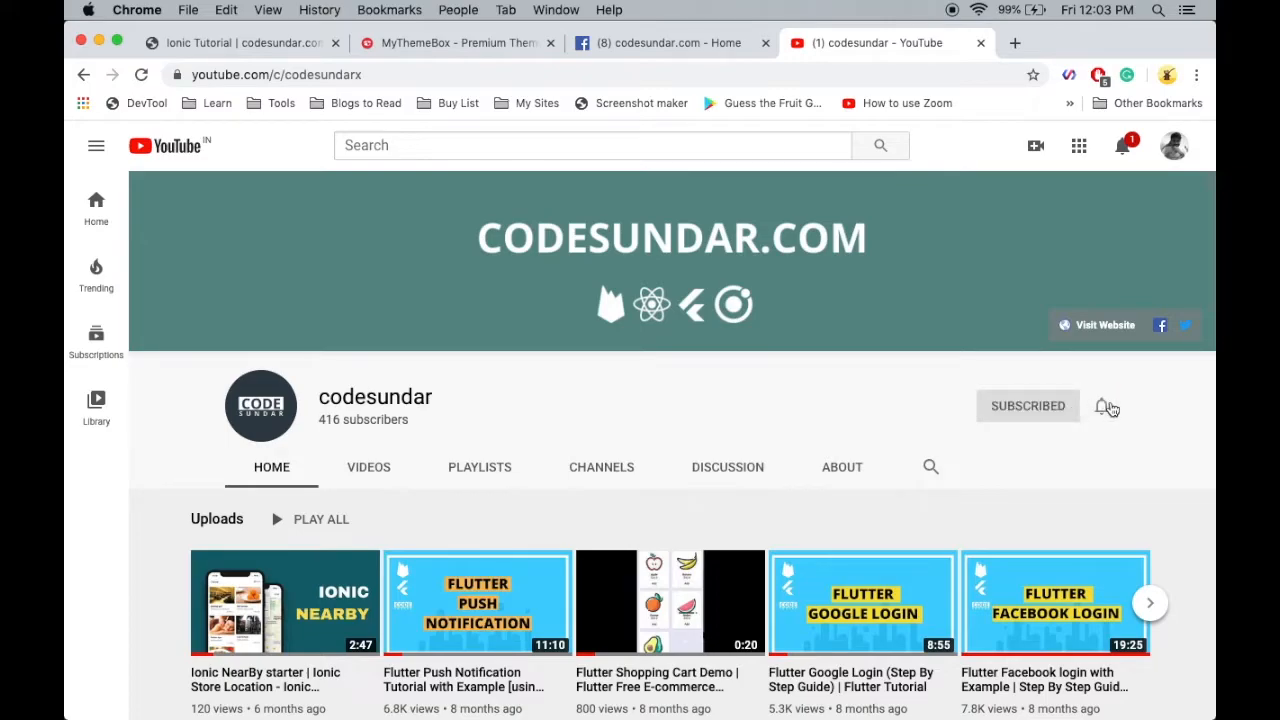
left_click(1106, 406)
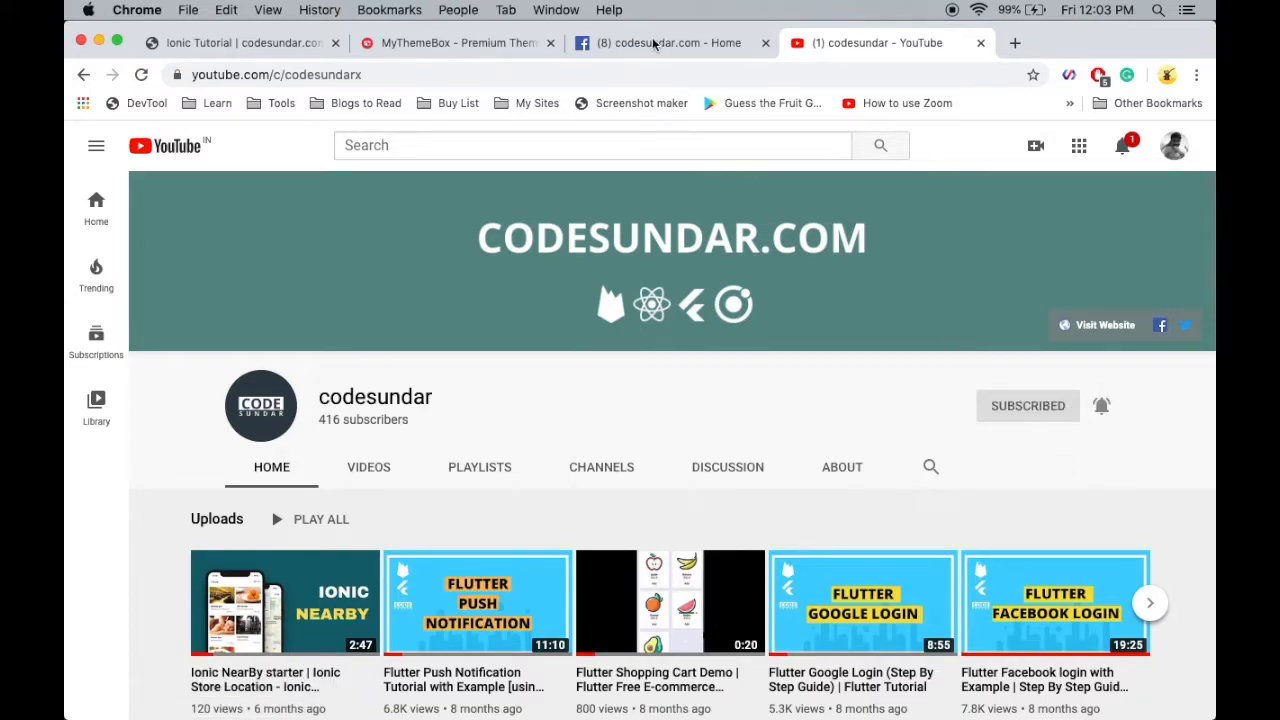
left_click(664, 42)
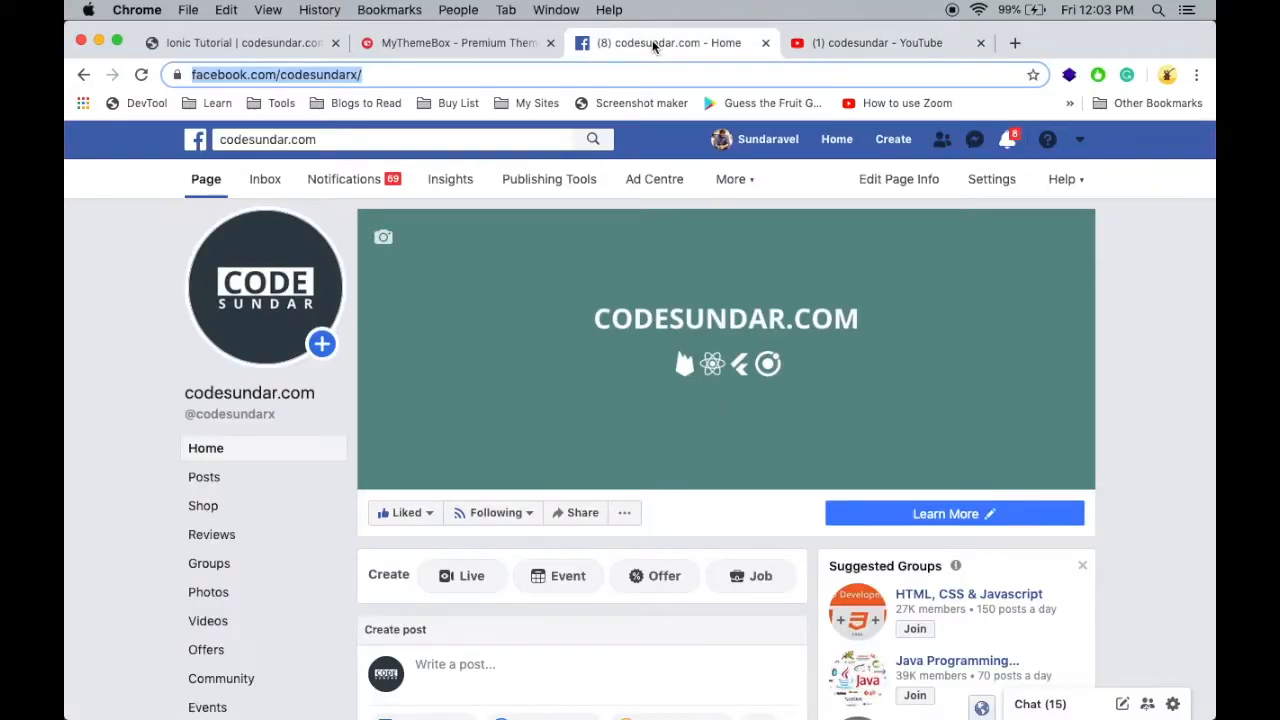
left_click(458, 42)
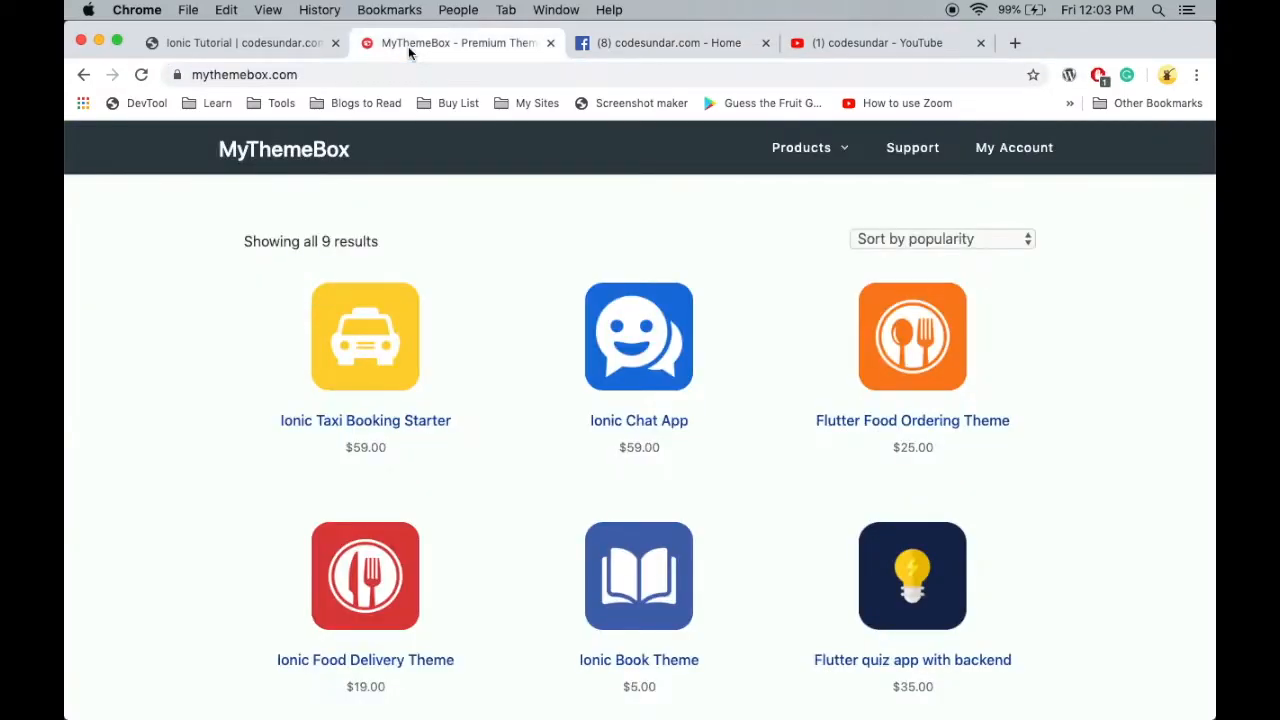
left_click(240, 42)
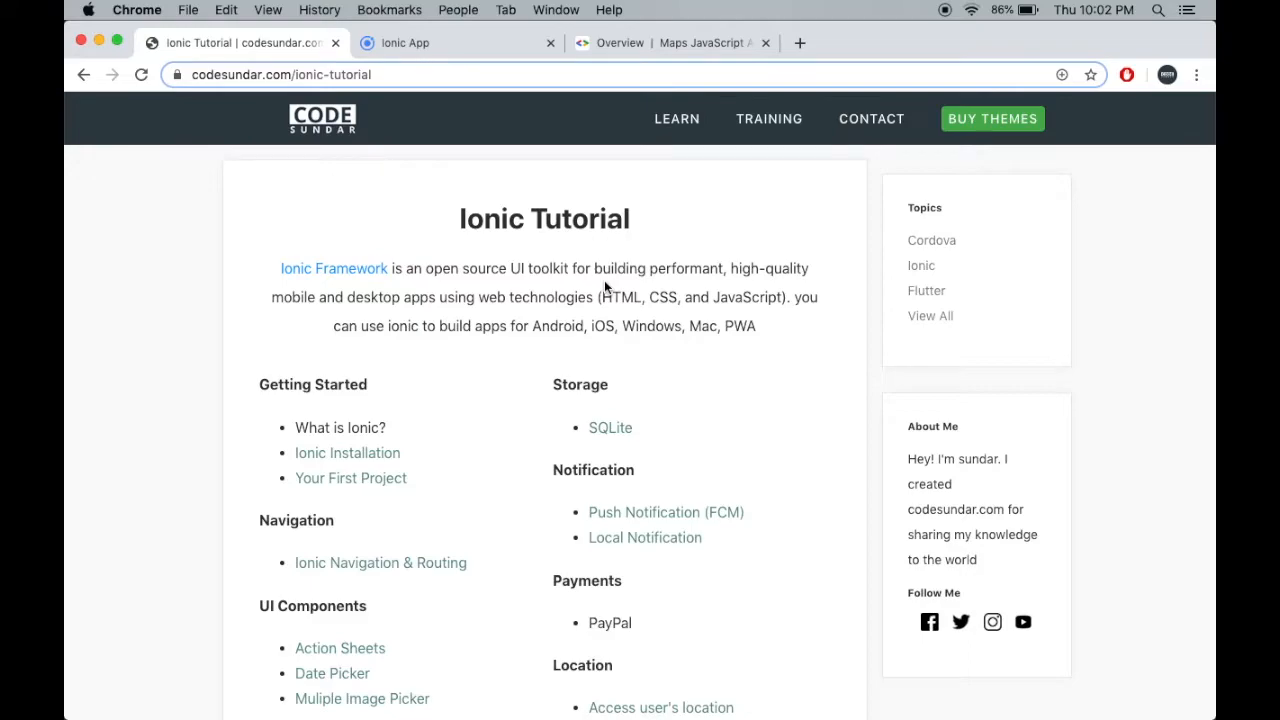
mouse_move(612, 116)
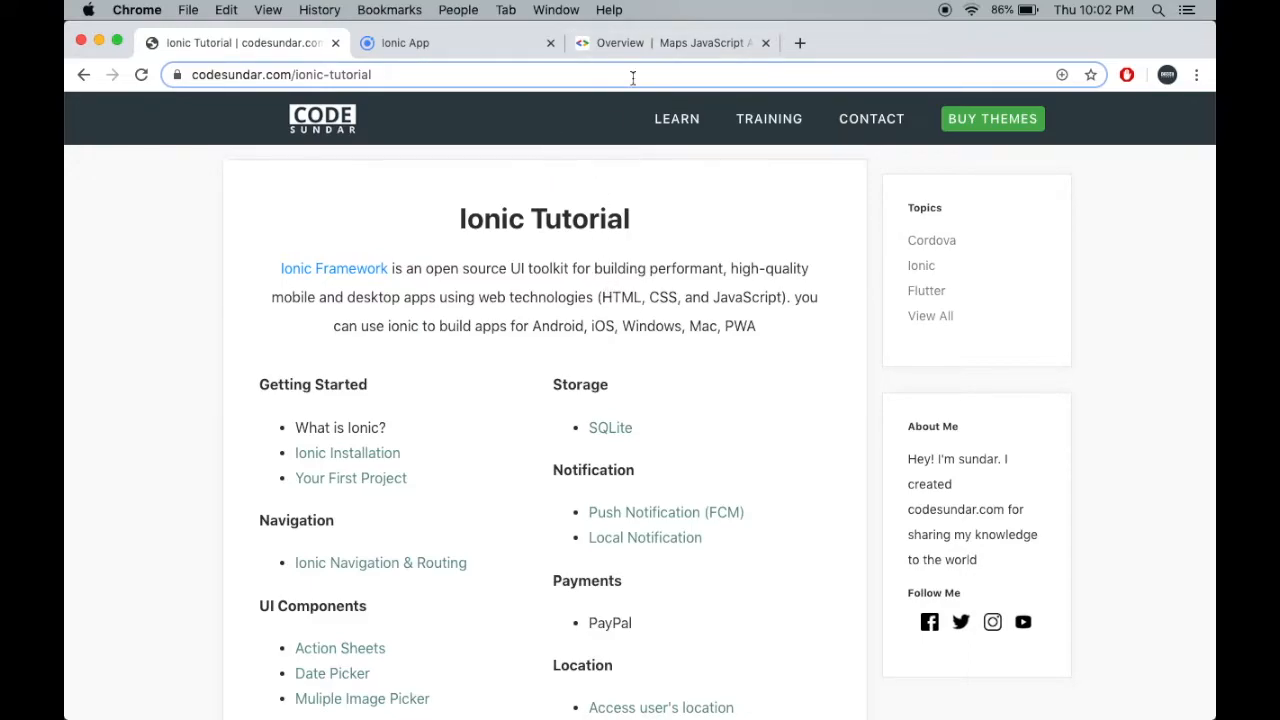
Reach the Google API Console dashboard in a new browser tab via console.developers.google.com
left_click(670, 44)
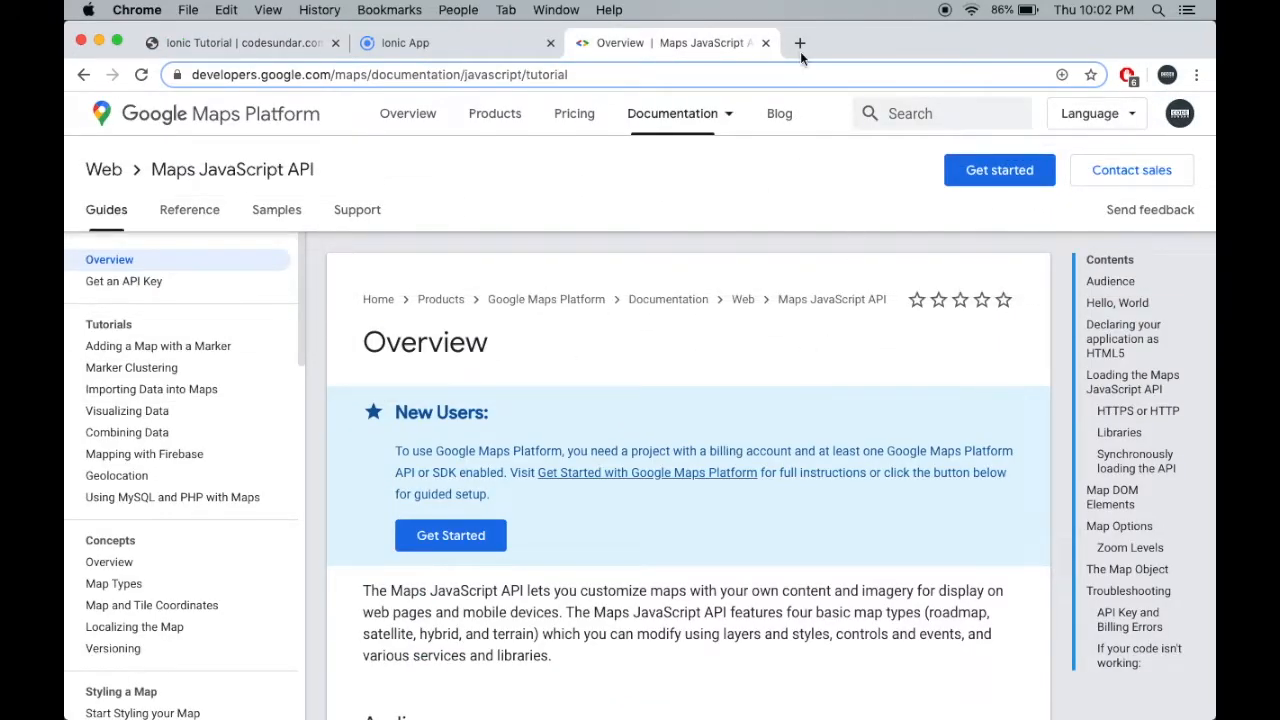
left_click(800, 44)
type("cons")
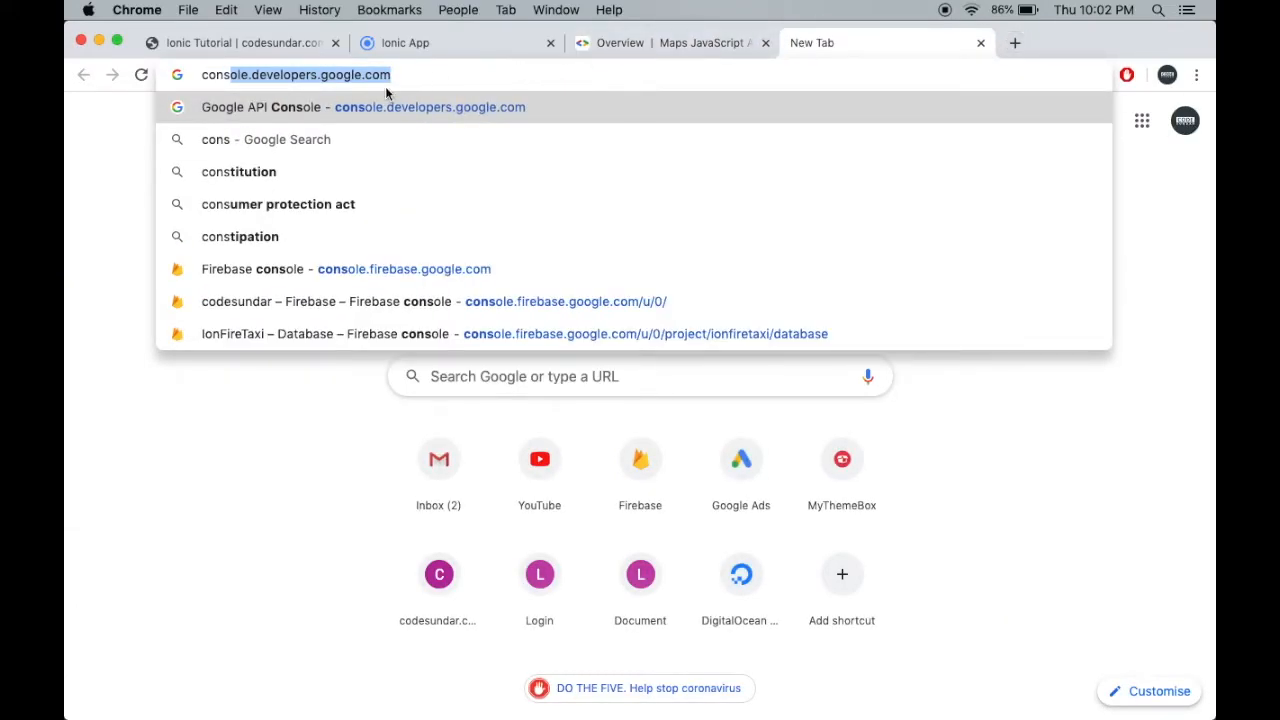
left_click(364, 108)
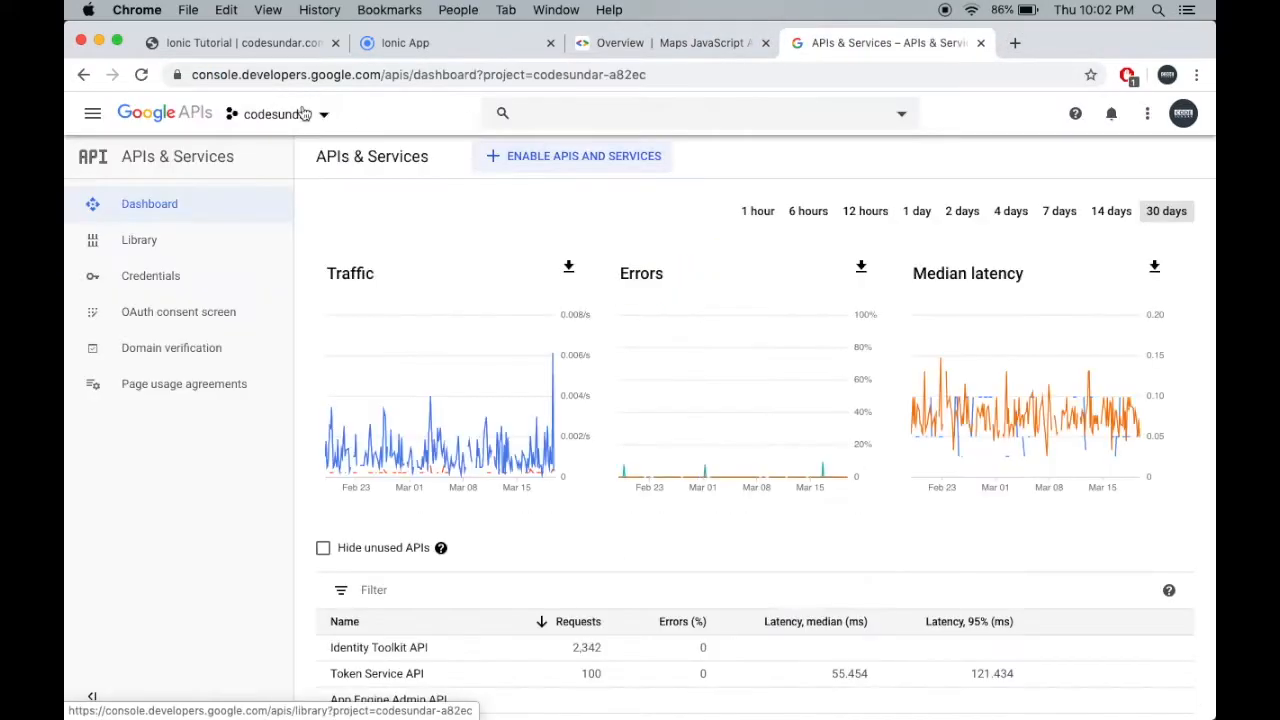
Create a new project from the project picker, landing on the APIs & Services dashboard
left_click(276, 112)
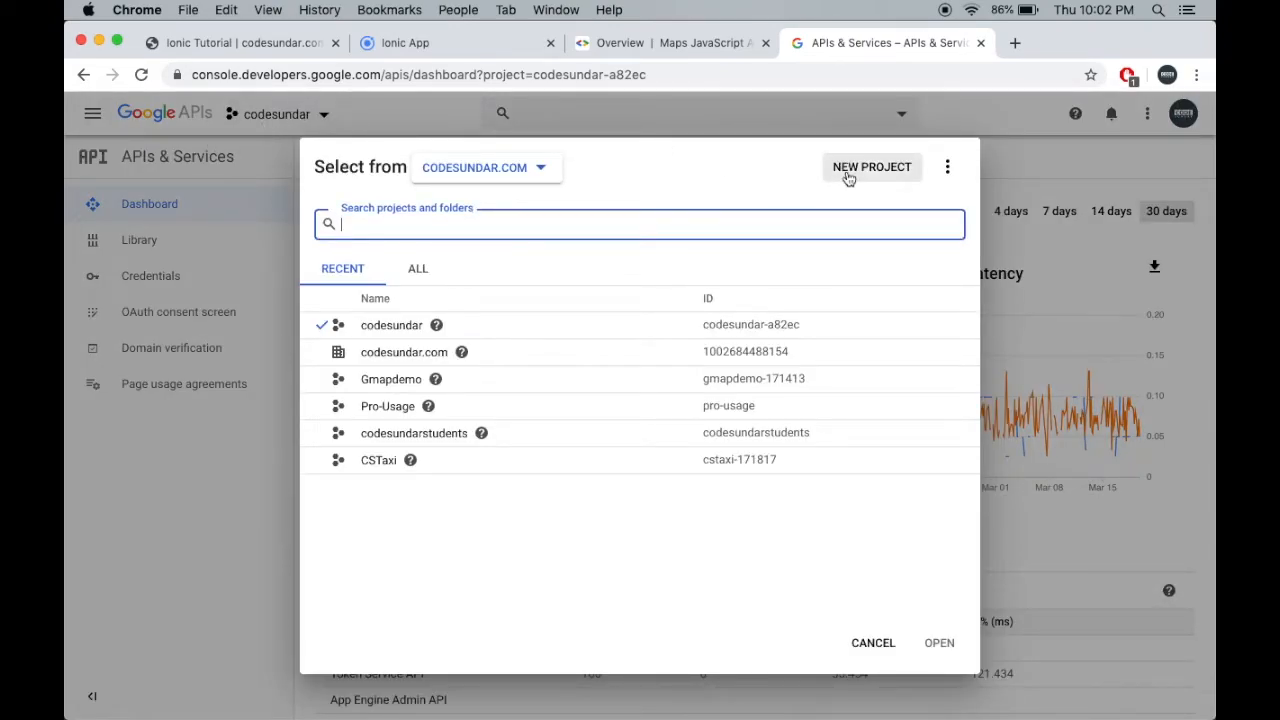
left_click(872, 168)
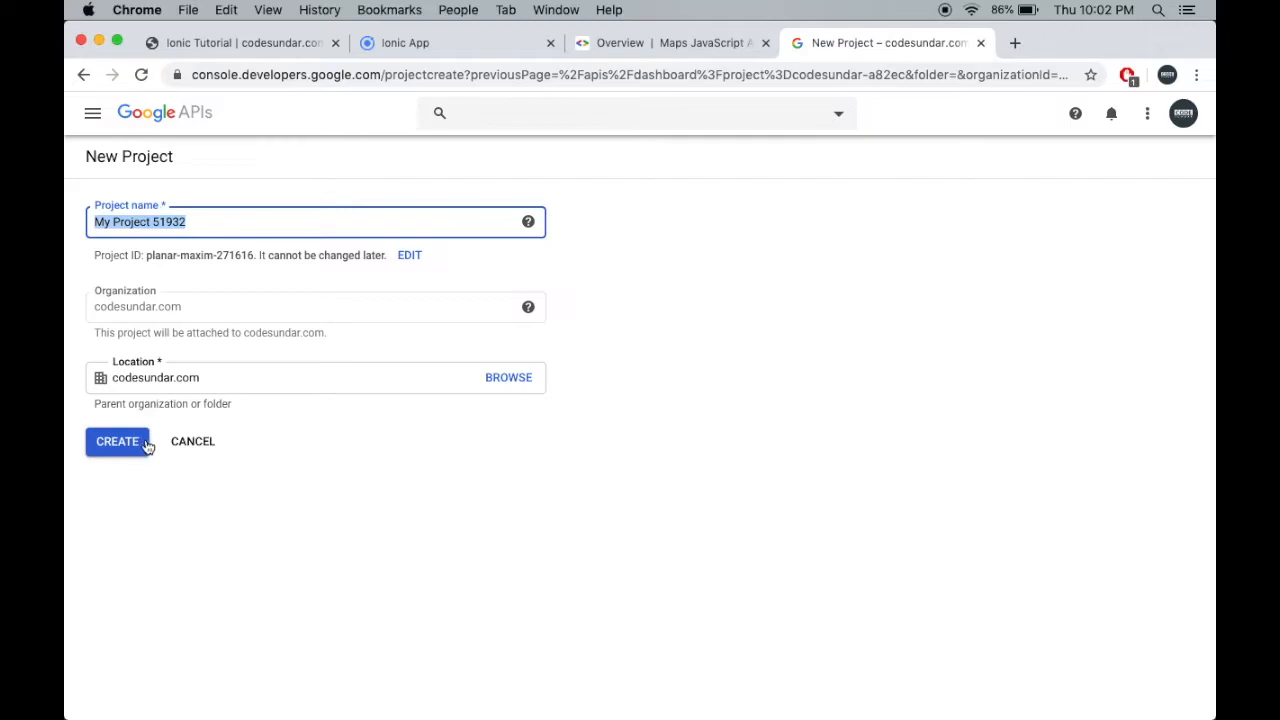
left_click(116, 442)
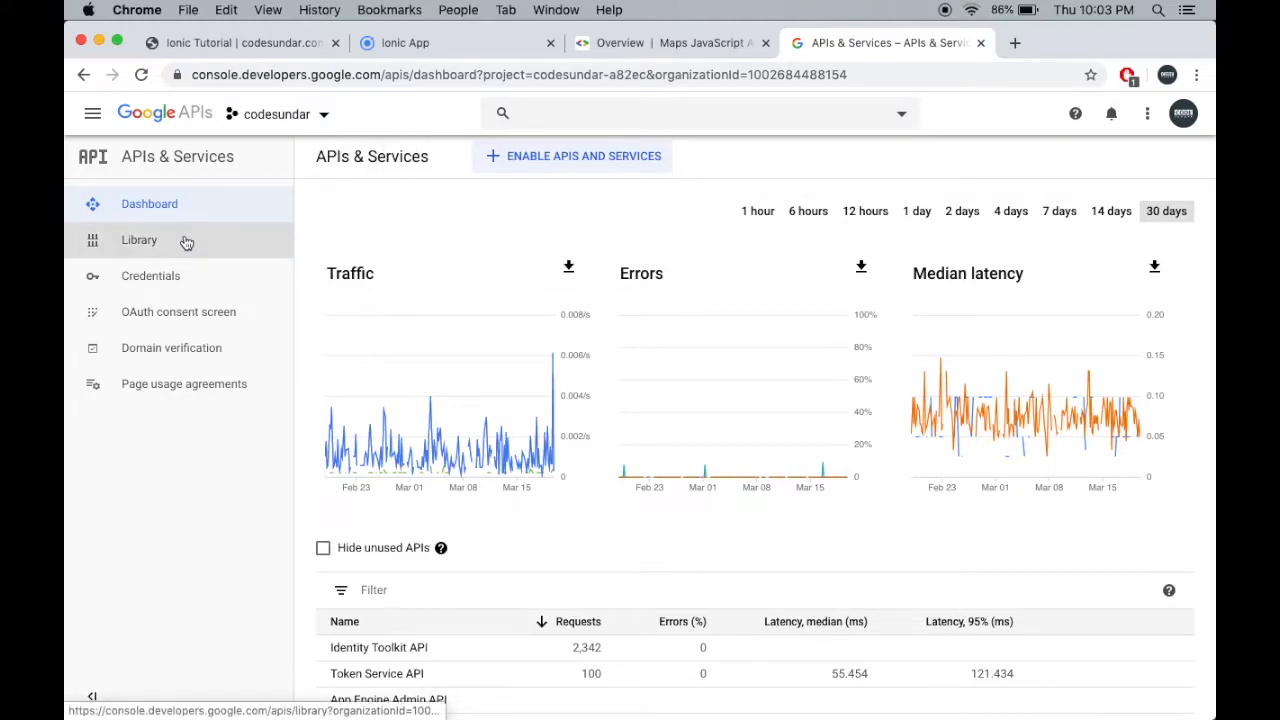
Find the Maps JavaScript API in the library, confirm it is enabled, and return to the APIs & Services dashboard
left_click(140, 240)
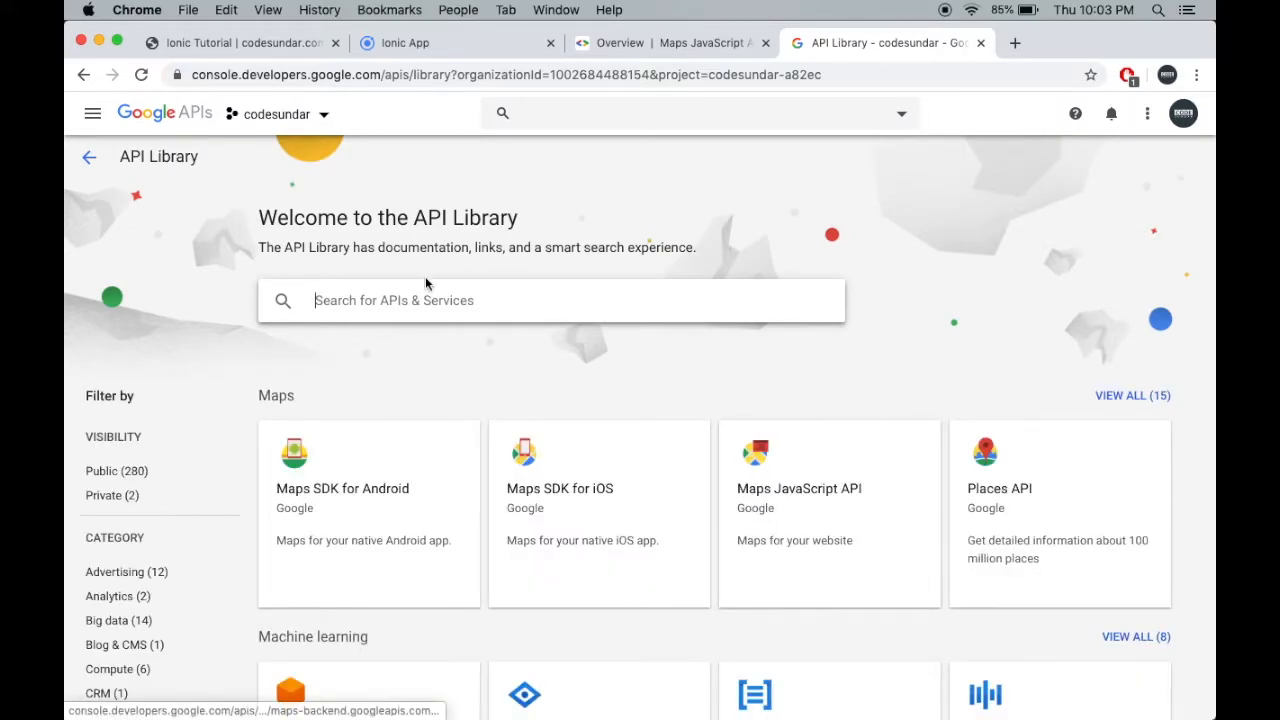
type("jaa")
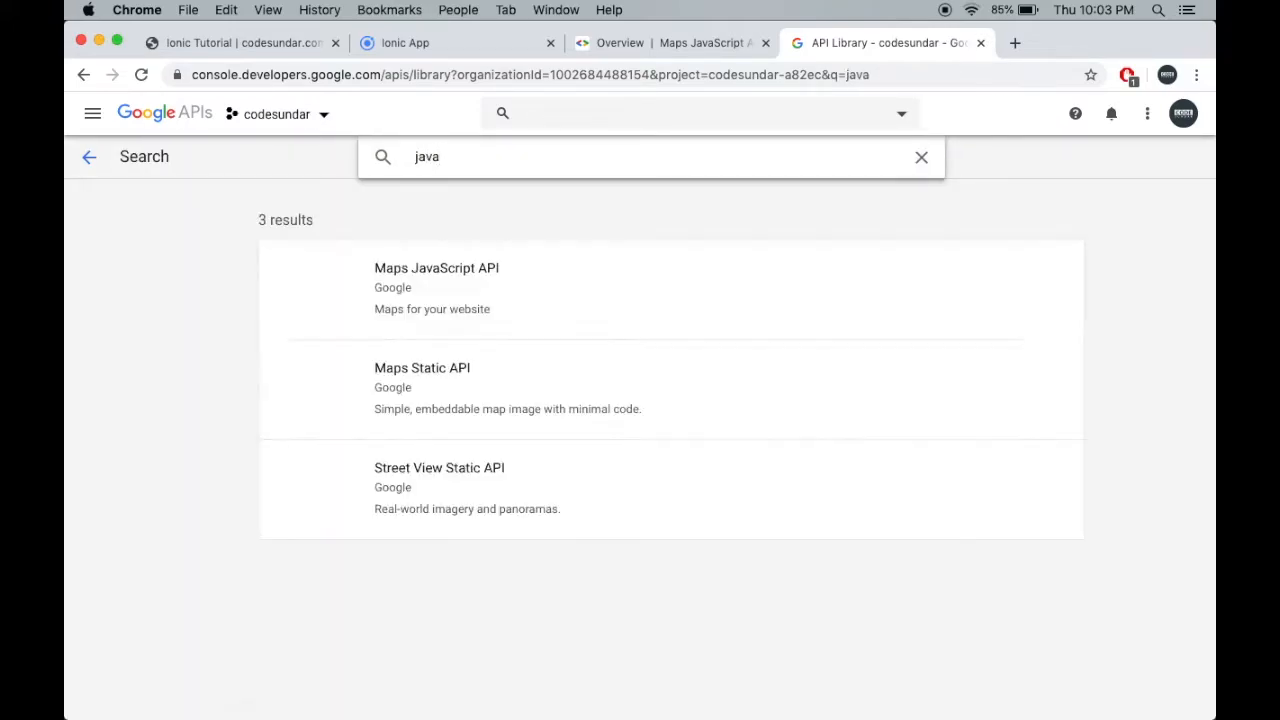
left_click(436, 268)
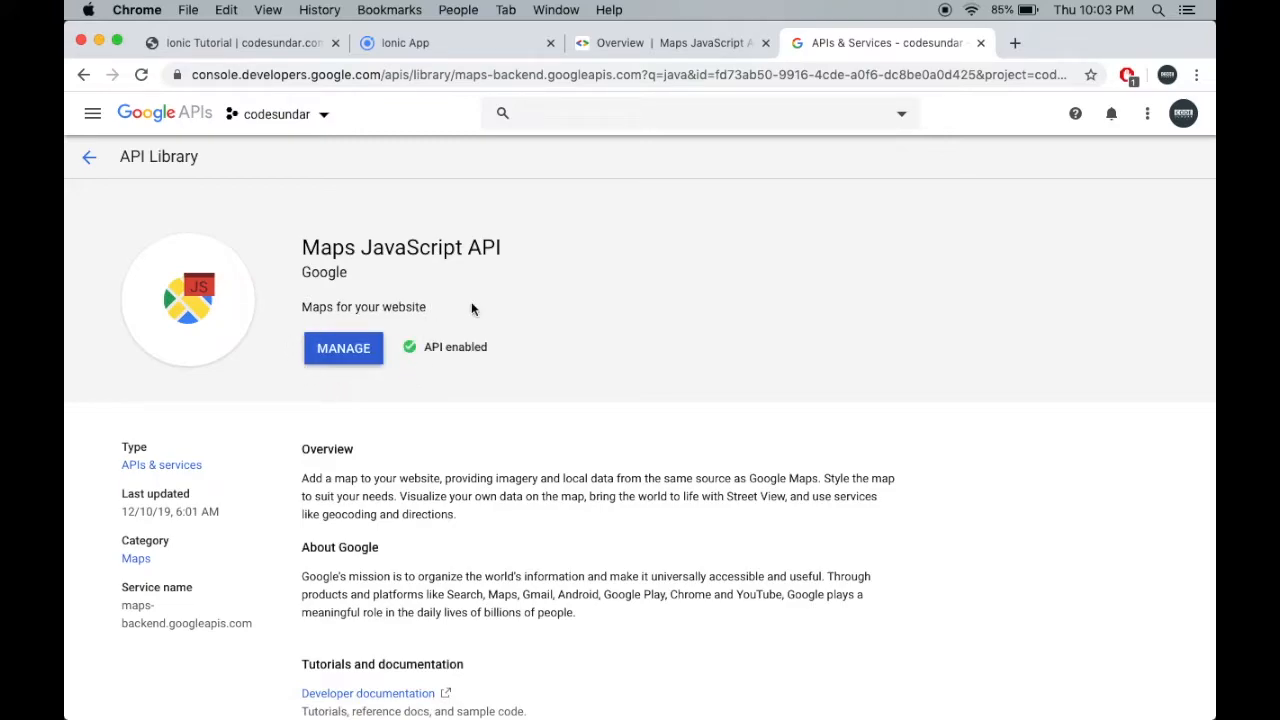
mouse_move(296, 358)
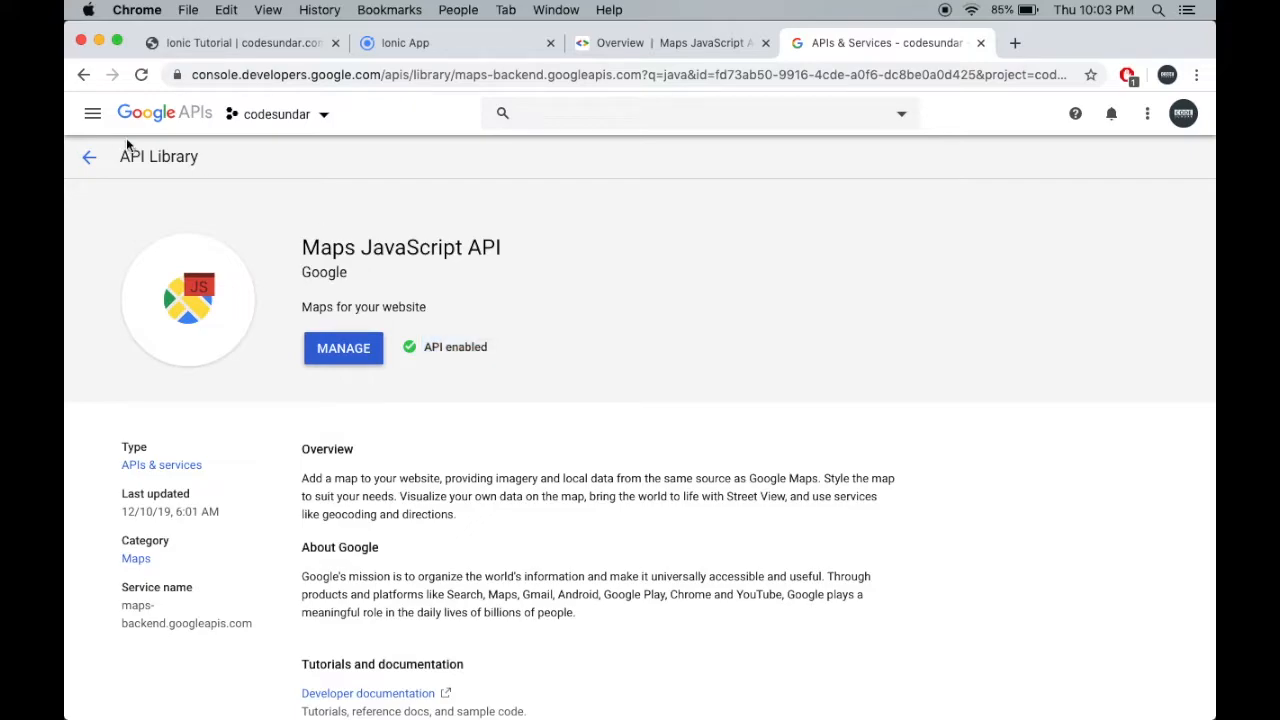
left_click(92, 112)
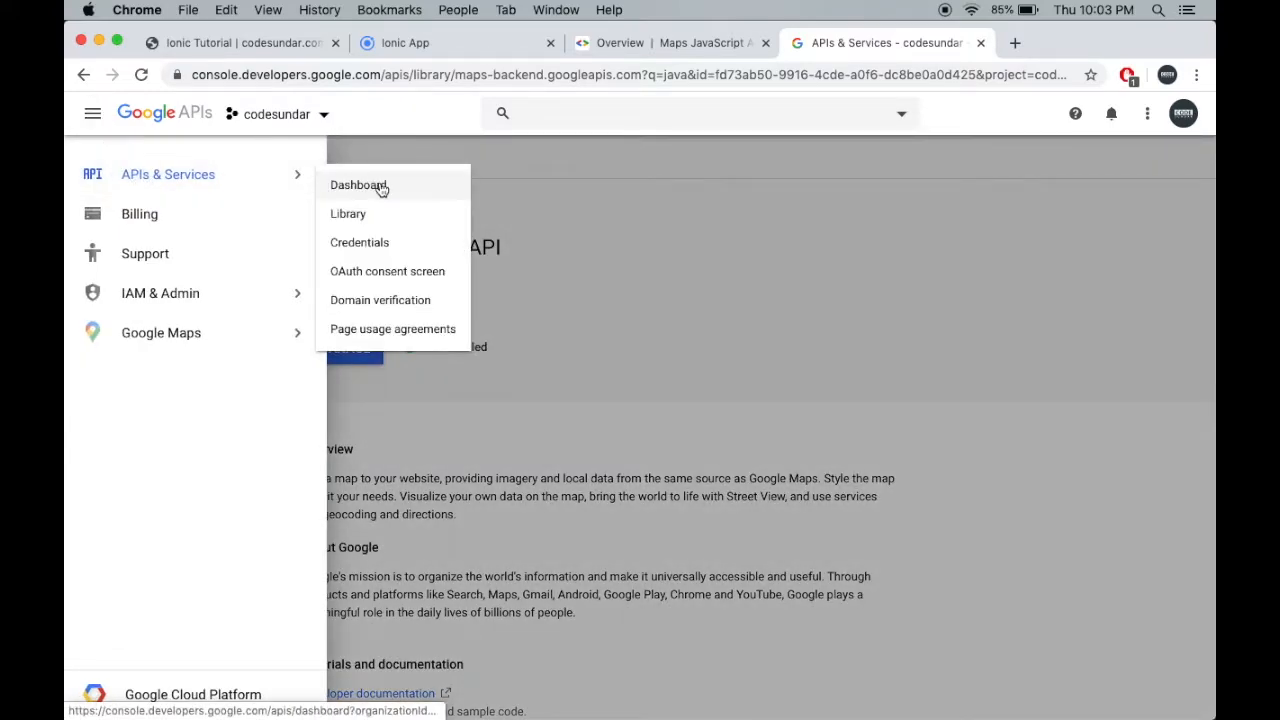
left_click(358, 184)
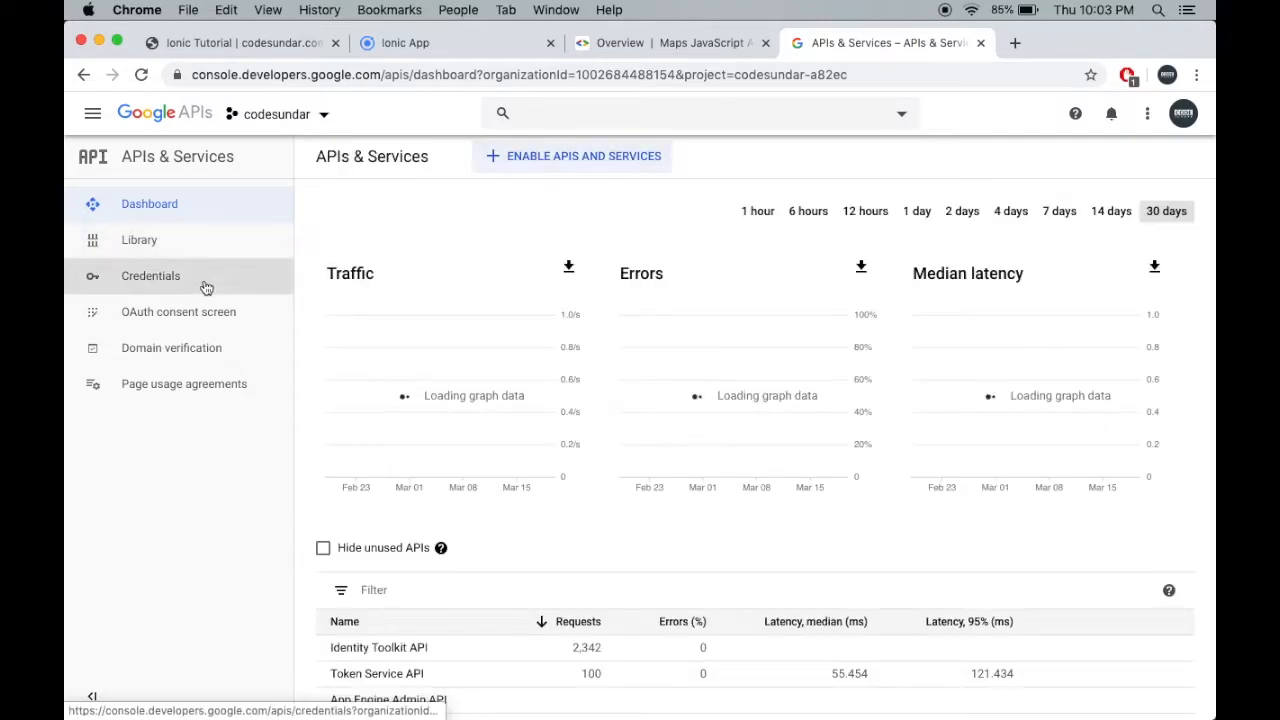
Create a new API key under Credentials and go to its Restrict Key settings
left_click(150, 276)
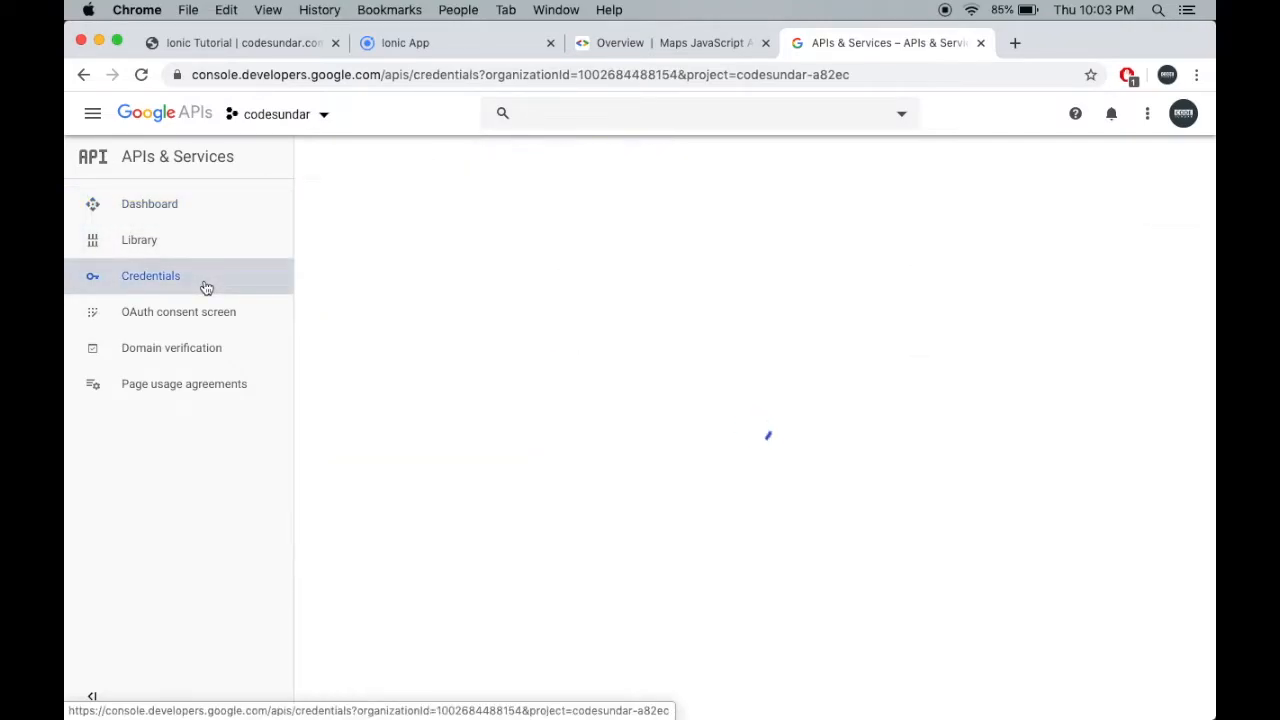
left_click(150, 276)
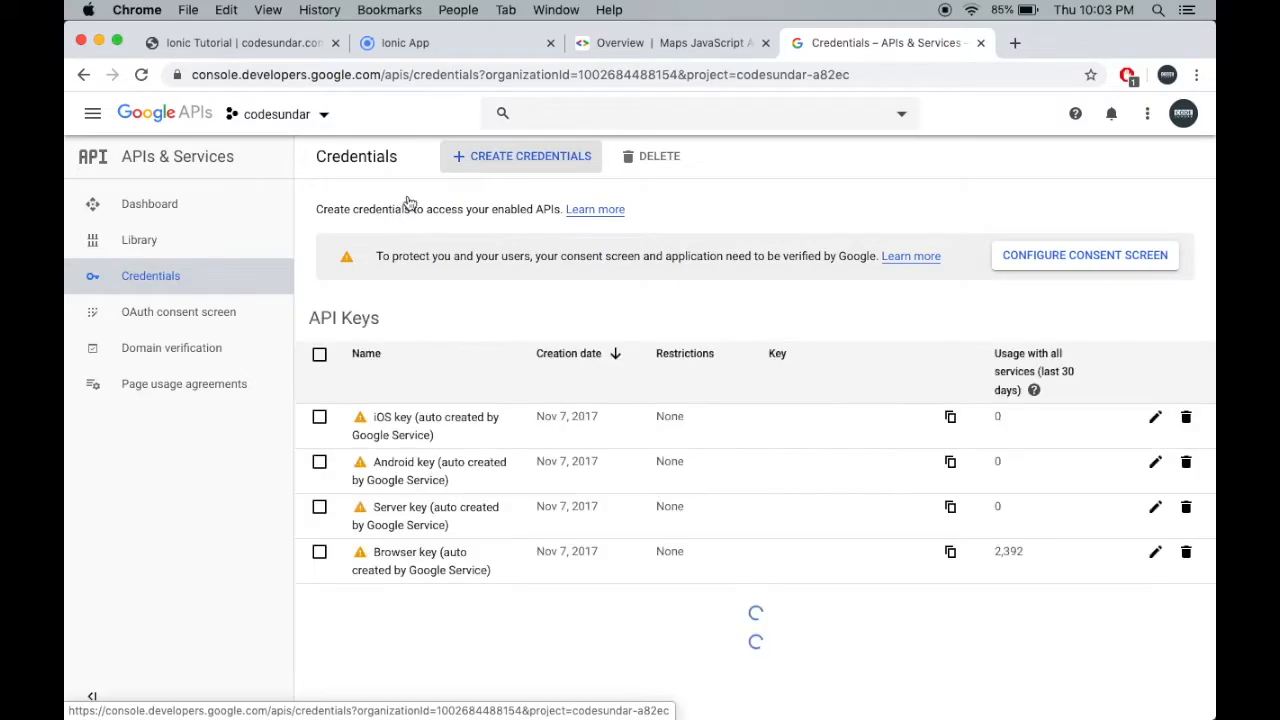
left_click(520, 156)
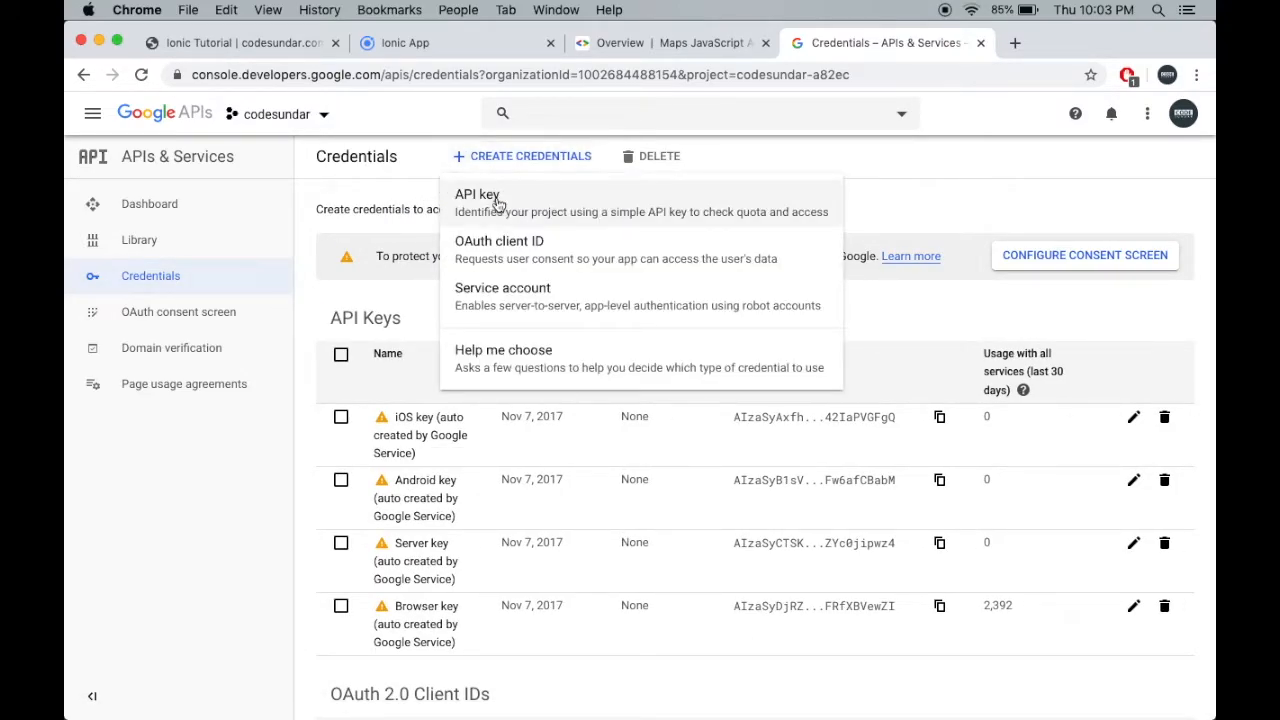
left_click(476, 194)
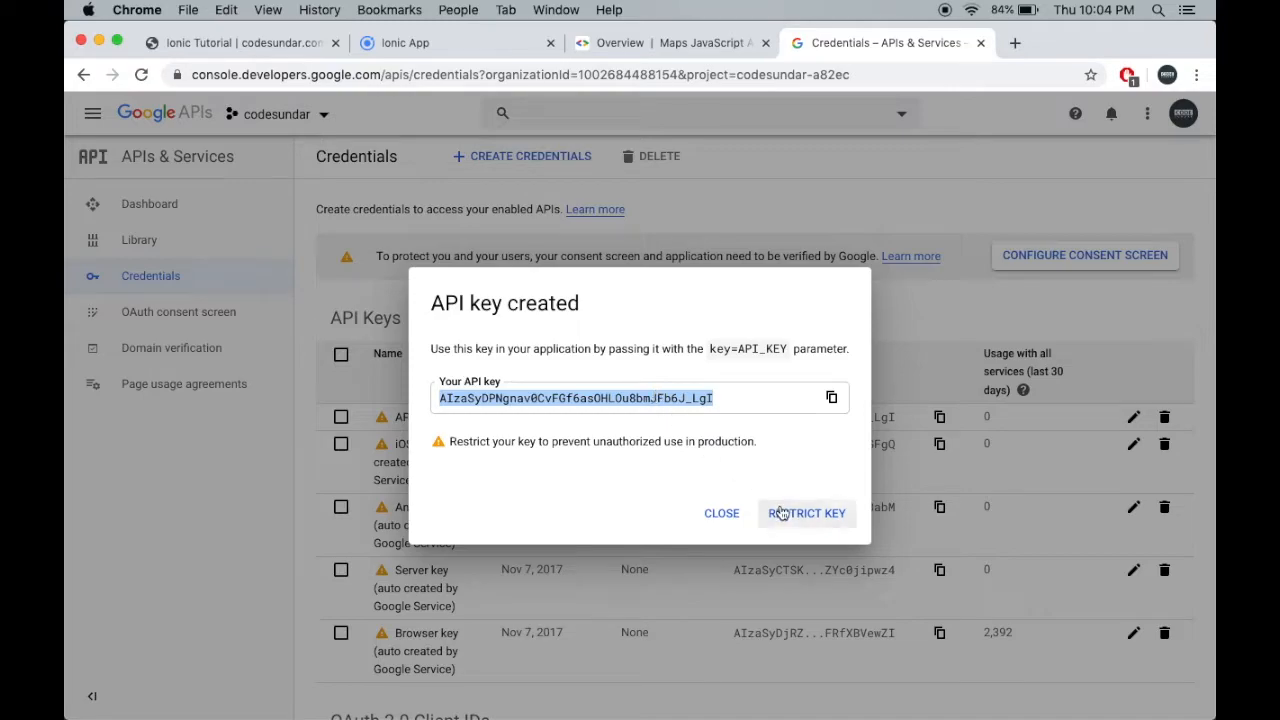
left_click(806, 512)
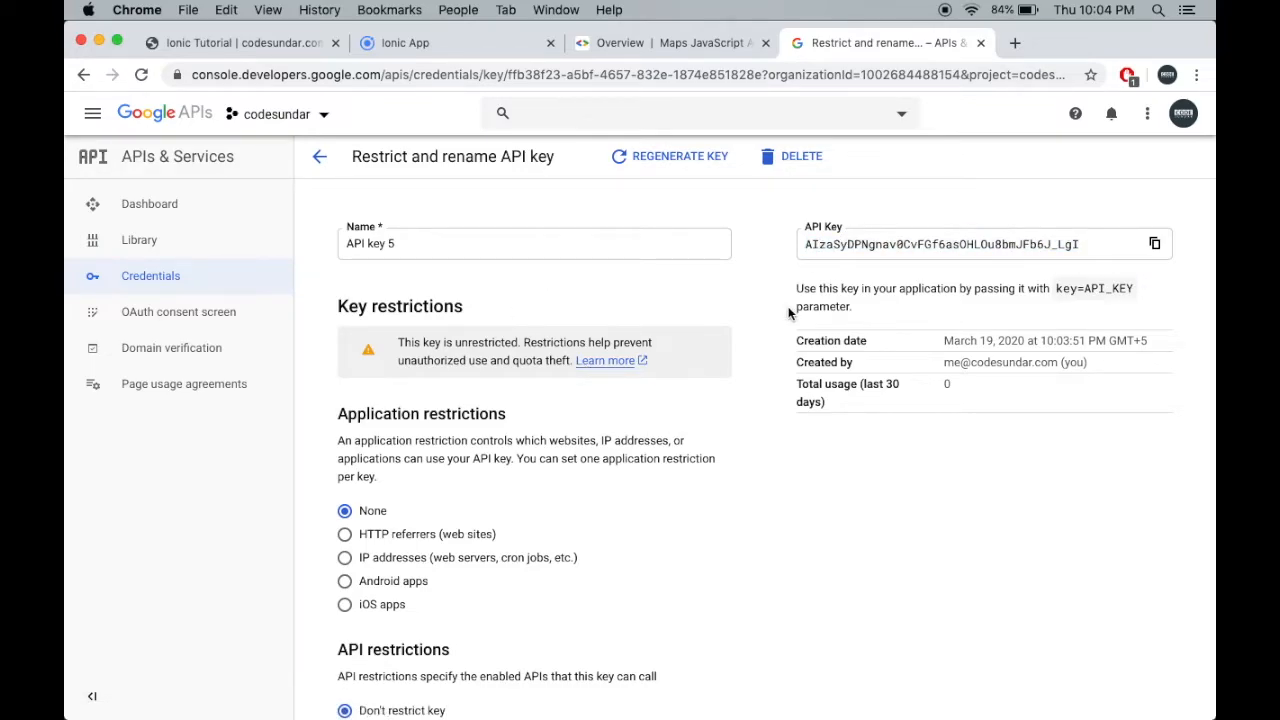
Set the key's application restriction to HTTP referrers and start a website referrer entry
scroll("down", 3)
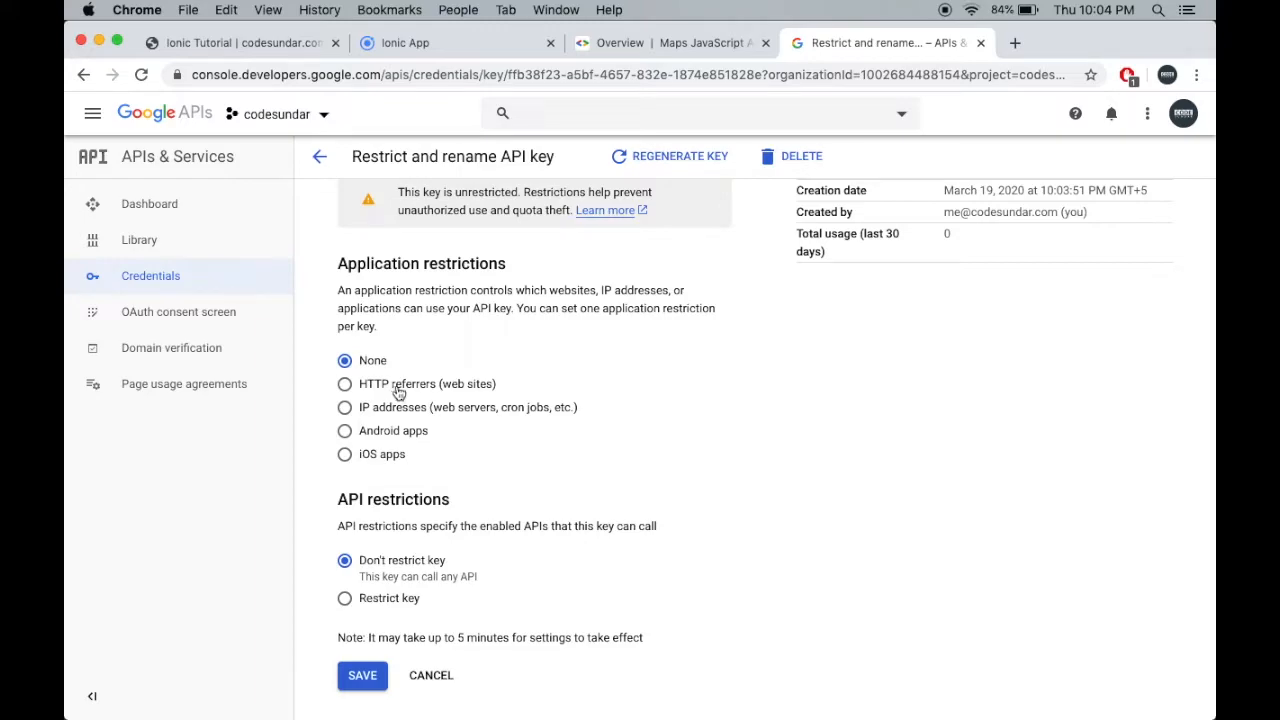
left_click(344, 384)
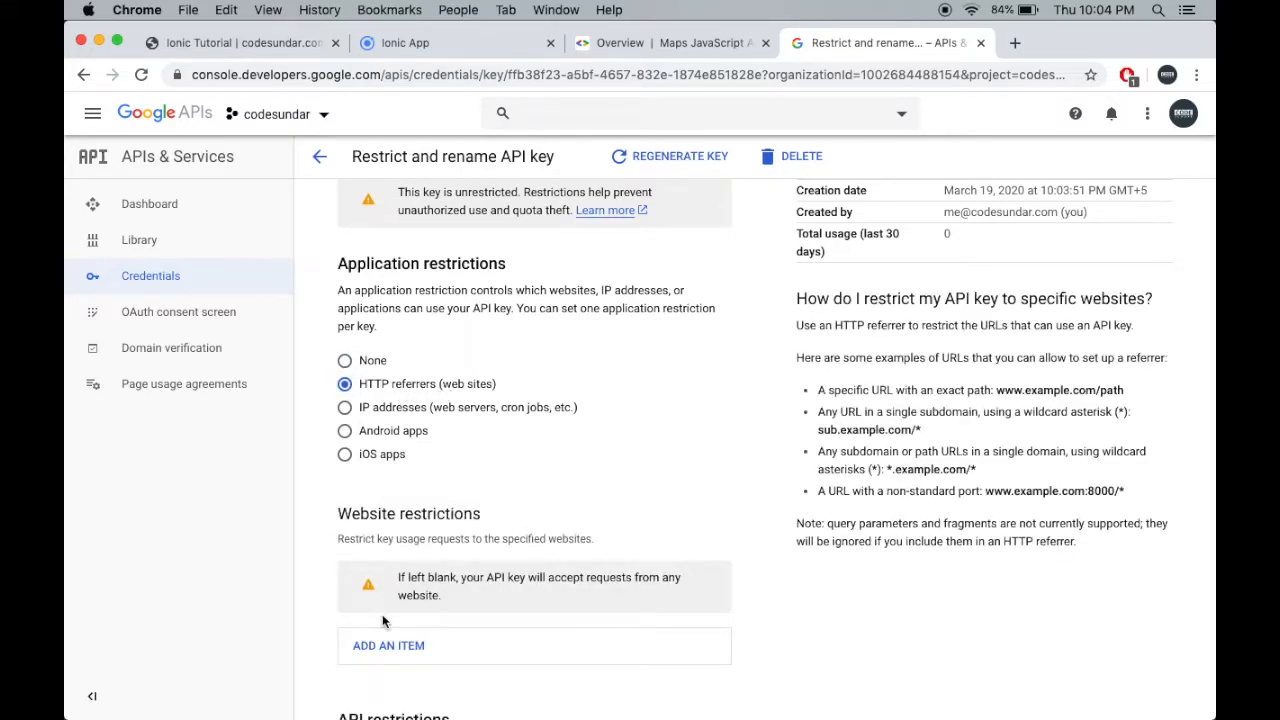
left_click(388, 644)
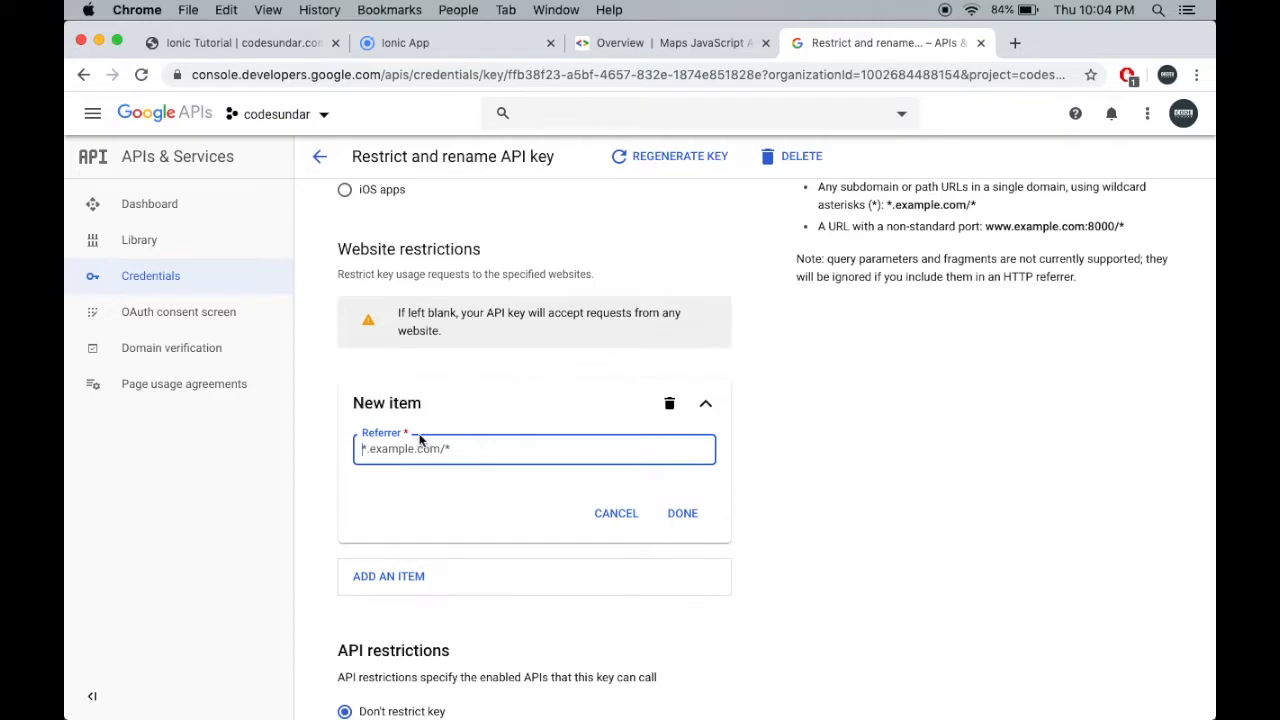
left_click(616, 512)
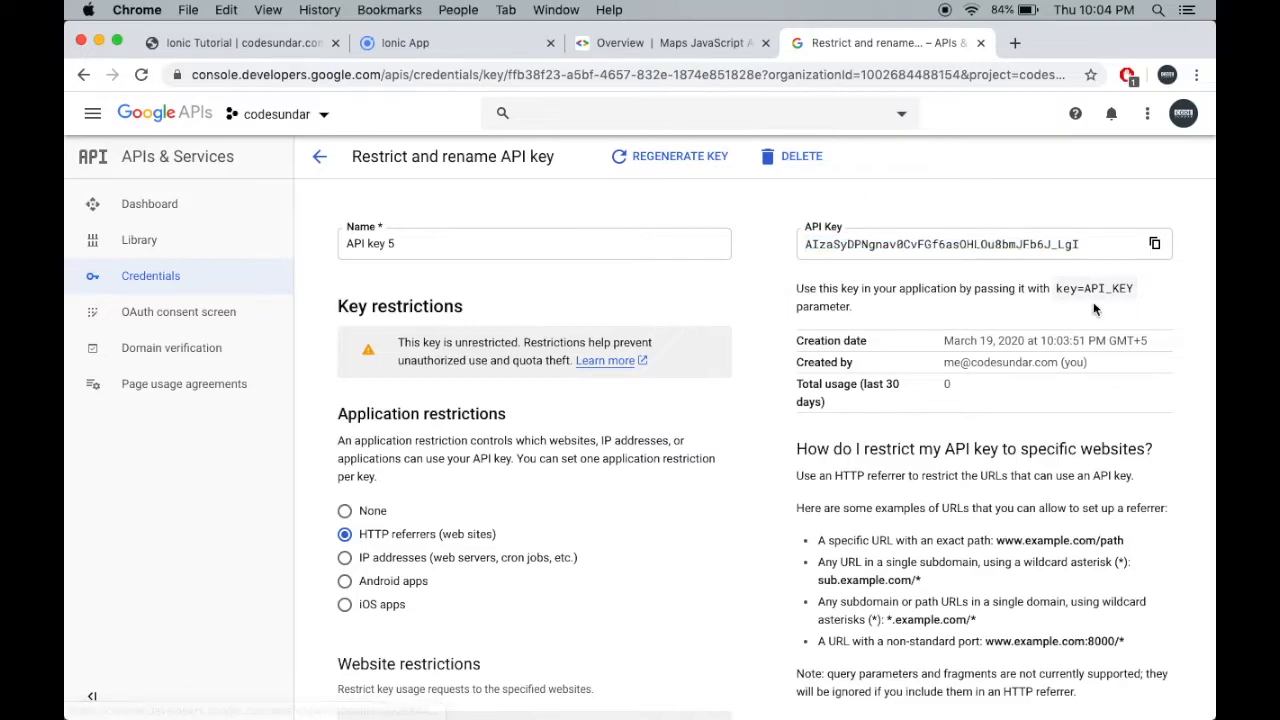
mouse_move(92, 112)
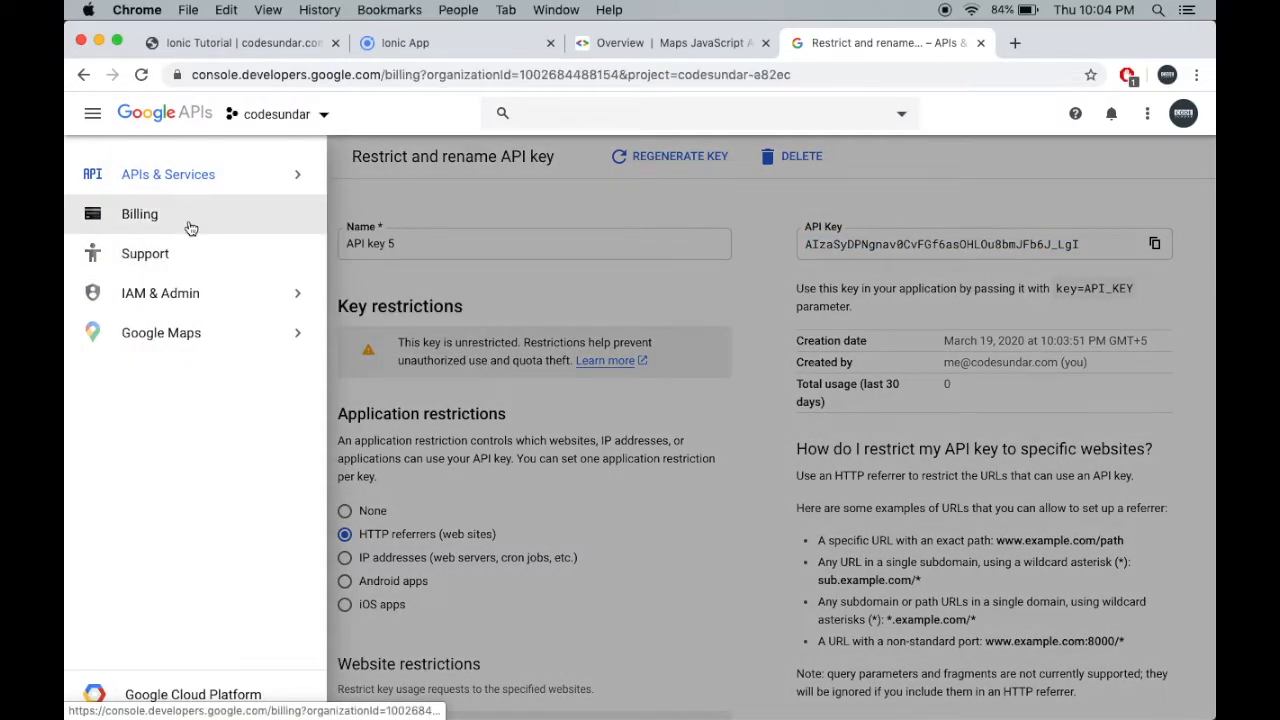
Go to the project's Billing page and start linking a billing account
left_click(140, 212)
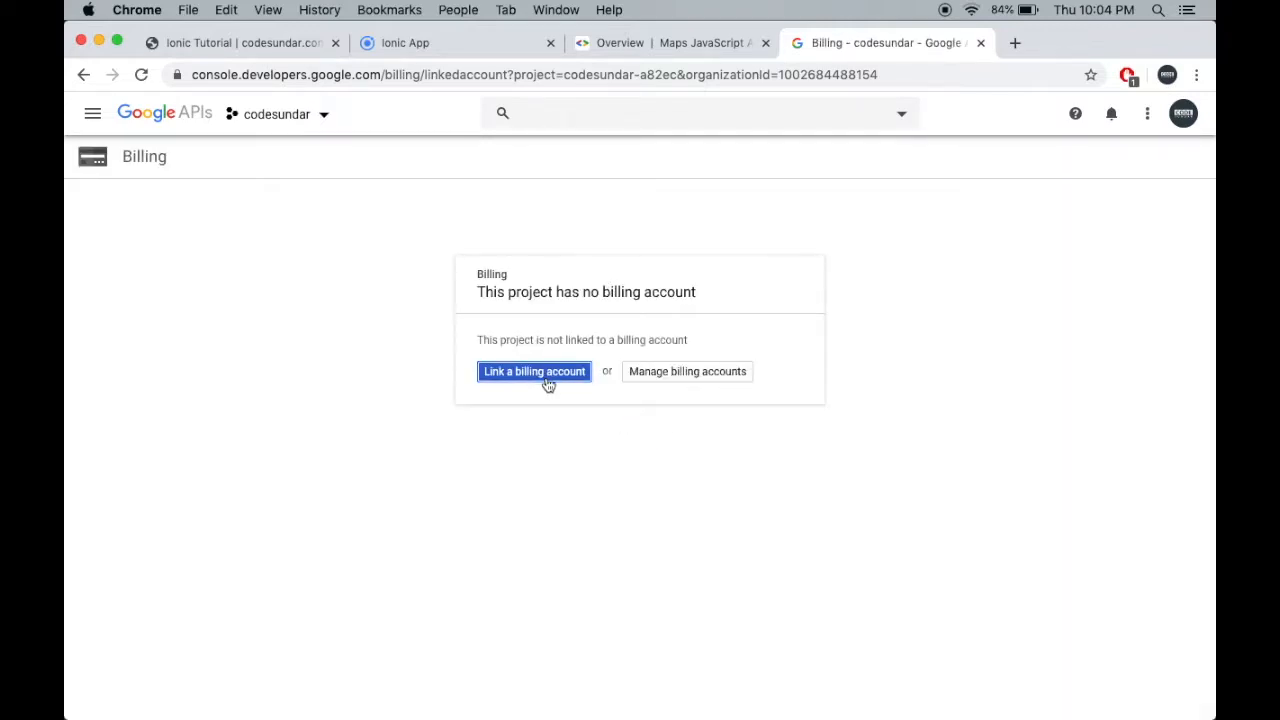
left_click(534, 370)
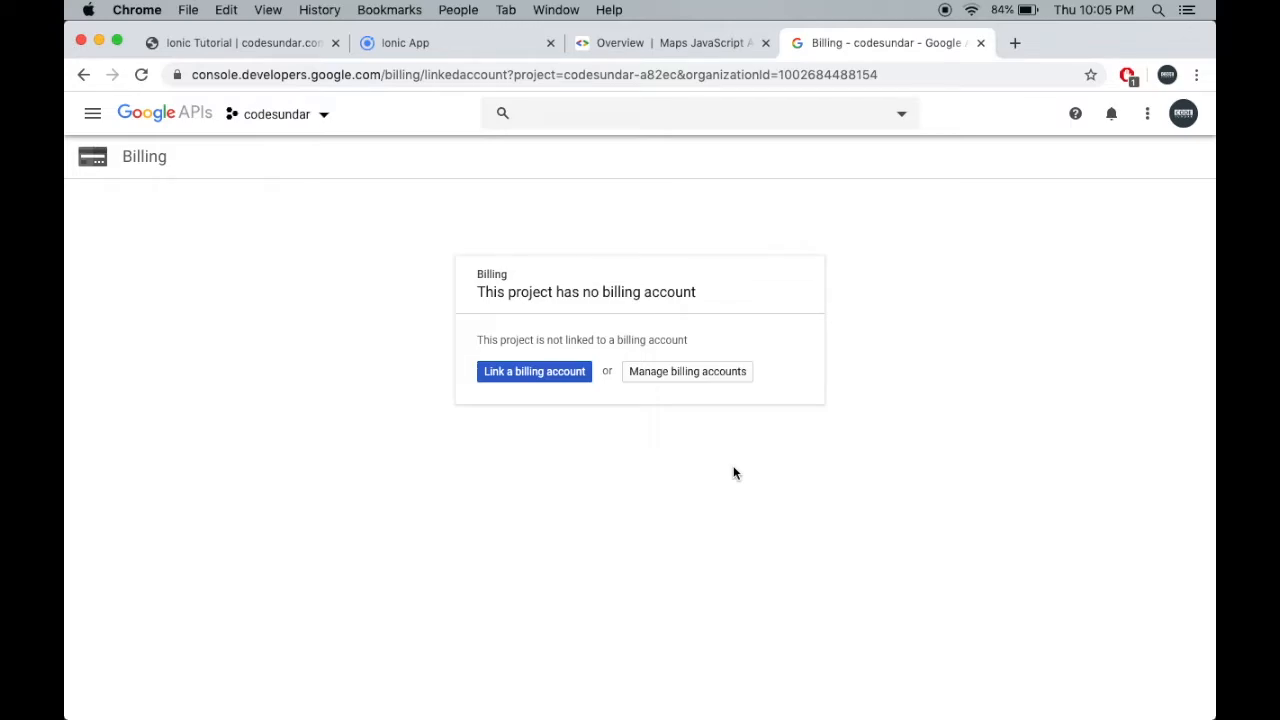
Bring up the Maps JavaScript API overview docs scrolled to the Hello World sample's loader script line
left_click(664, 42)
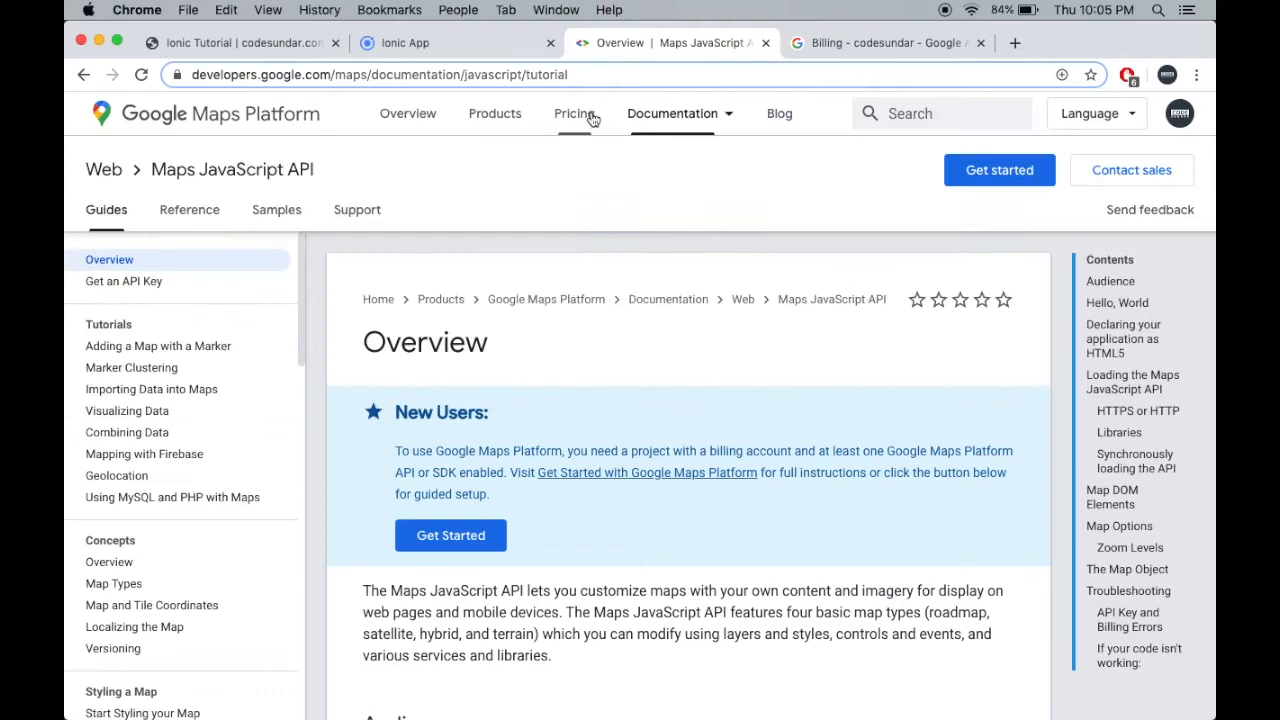
mouse_move(610, 276)
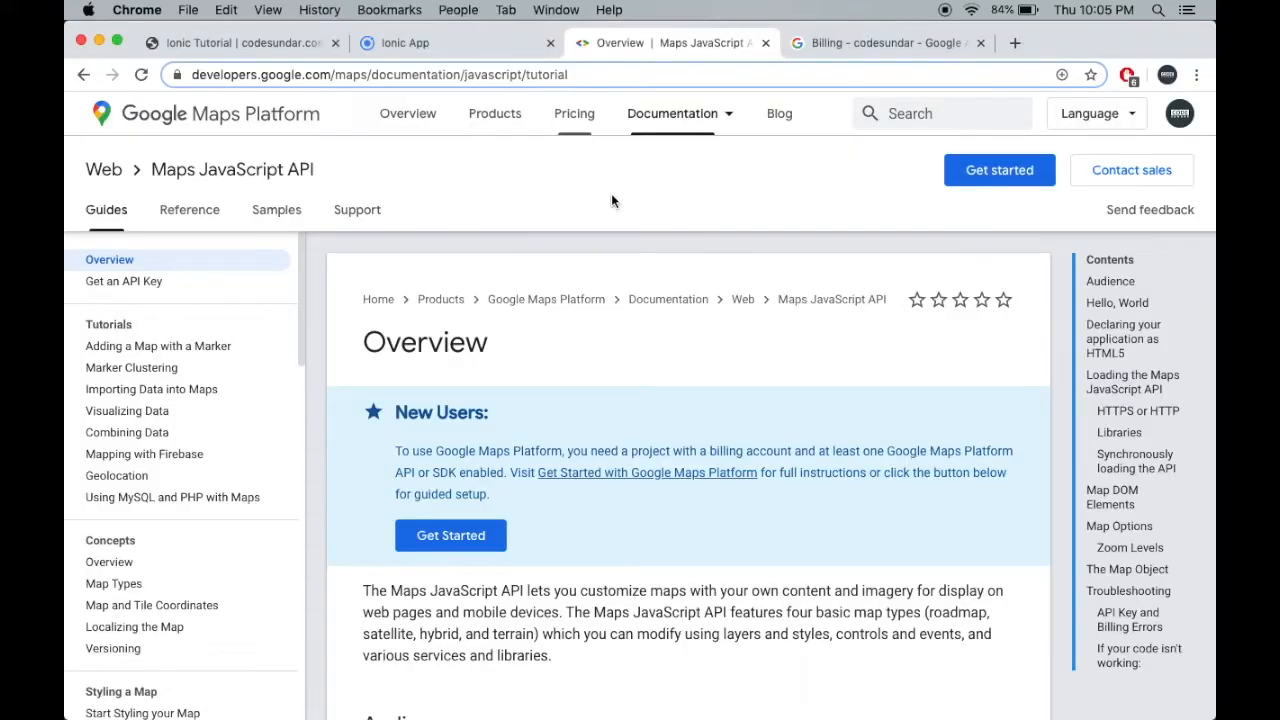
scroll("down", 3)
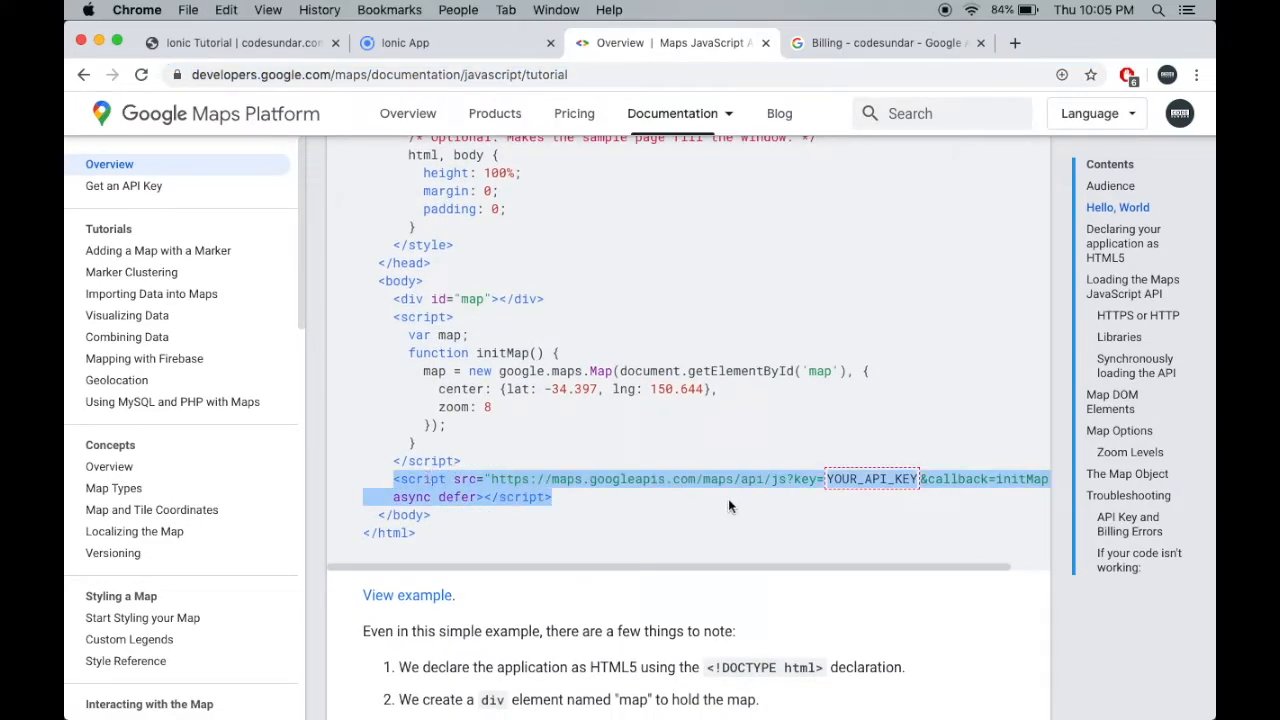
mouse_move(600, 494)
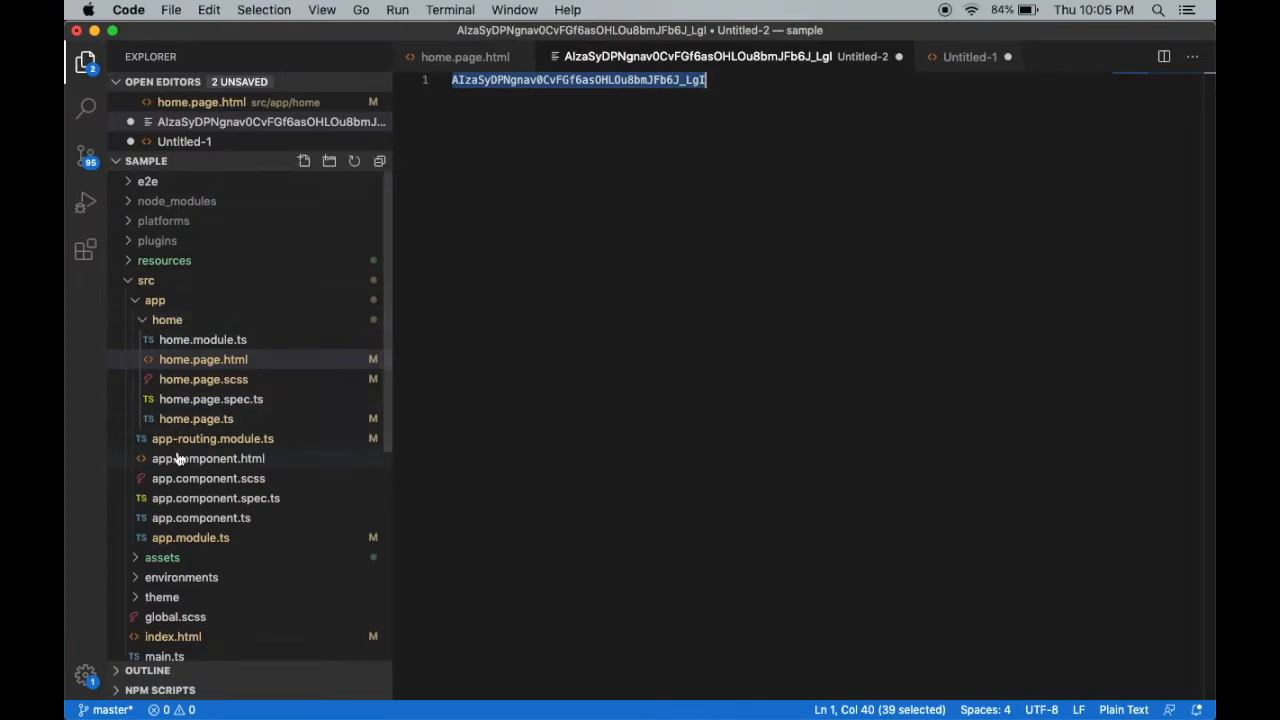
Put the Maps loader script with the copied API key into index.html's head, then move to home.page.html
scroll("down", 3)
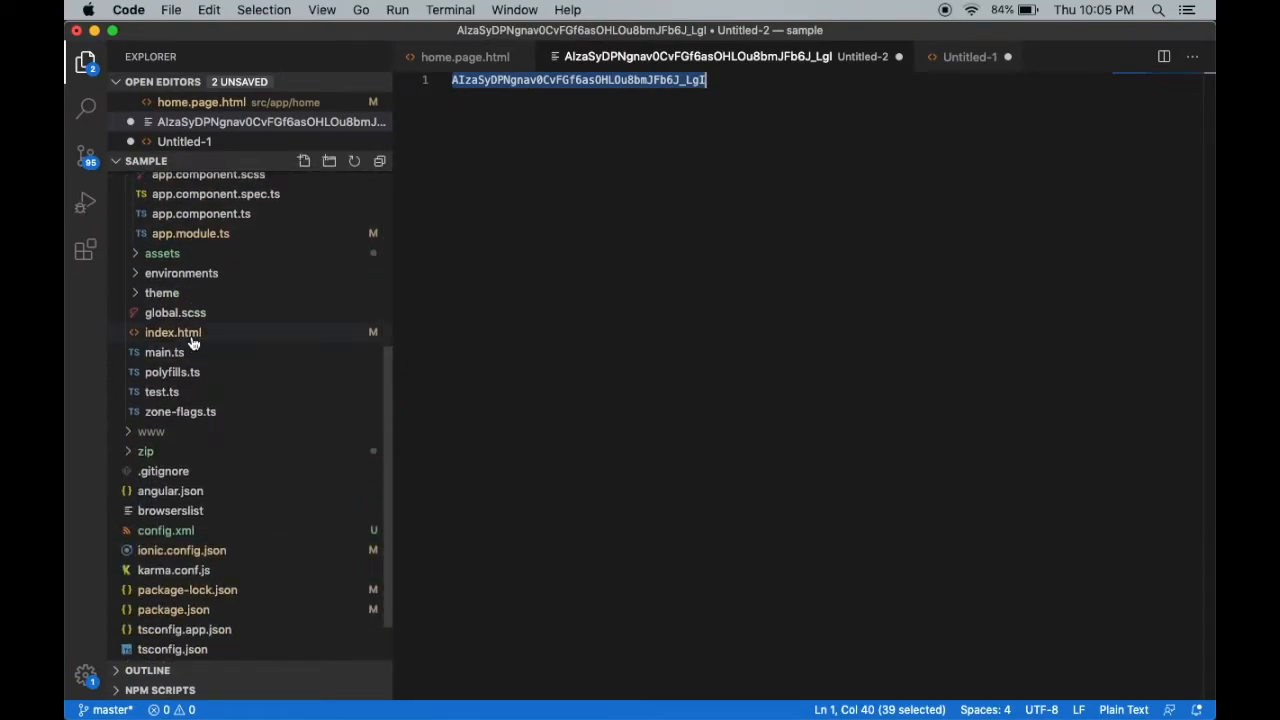
double_click(172, 332)
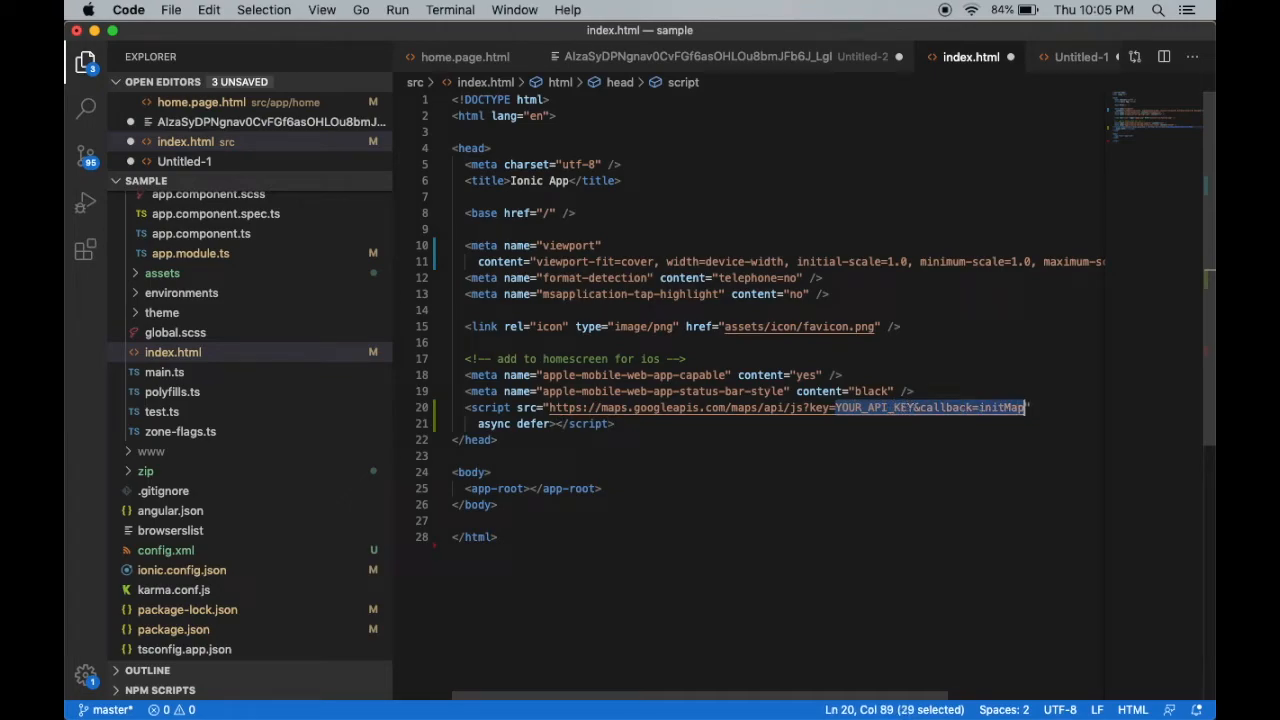
left_click(696, 56)
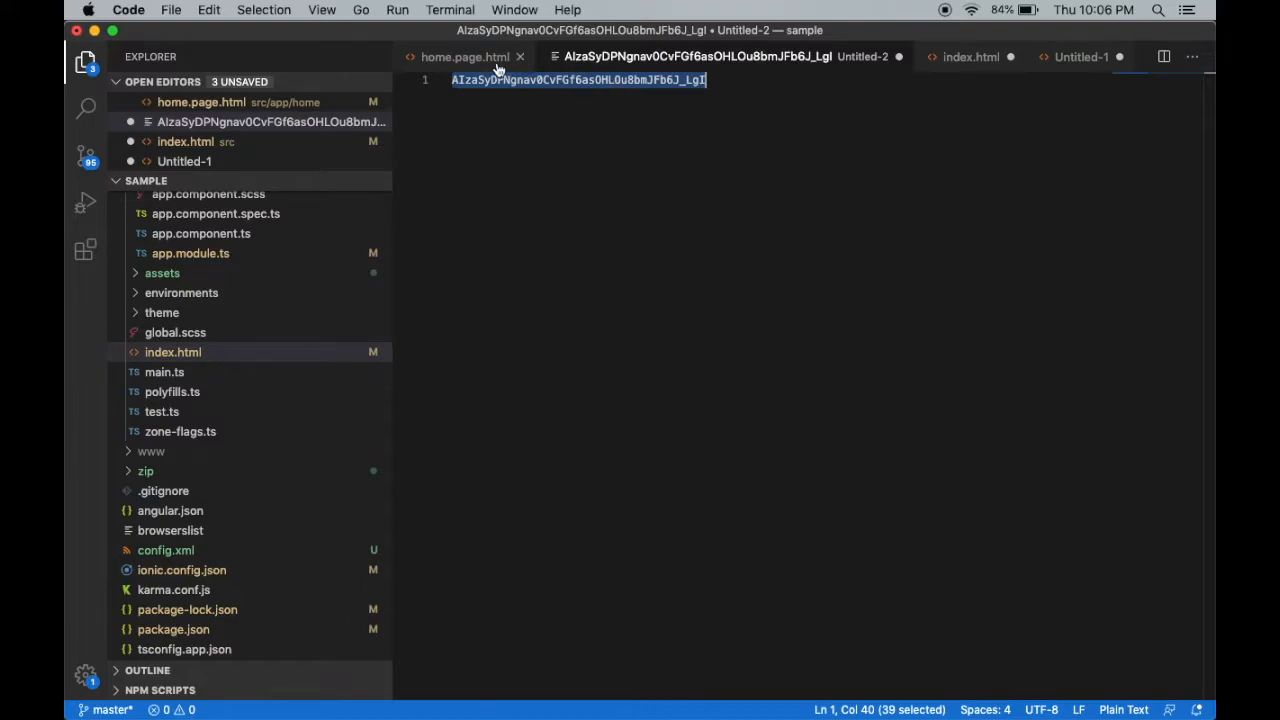
left_click(464, 56)
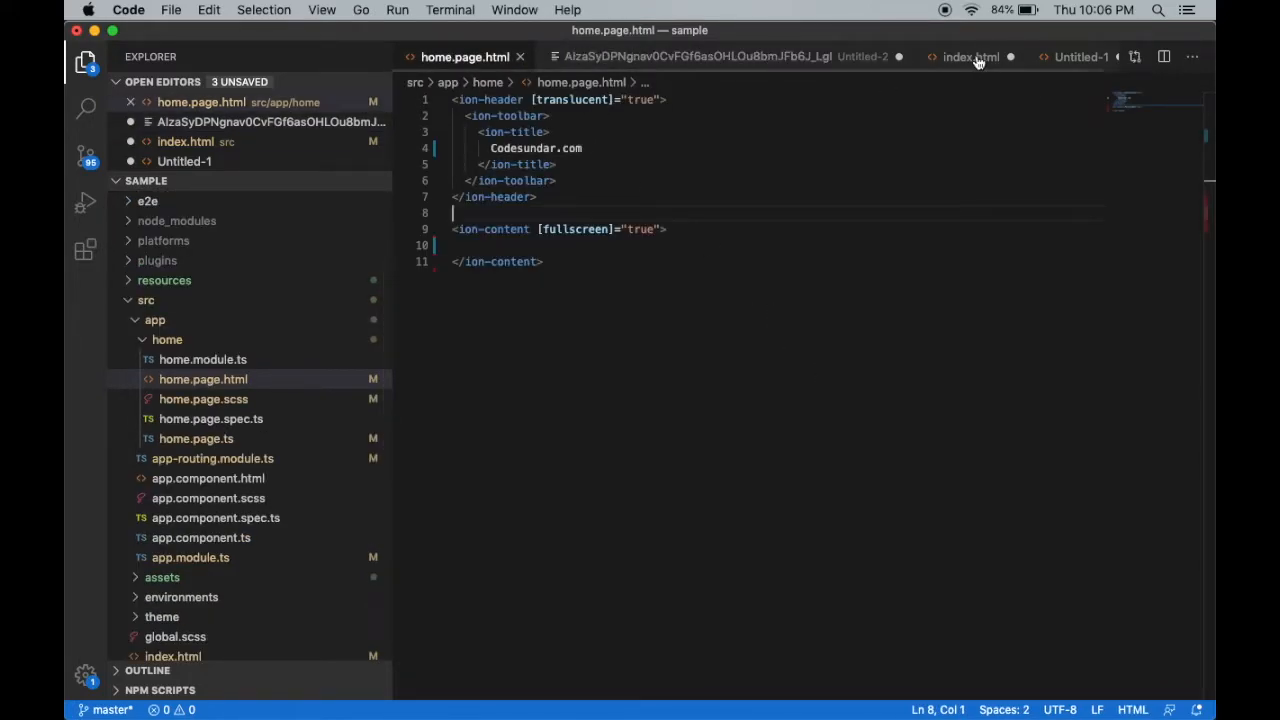
Add <div id="map" style="height: 100%"></div> inside ion-content in home.page.html
left_click(970, 56)
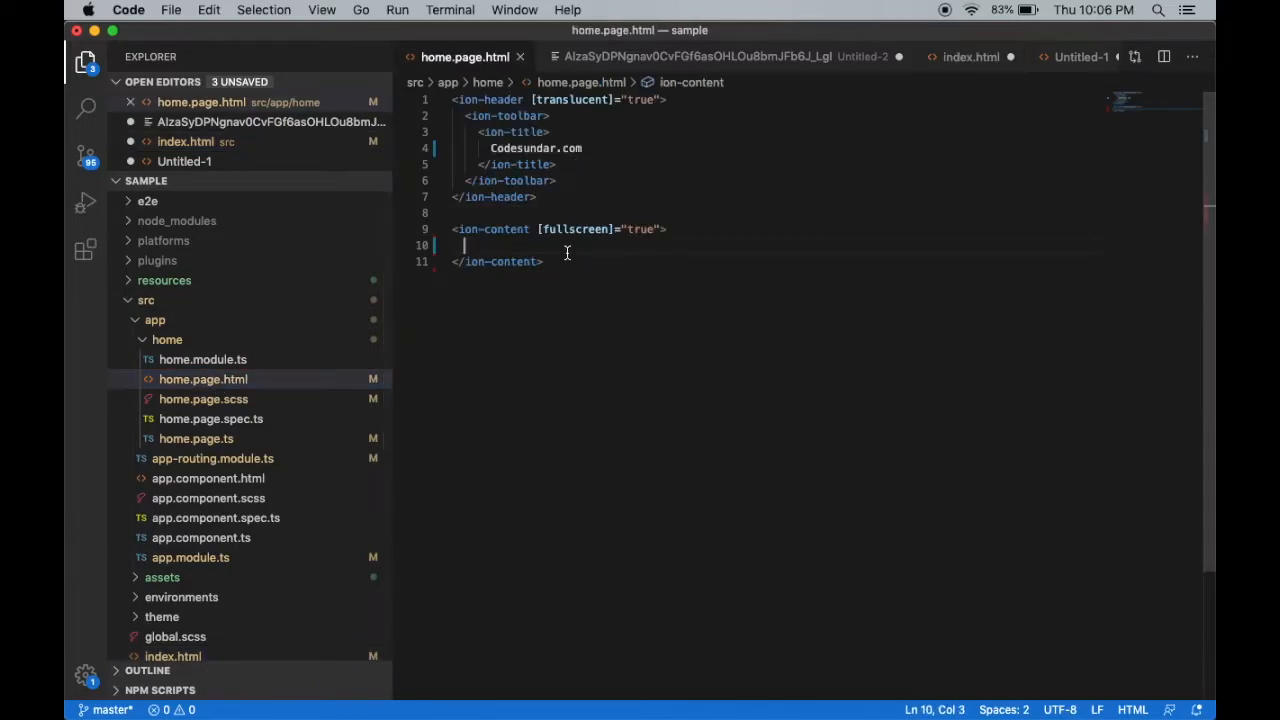
type("<div>")
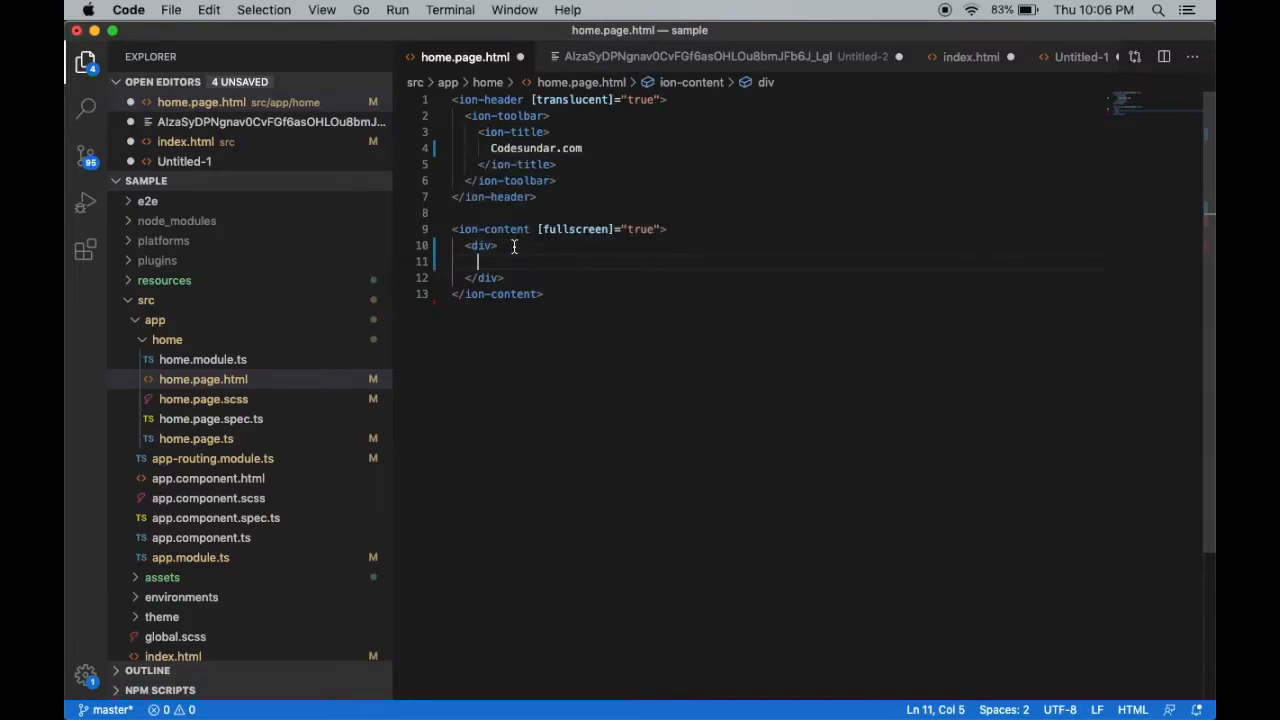
type("id=\"map")
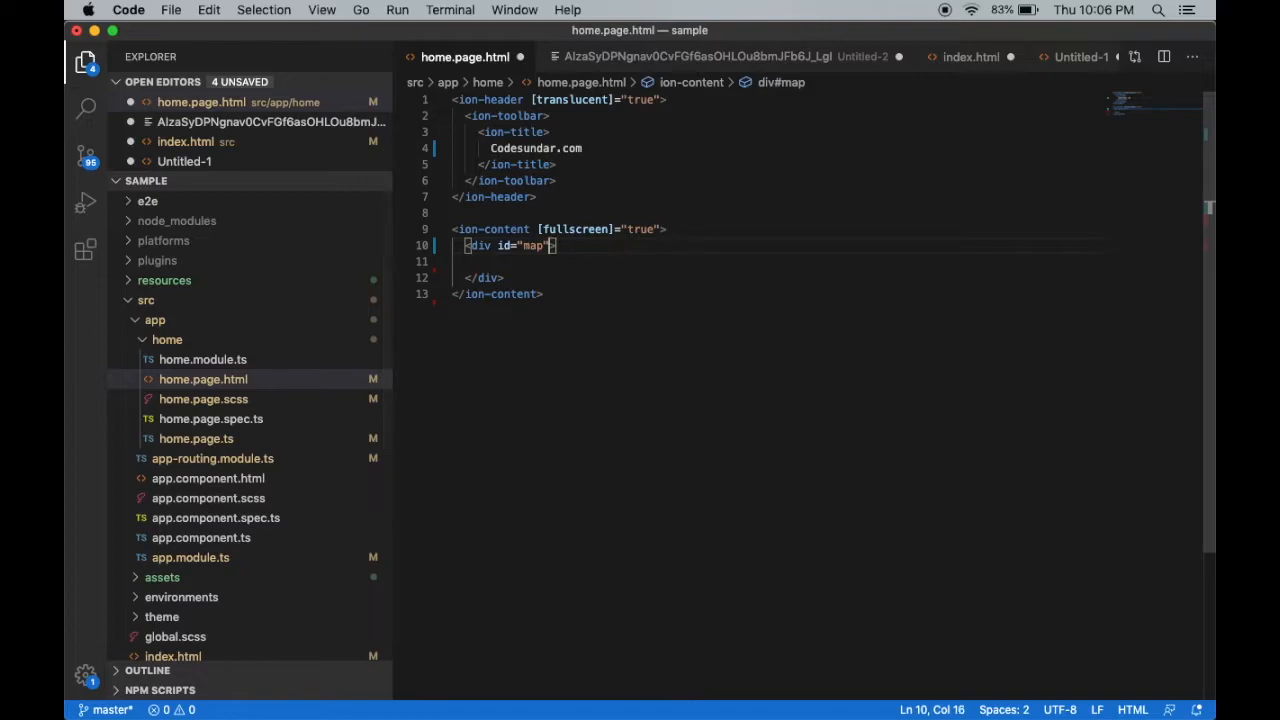
type("style=\"\"")
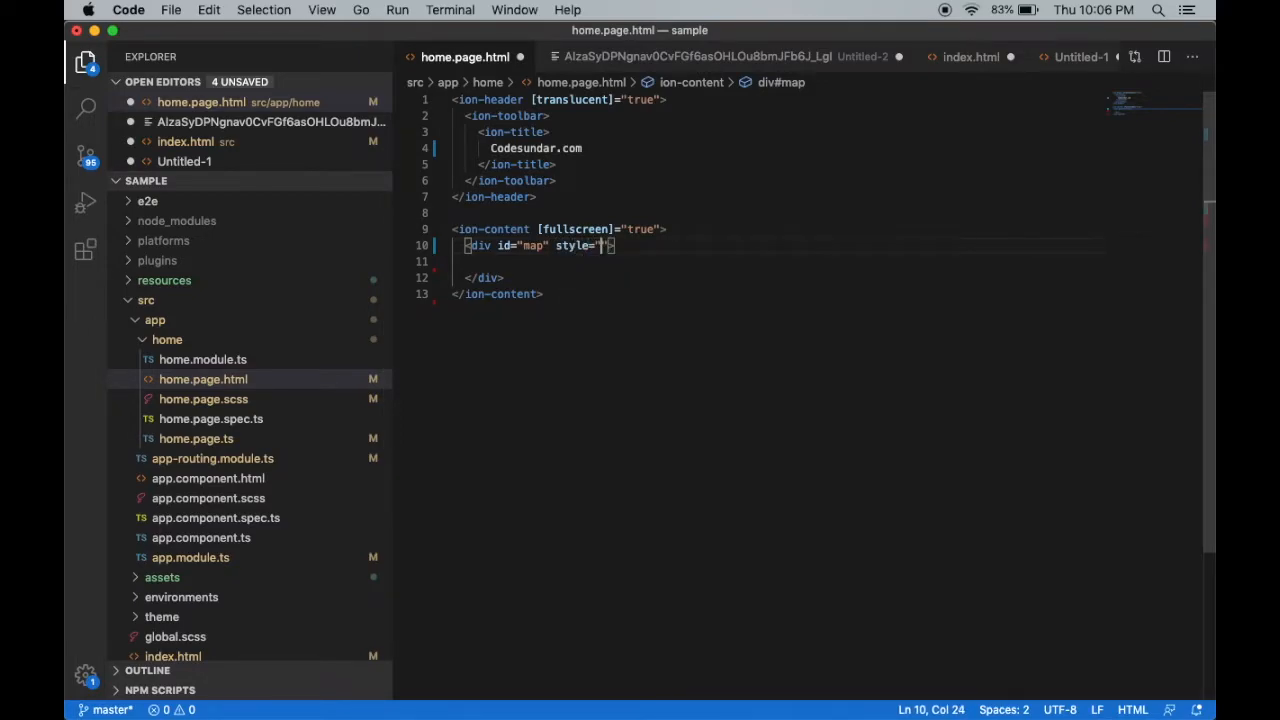
type("height: ;")
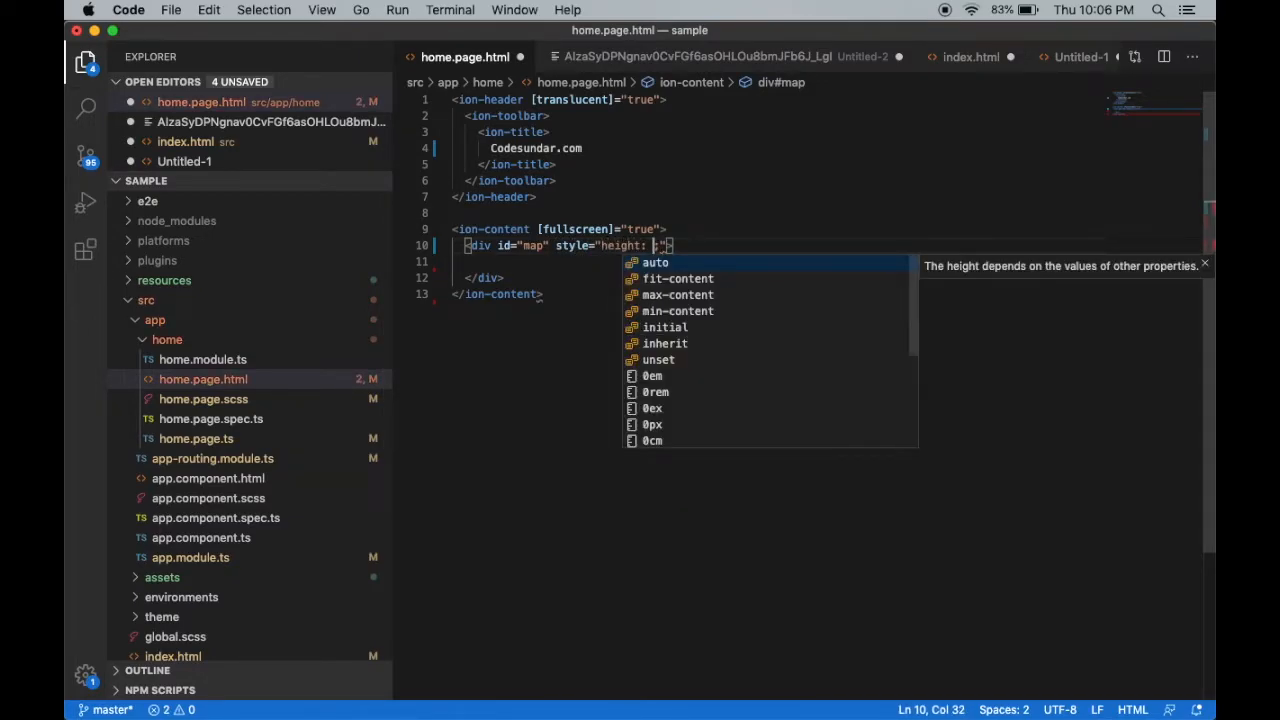
type("100%")
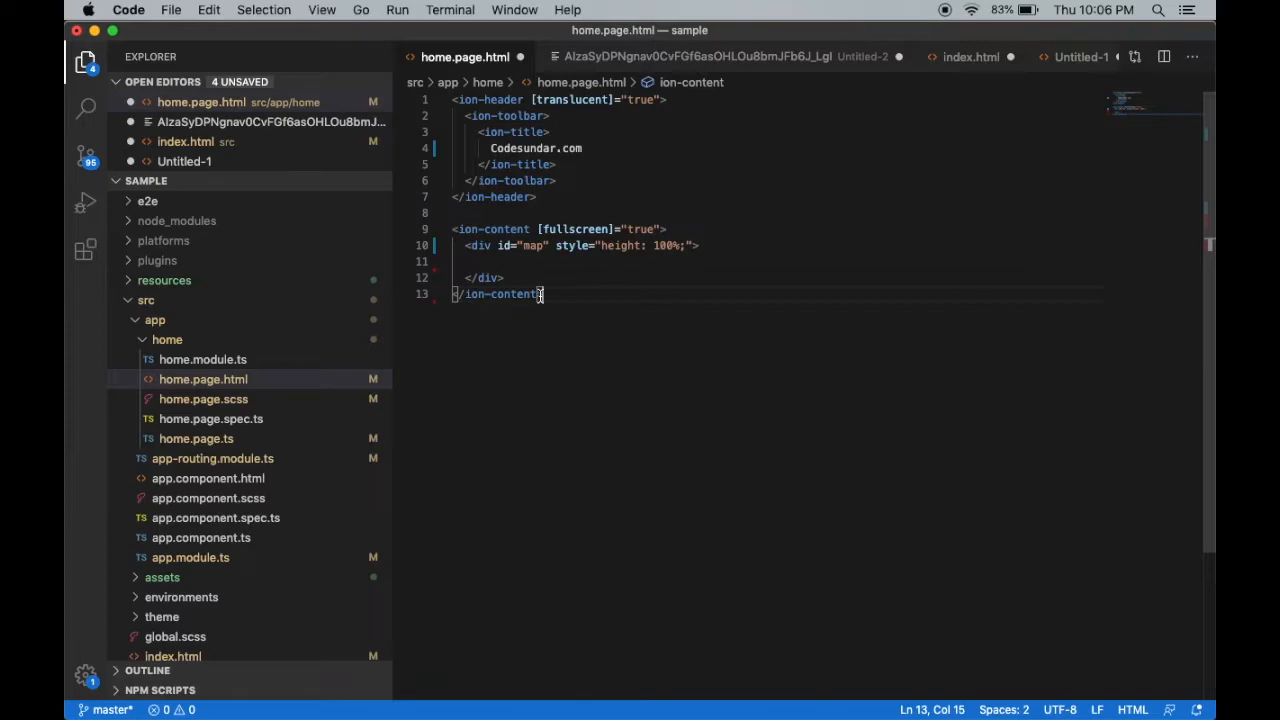
Add a 'declare var google: any;' line below the imports in home.page.ts
left_click(196, 458)
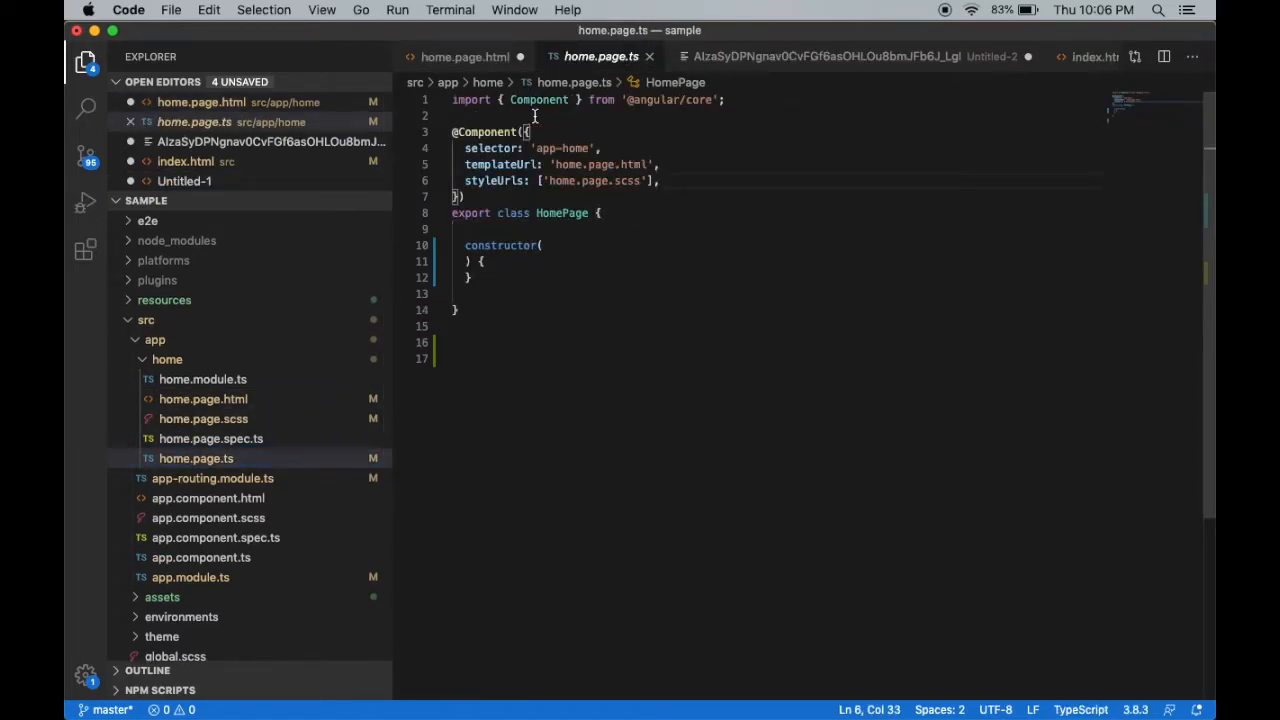
key("Enter")
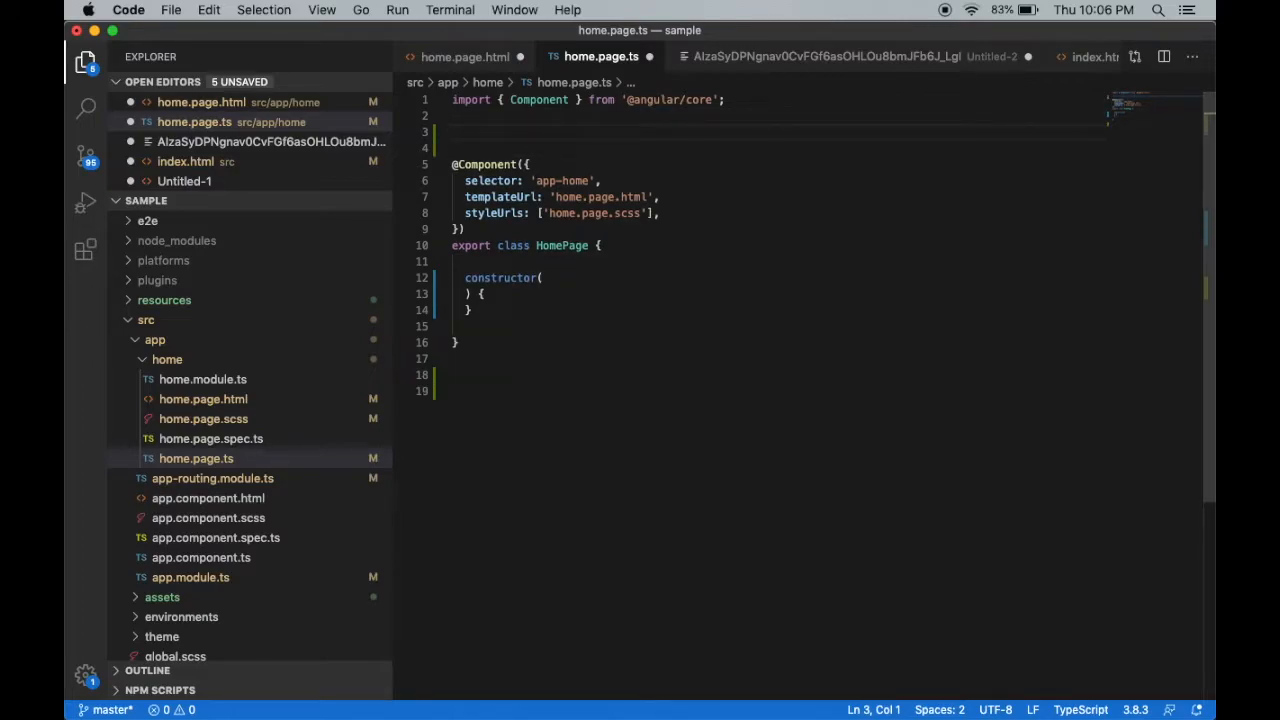
type("declare")
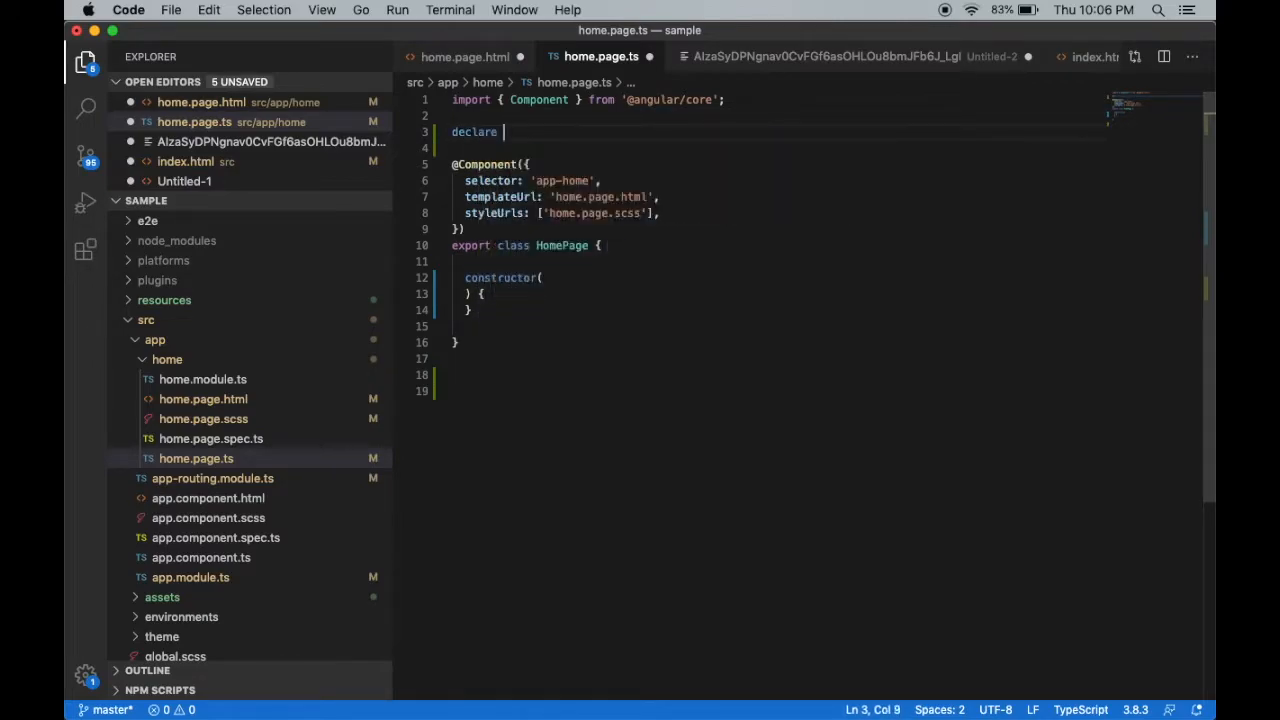
type("var a")
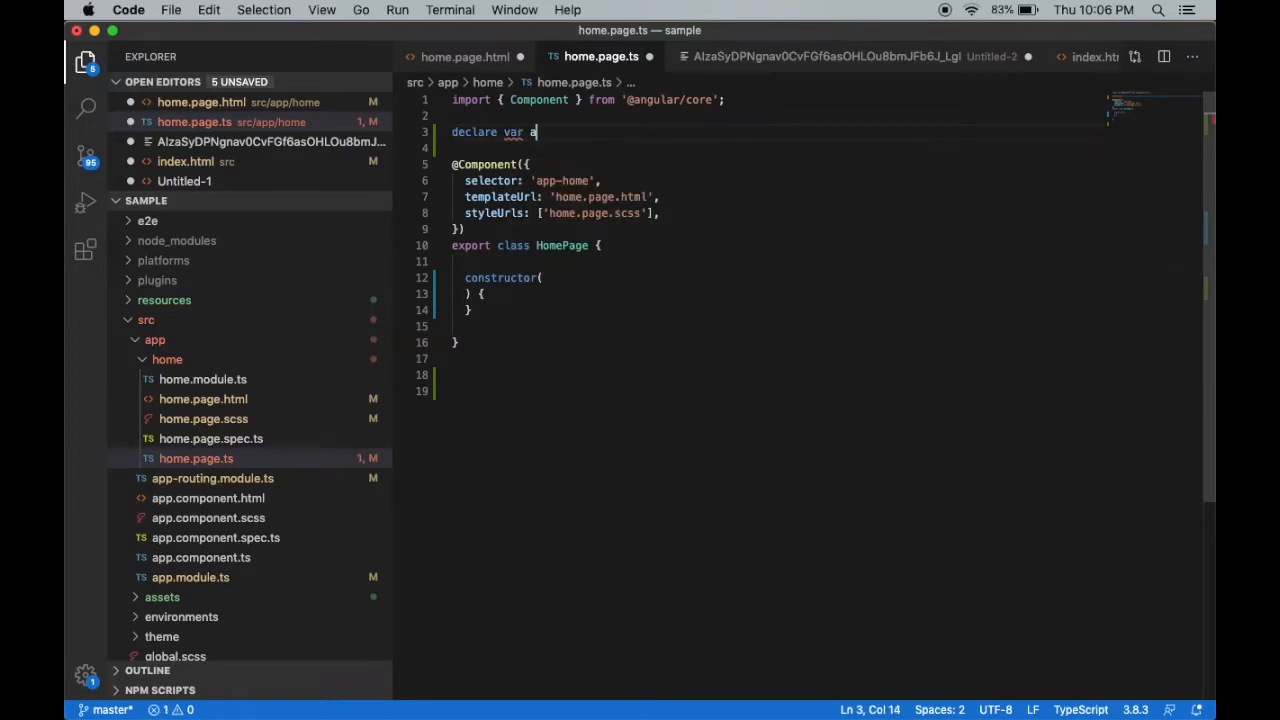
type("oogle:any;")
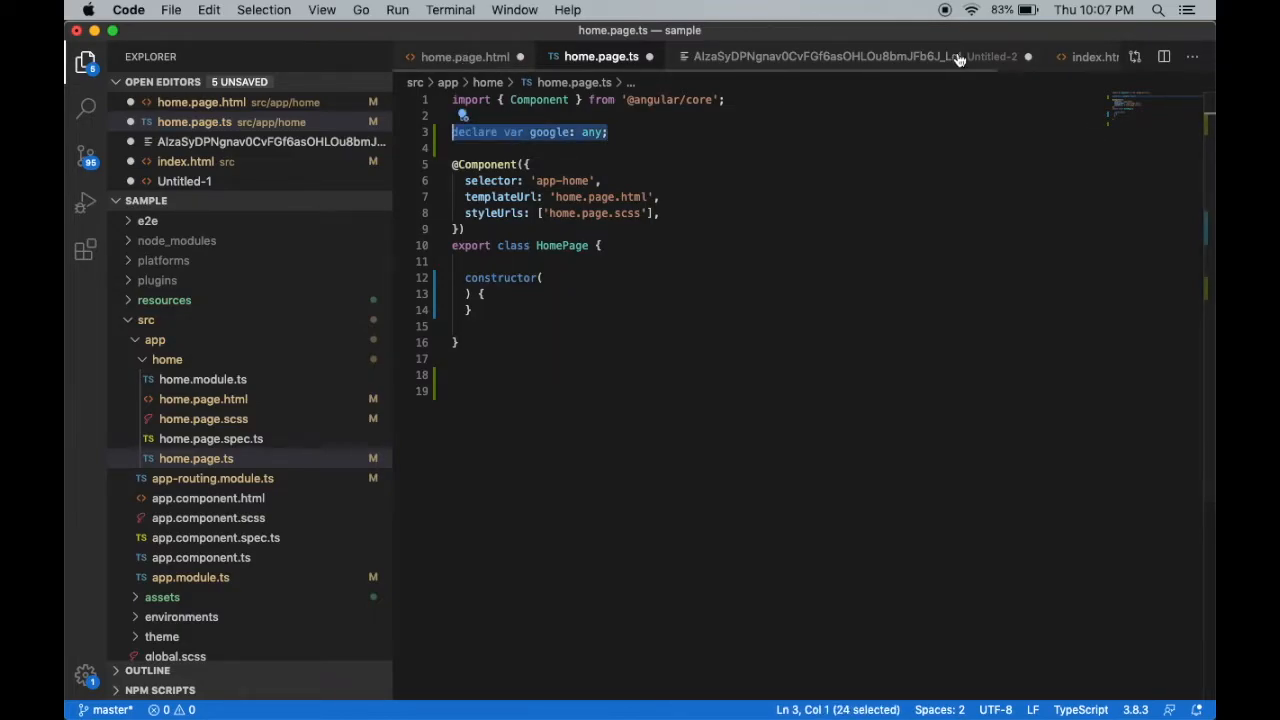
Check the loader script in index.html against the google declaration, then return to home.page.ts
left_click(1064, 56)
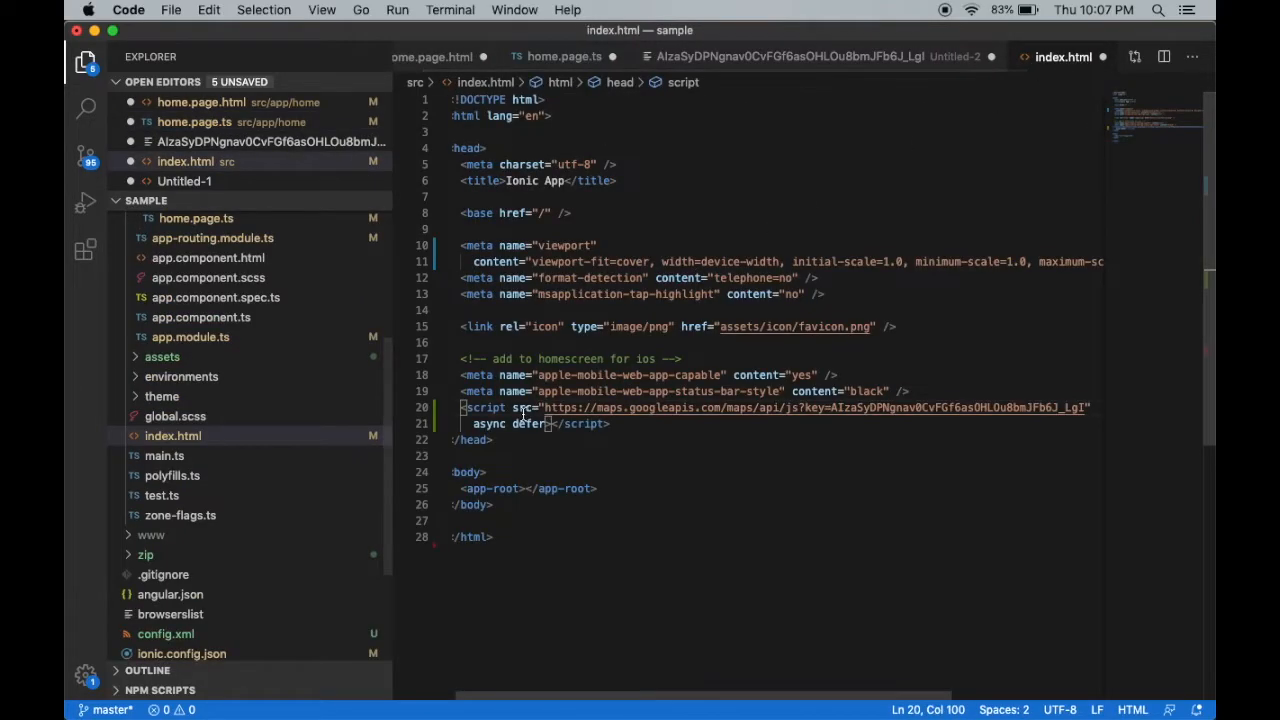
left_click(432, 408)
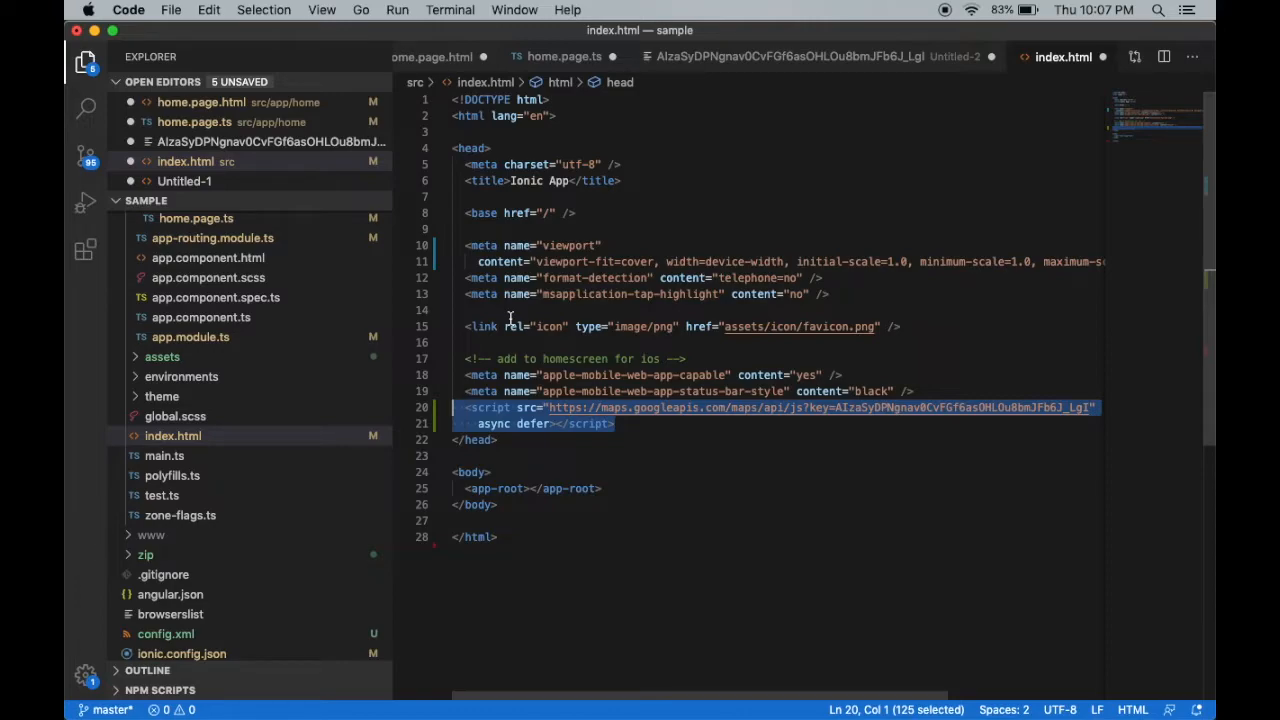
mouse_move(576, 390)
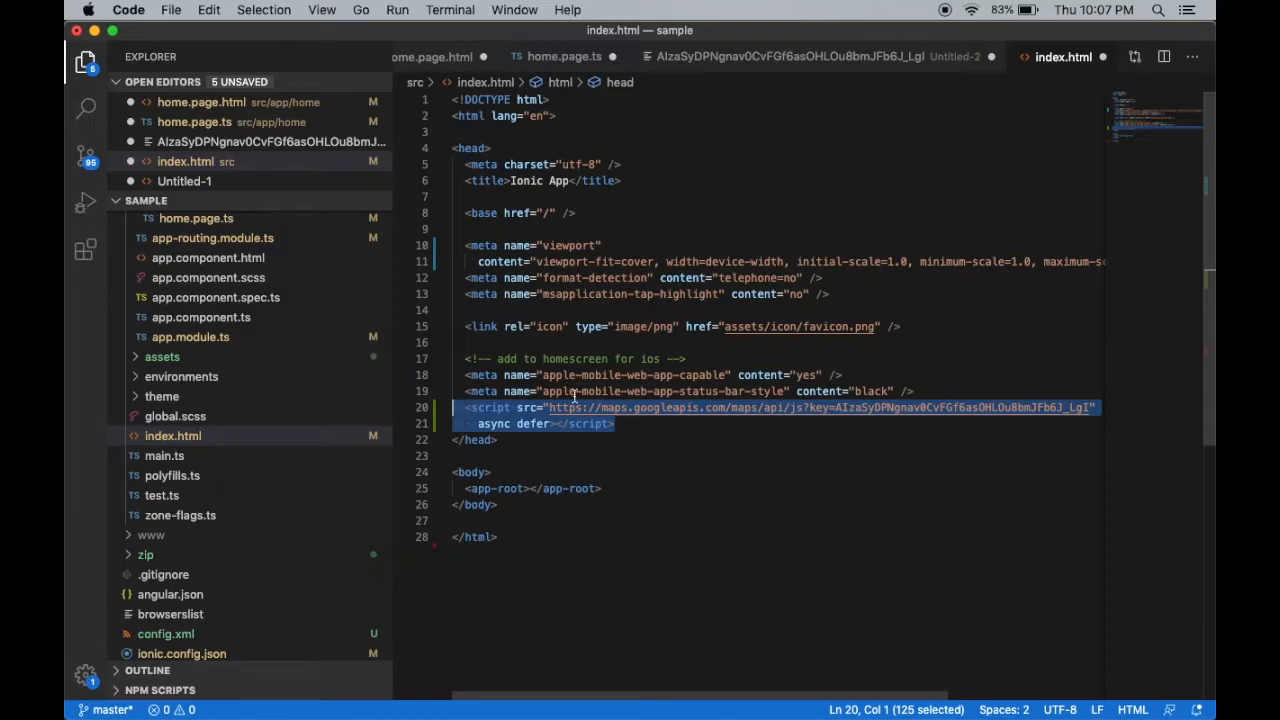
left_click(628, 424)
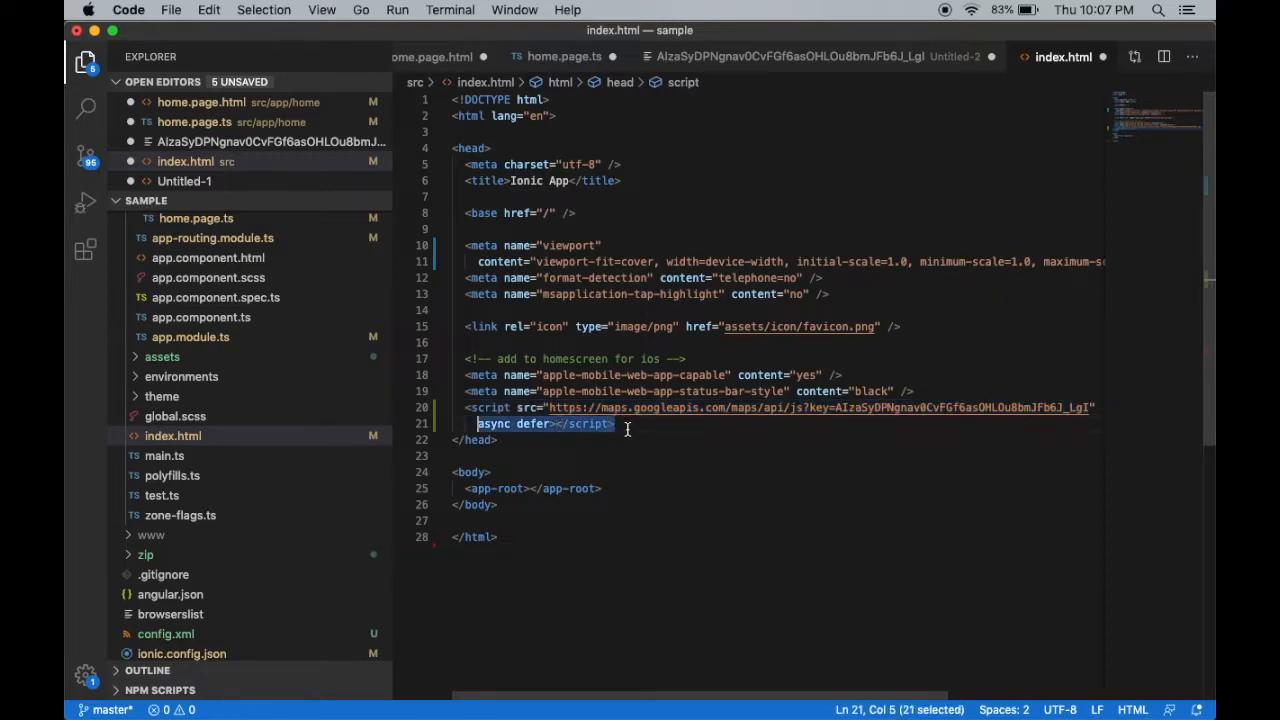
left_click(564, 56)
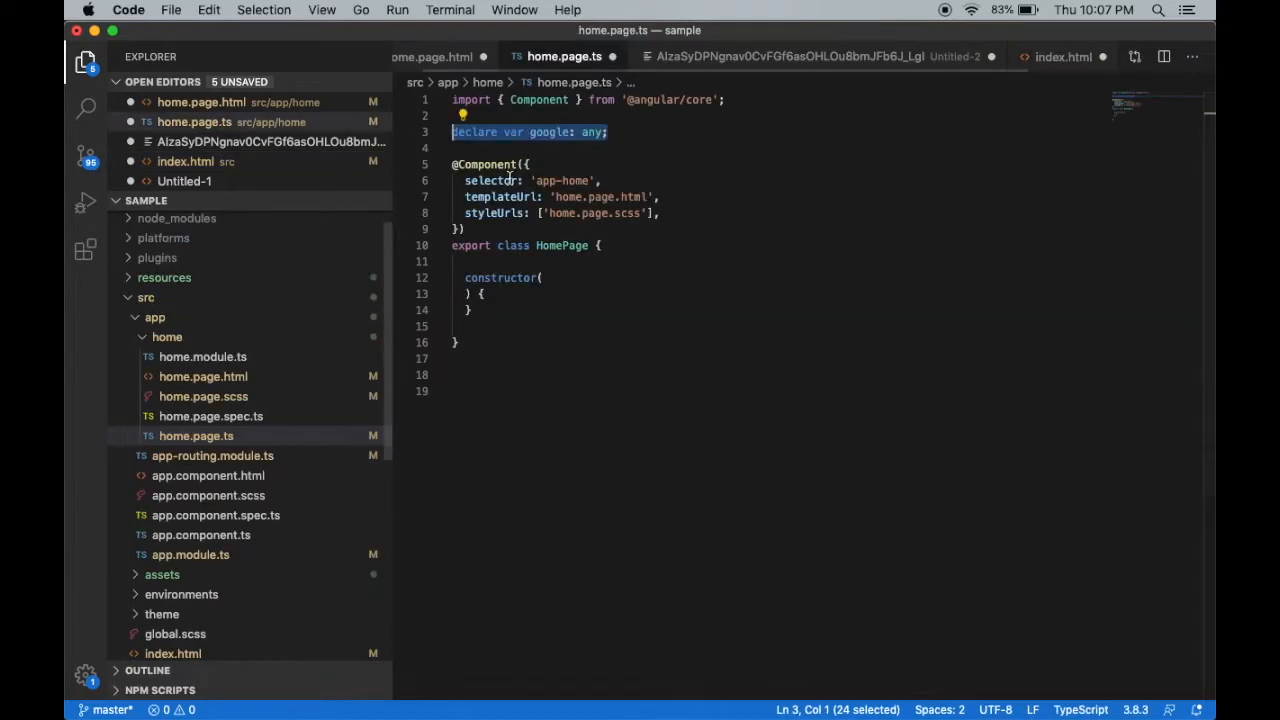
double_click(548, 132)
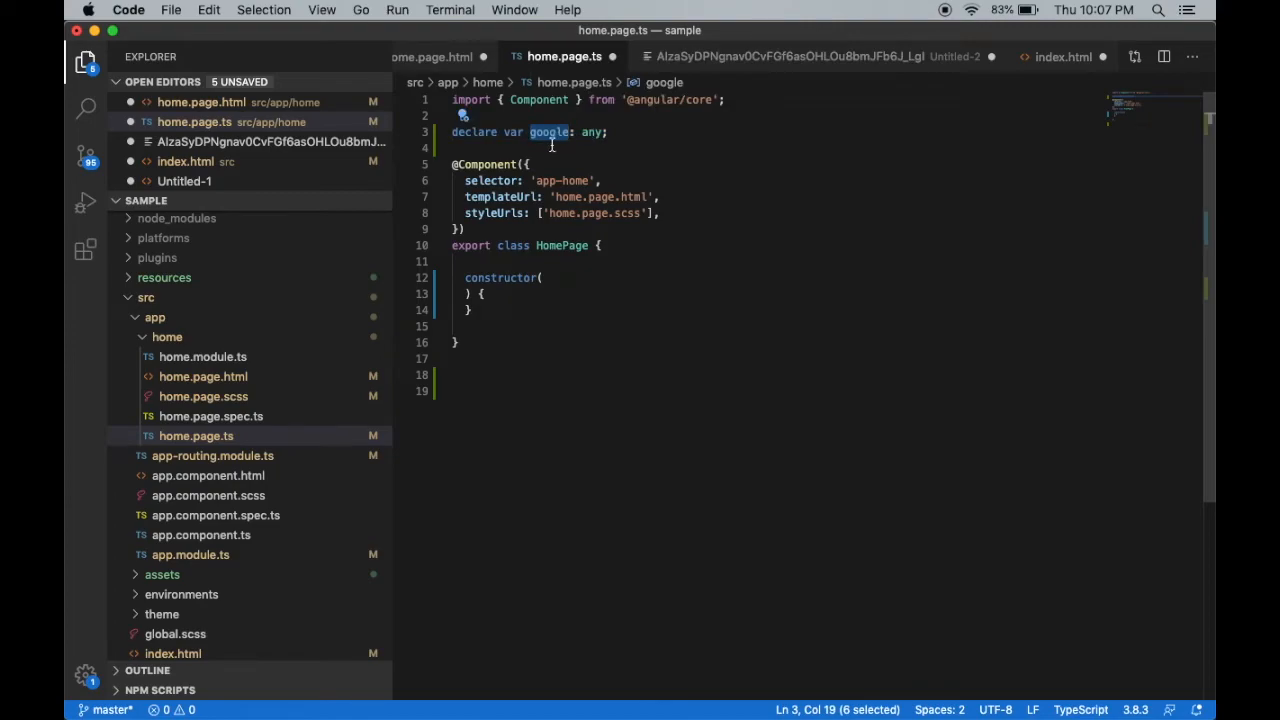
left_click(790, 56)
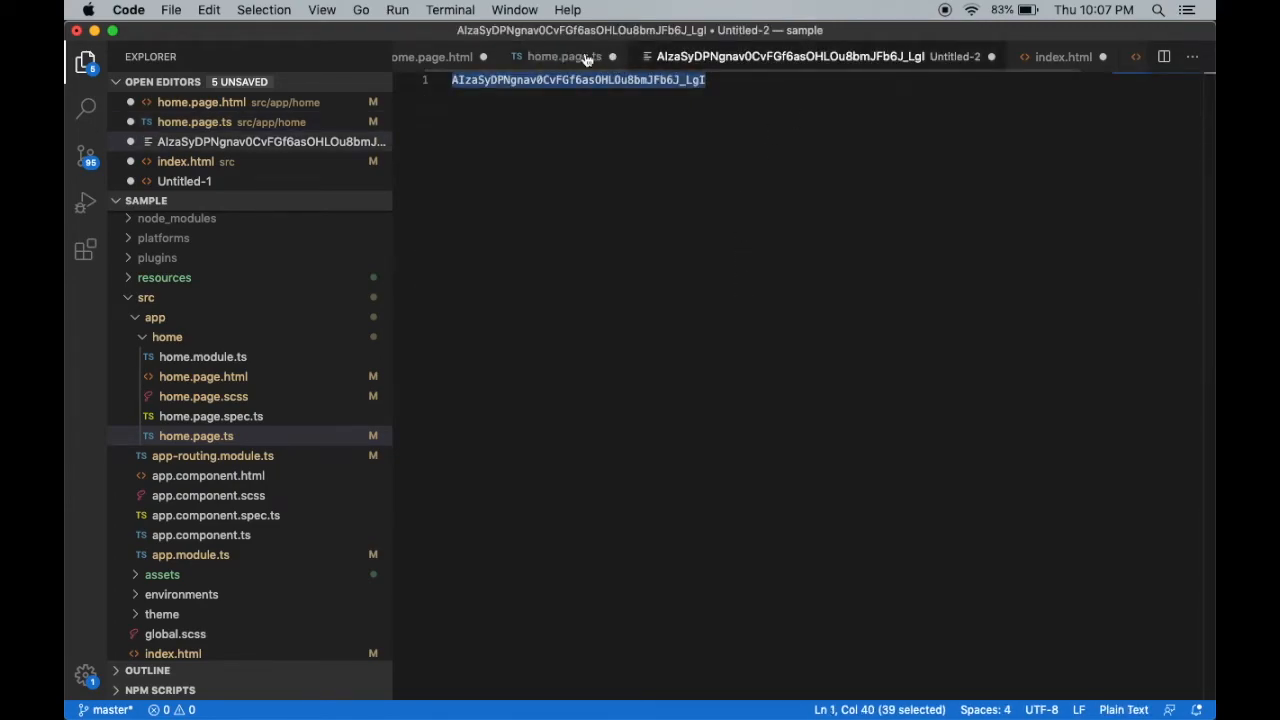
left_click(564, 56)
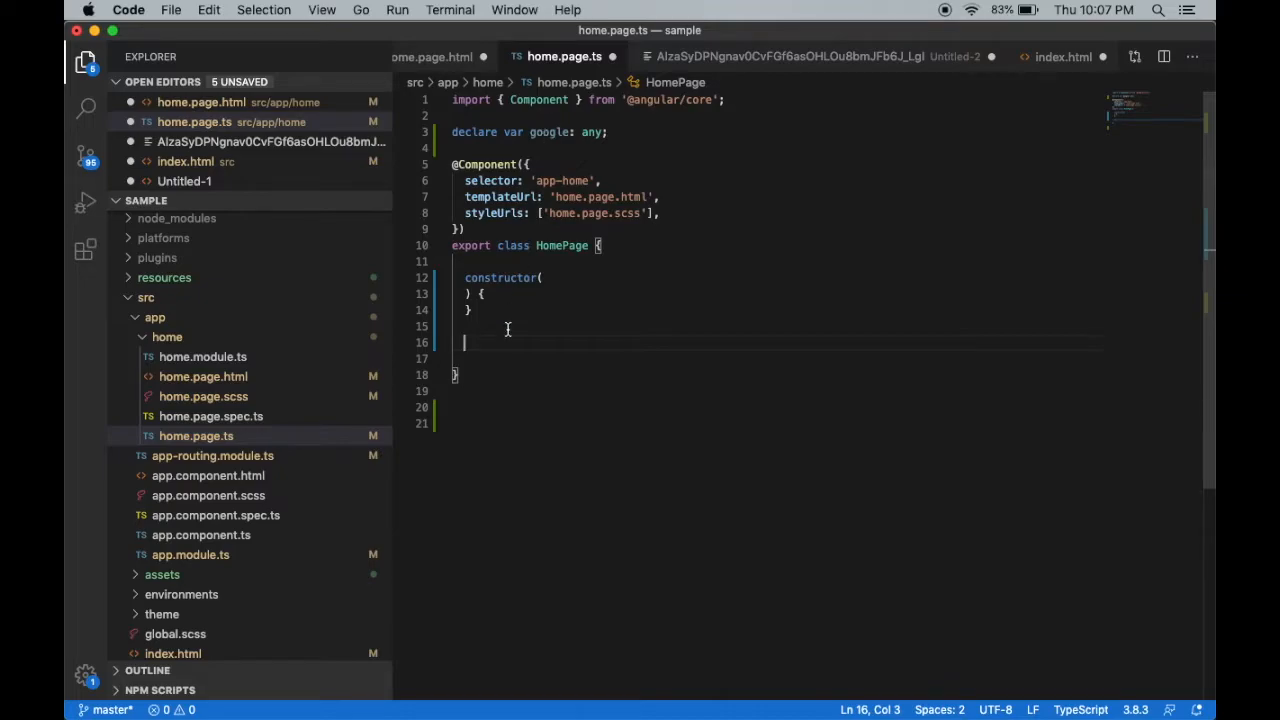
Declare map:any and write ionViewDidEnter assigning this.map = new google.maps.Map(document.getElementById('map'), ...)
type("ioni")
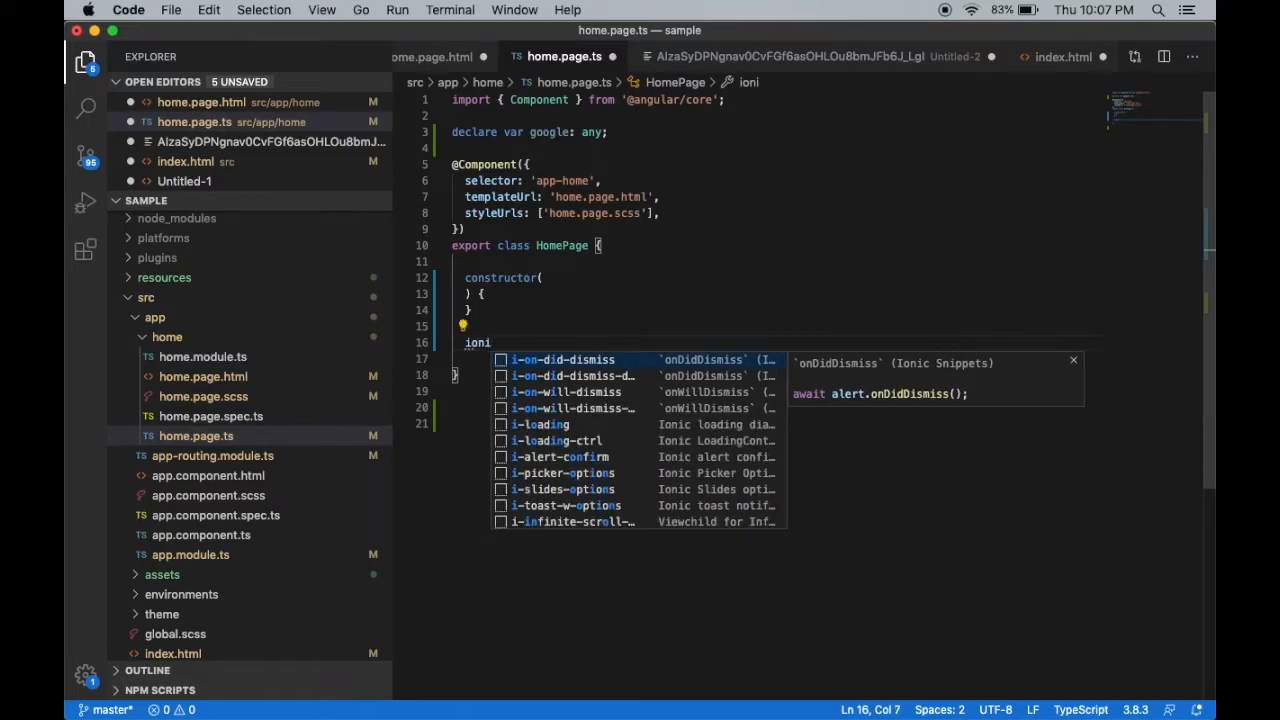
type("ViewDidEnter(){")
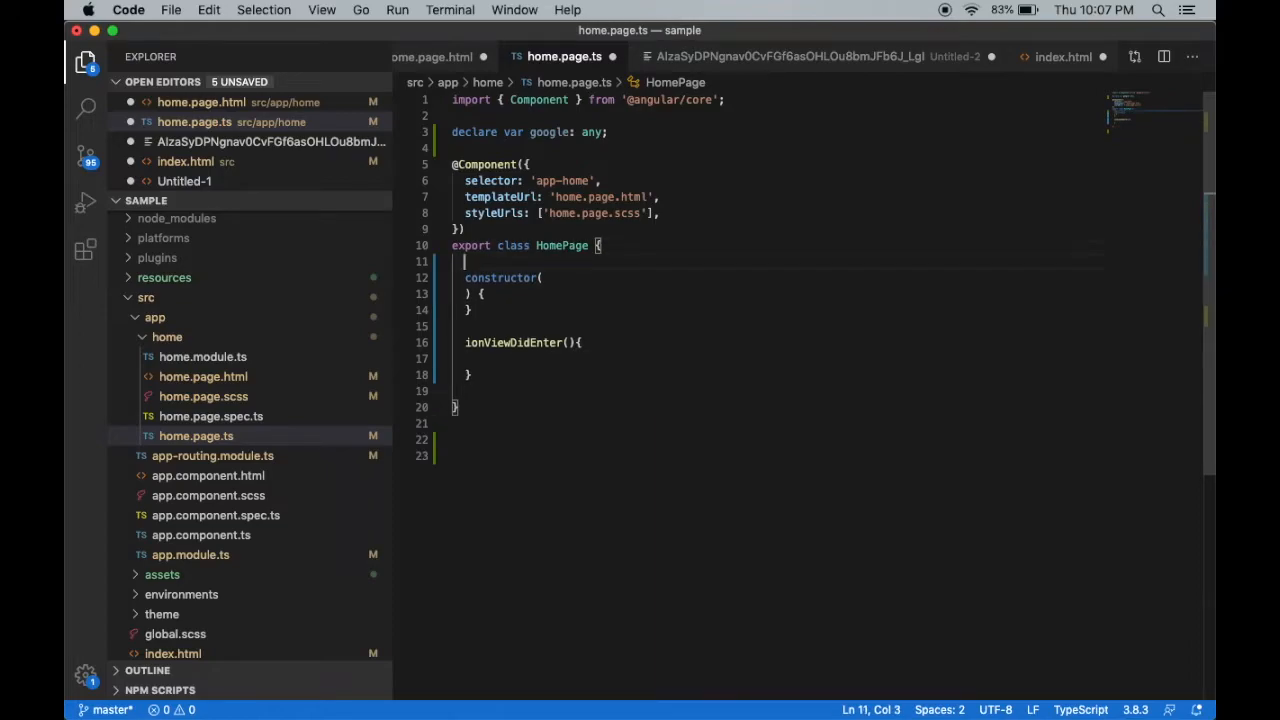
type("map:any;")
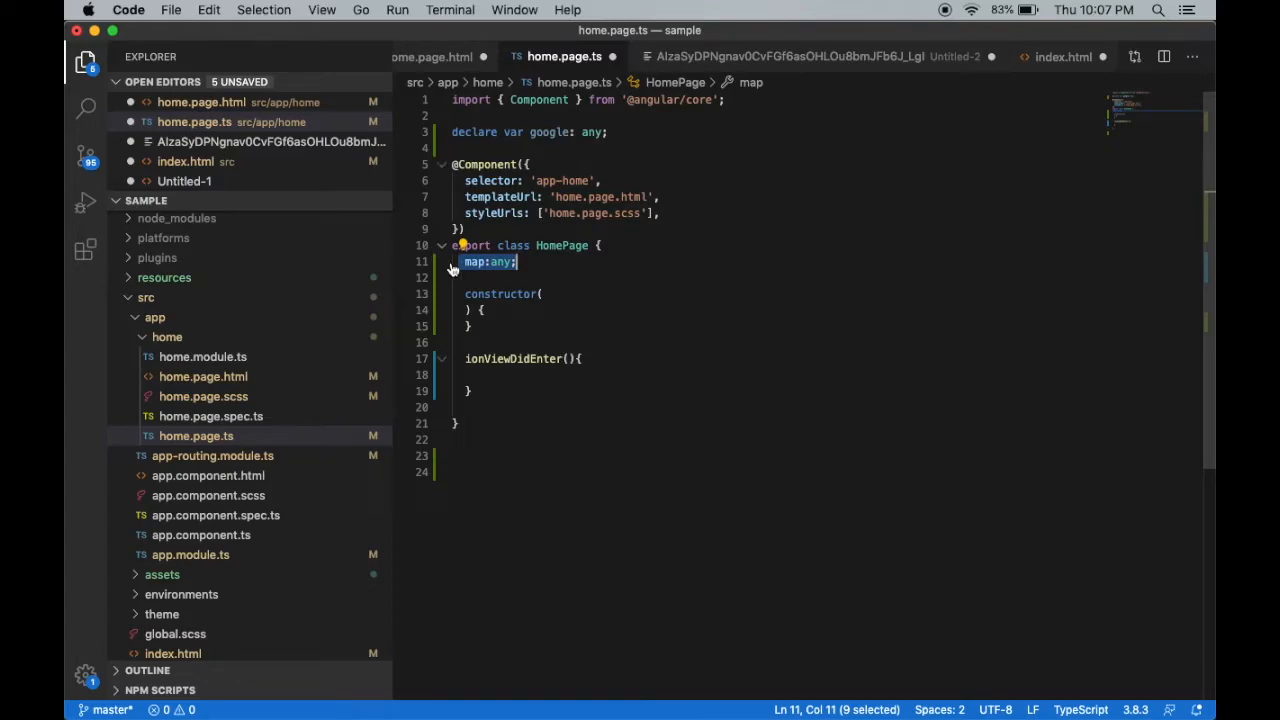
type("t")
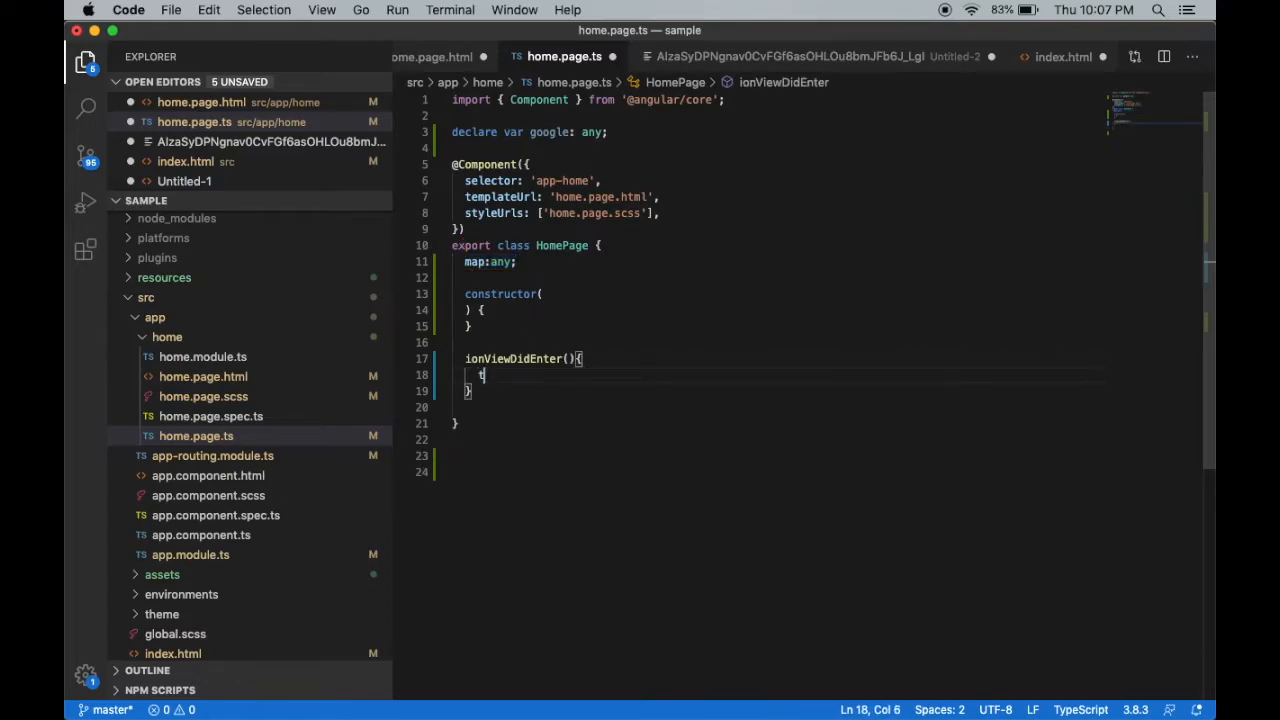
type("his.map =")
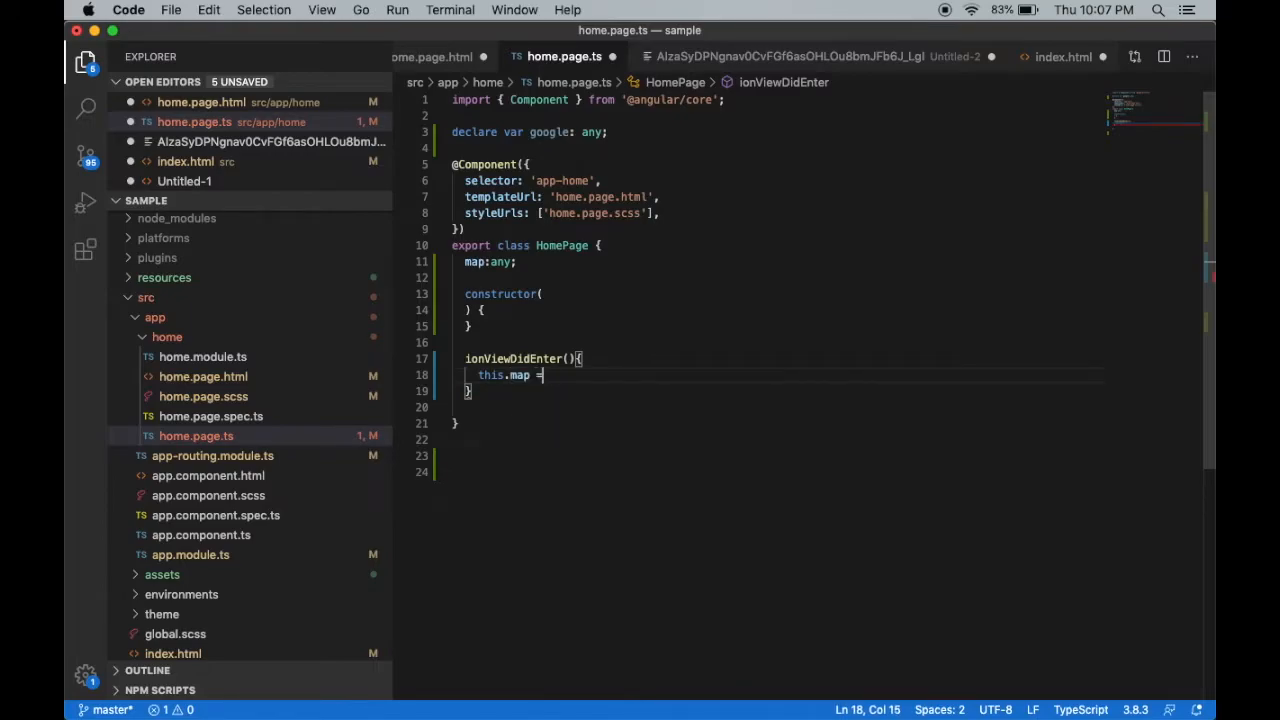
type("new")
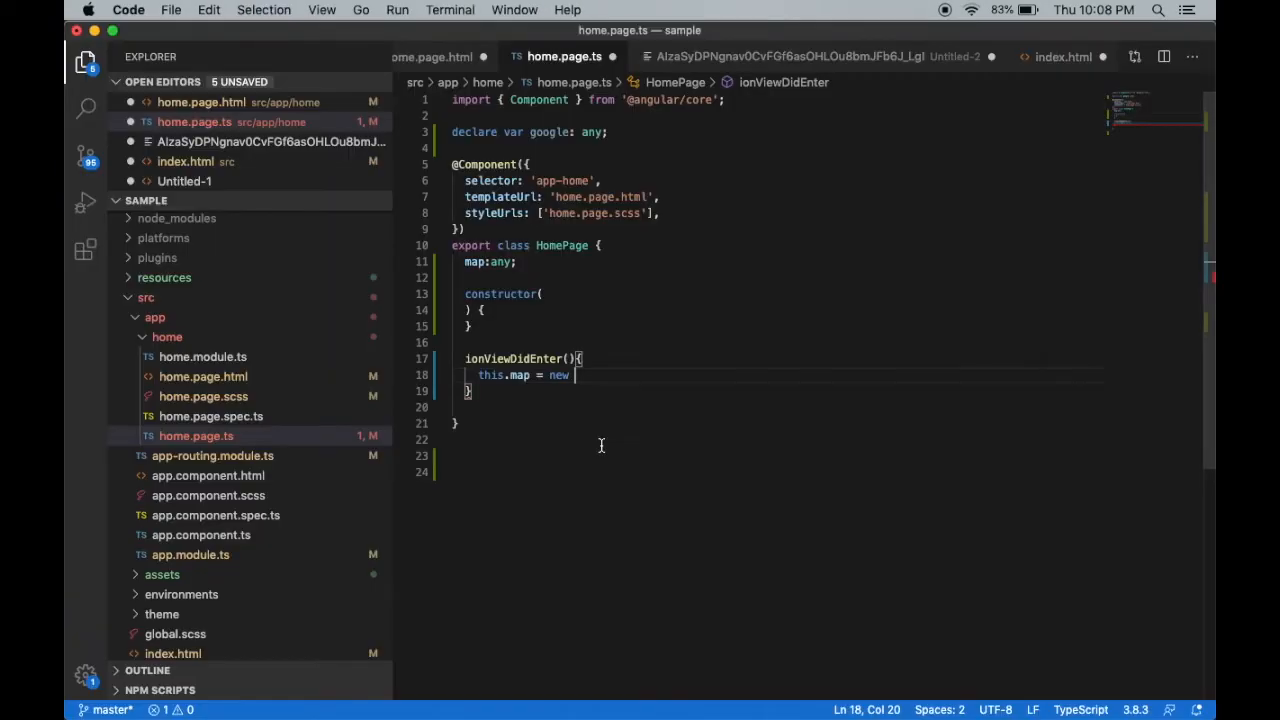
type("google.m")
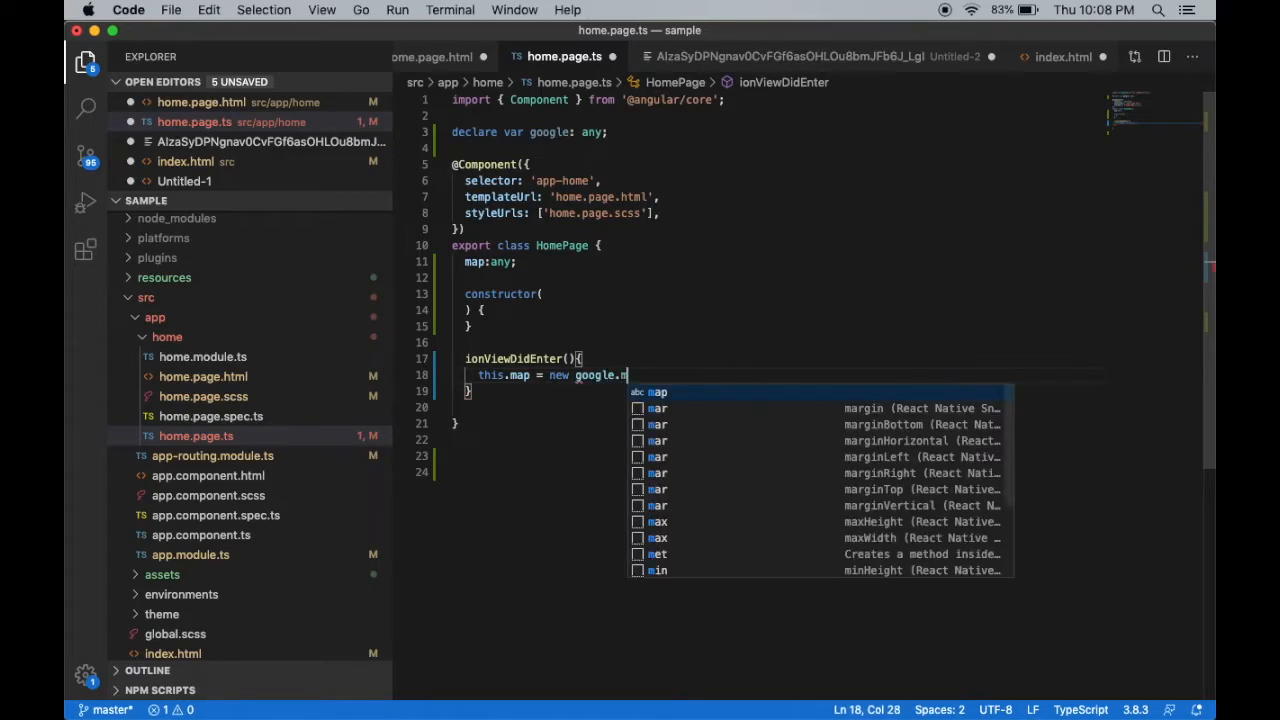
type("aps")
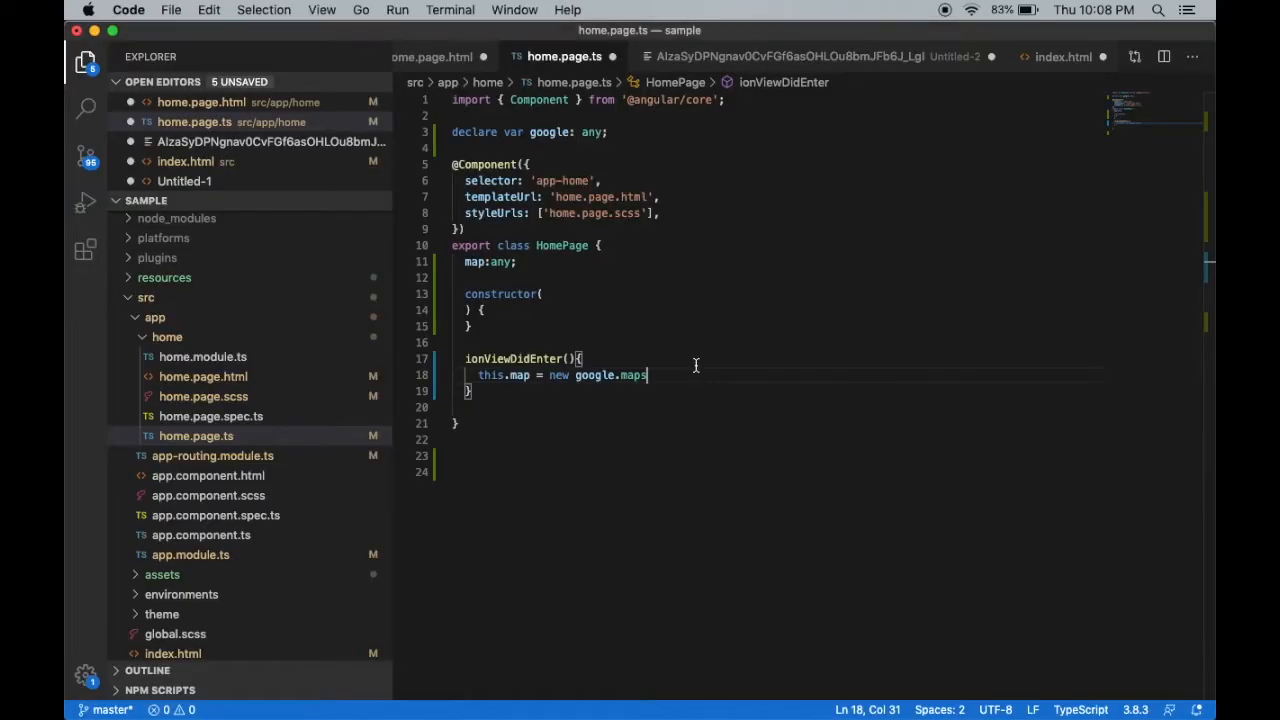
type(".Map()")
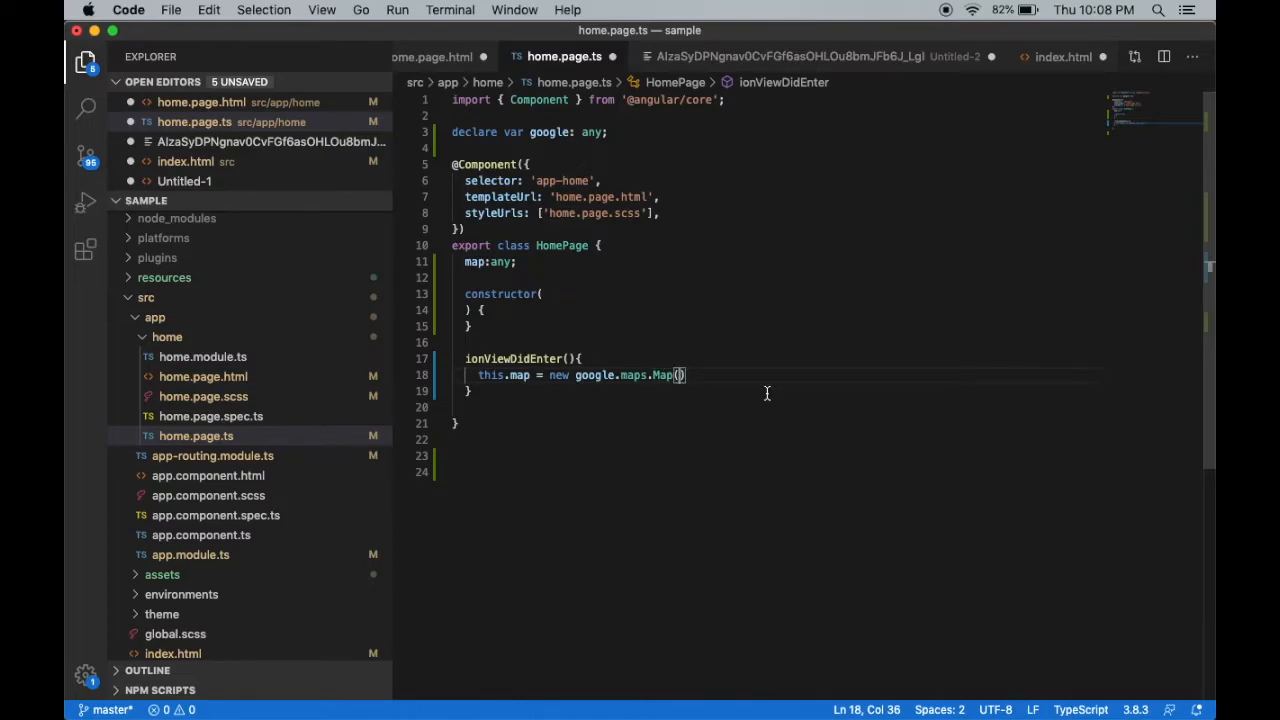
type("document.getElementById(\"")
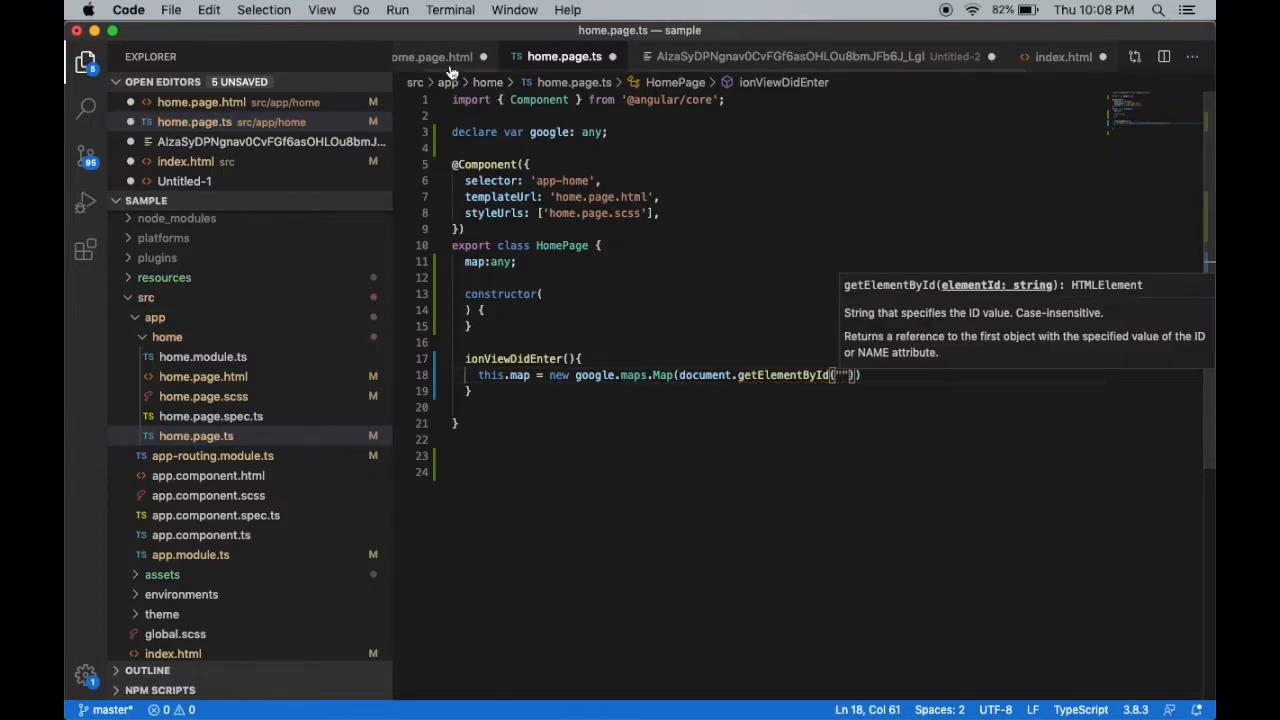
Confirm the map element id against home.page.html and save home.page.ts
left_click(430, 56)
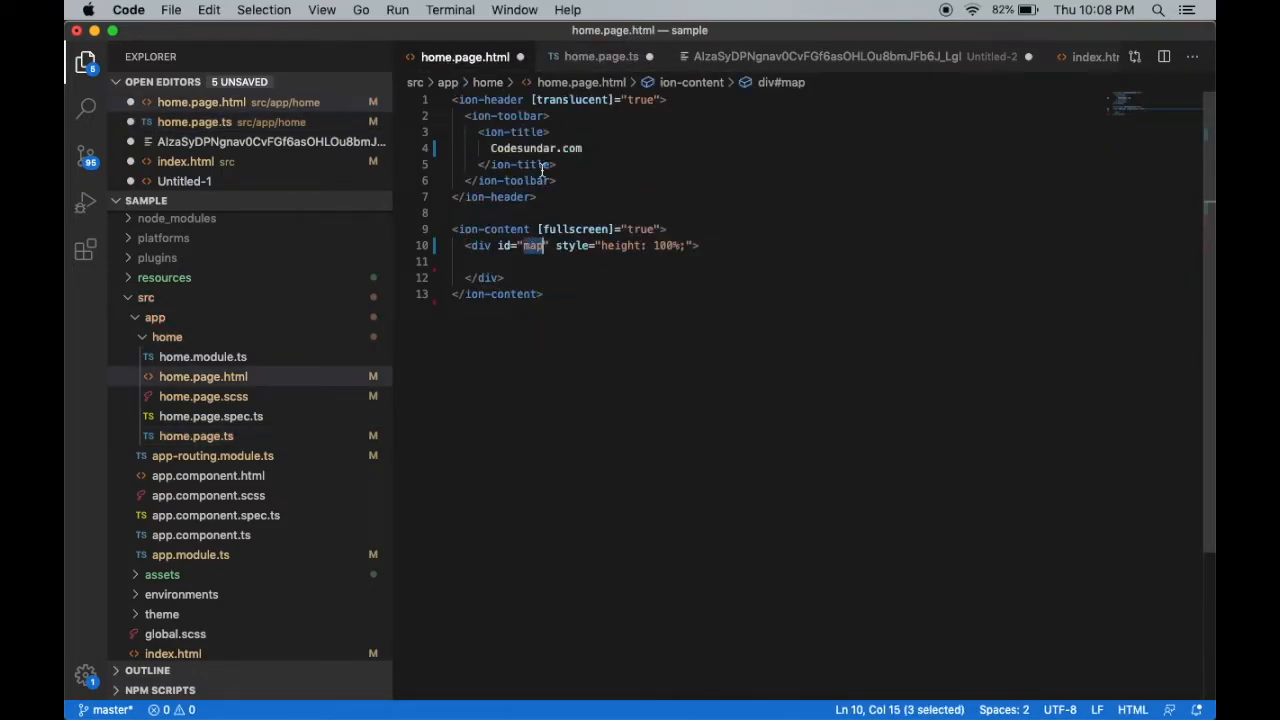
left_click(600, 56)
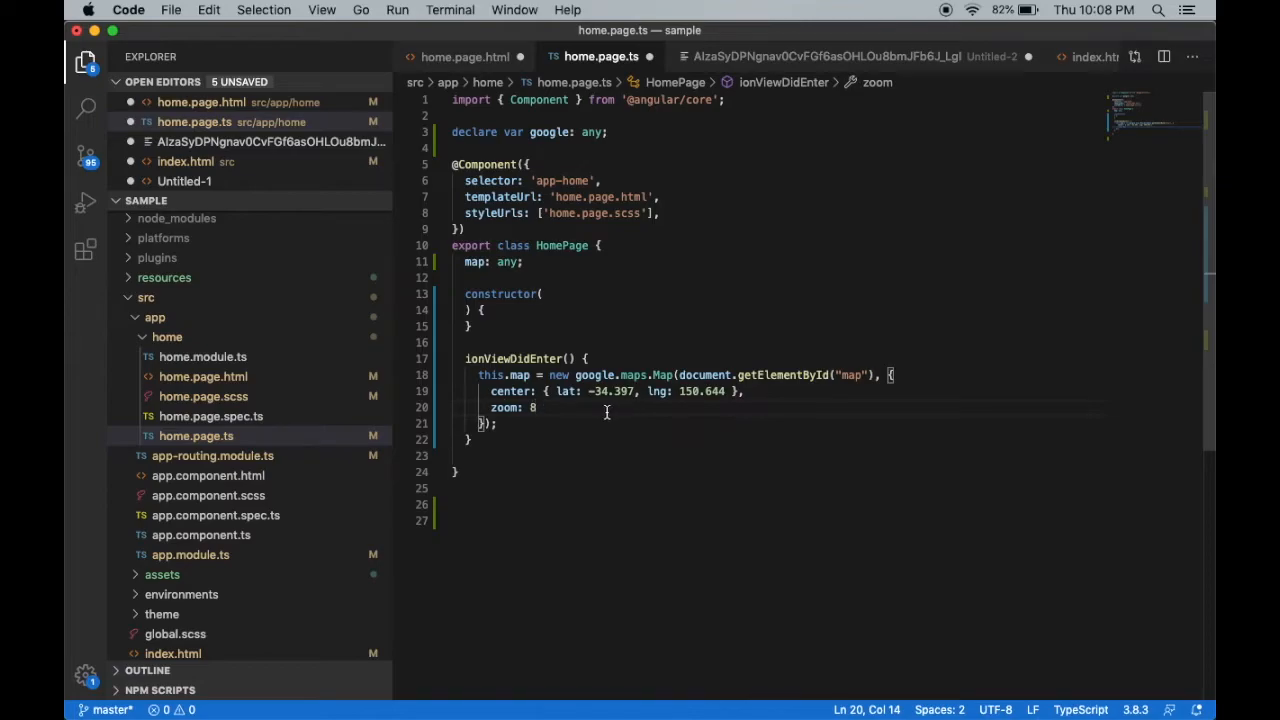
key("Enter")
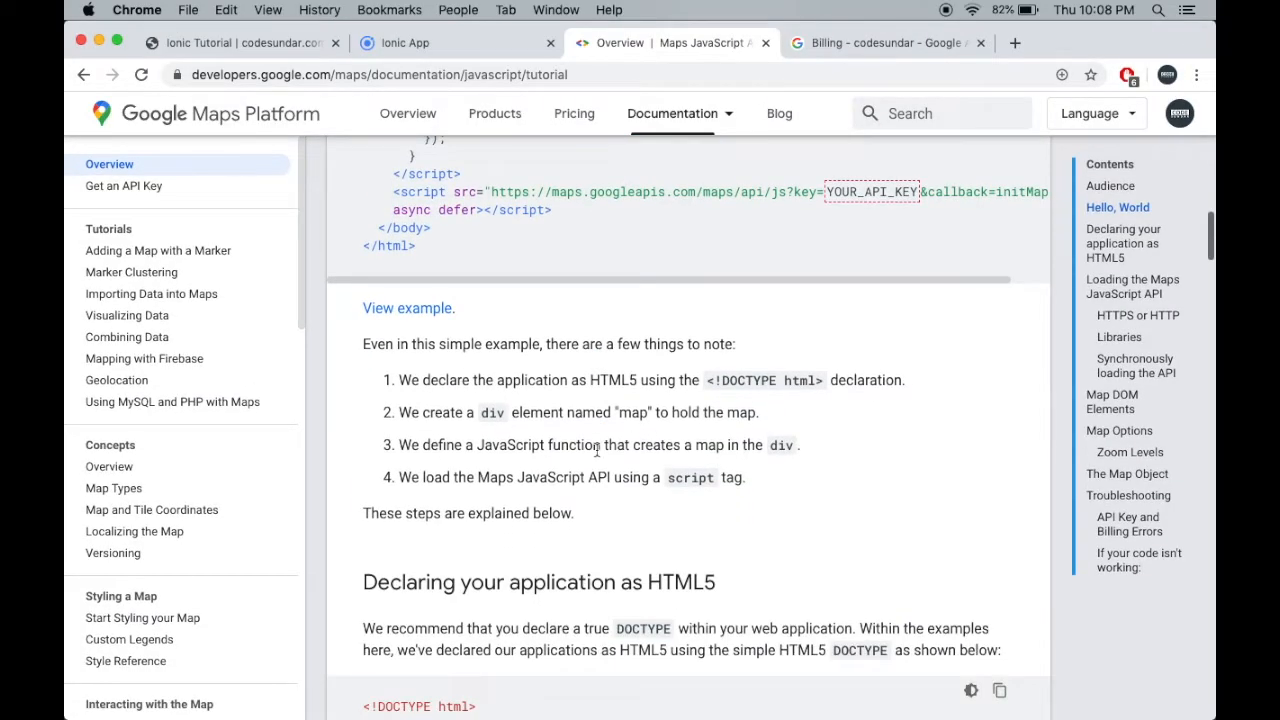
Check the localhost:8100 console for the billing error and reload so the Sydney map renders
scroll("down", 3)
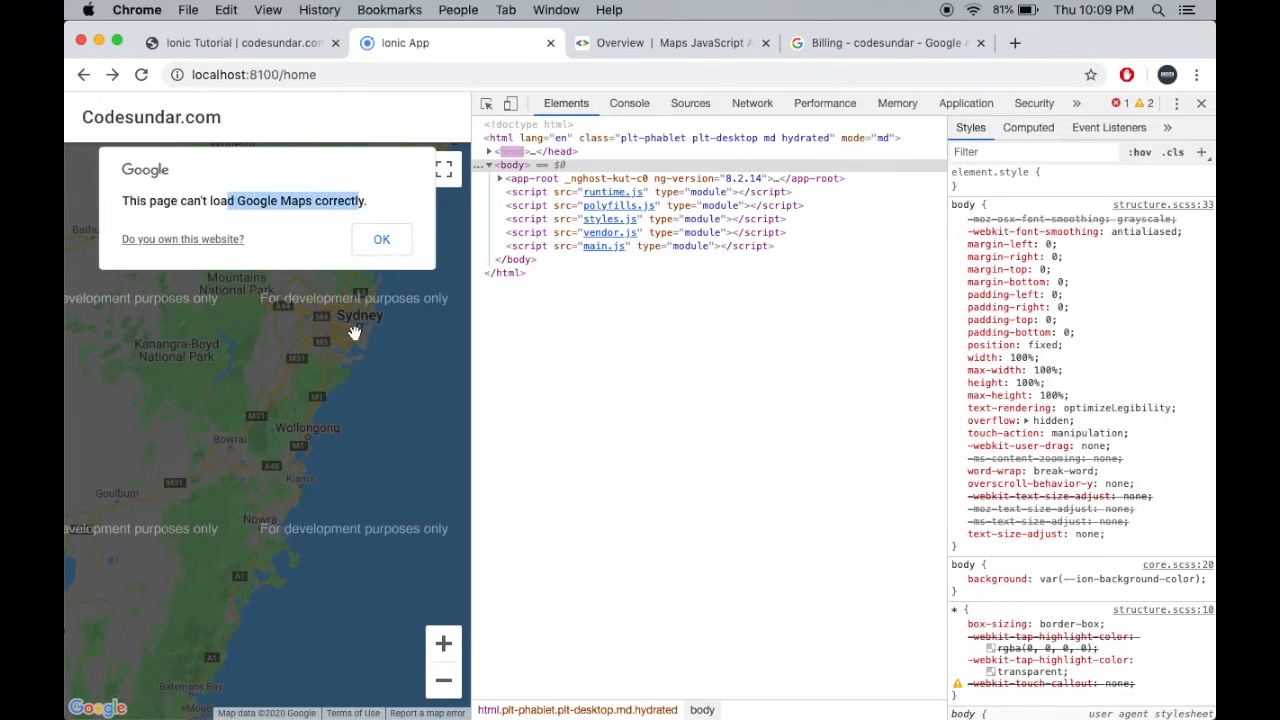
left_click(628, 104)
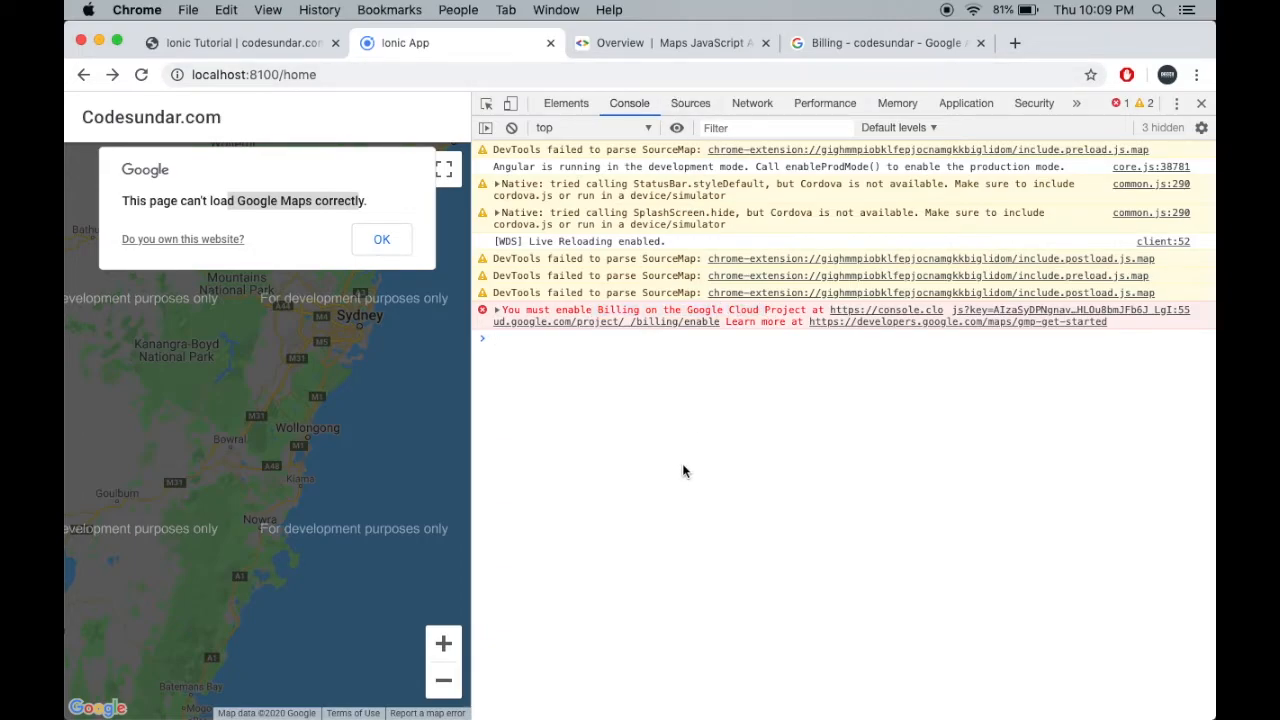
left_click(380, 240)
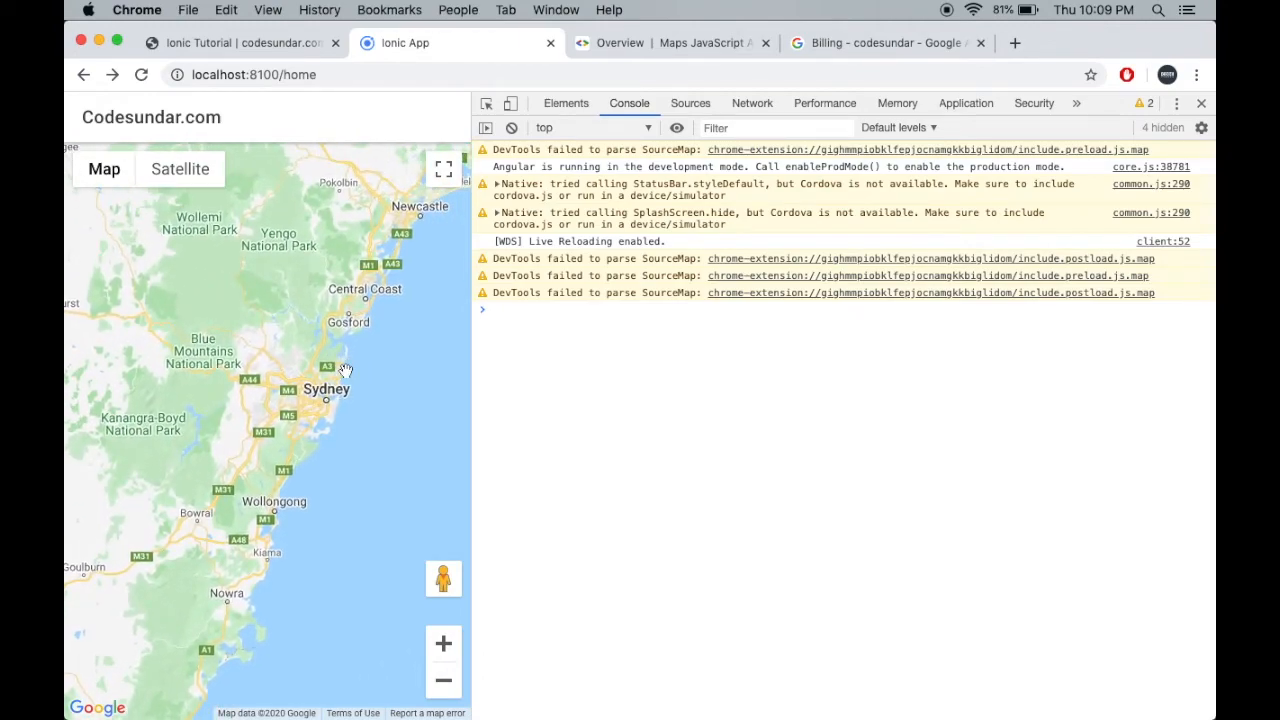
mouse_move(628, 384)
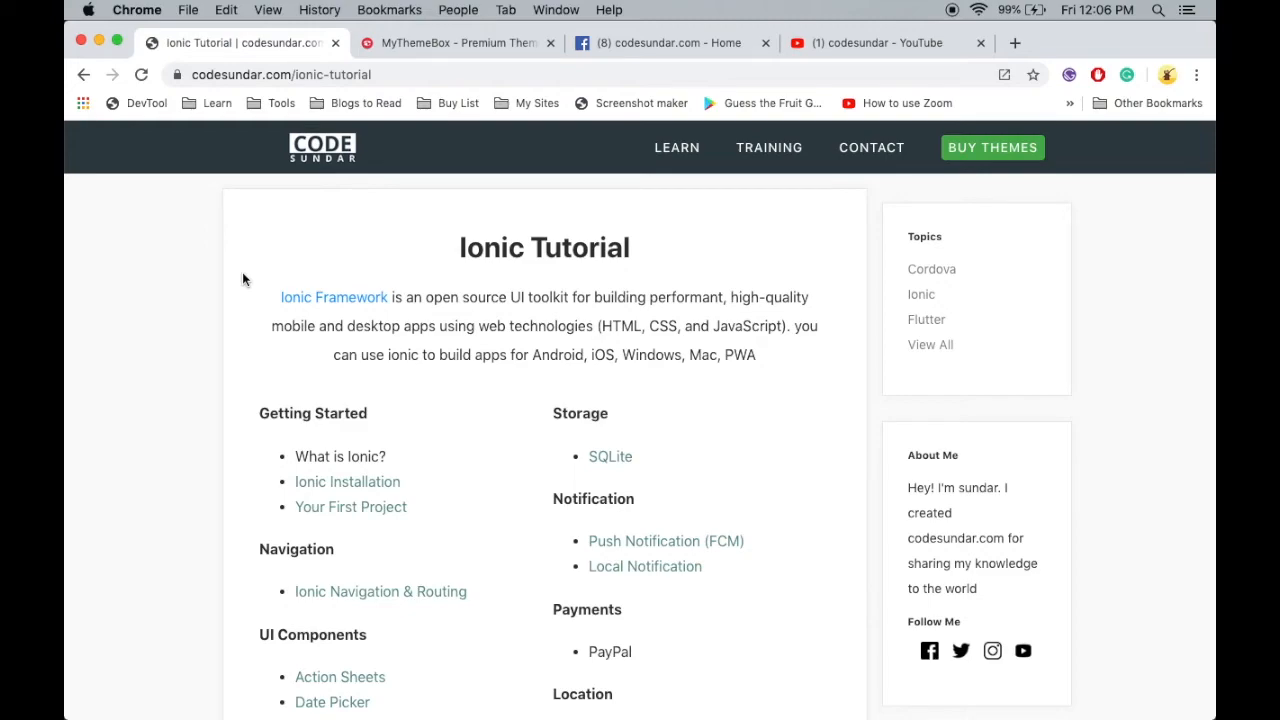
Browse the codesundar YouTube and MyThemeBox tabs, then return to codesundar and show its TRAINING page
left_click(280, 74)
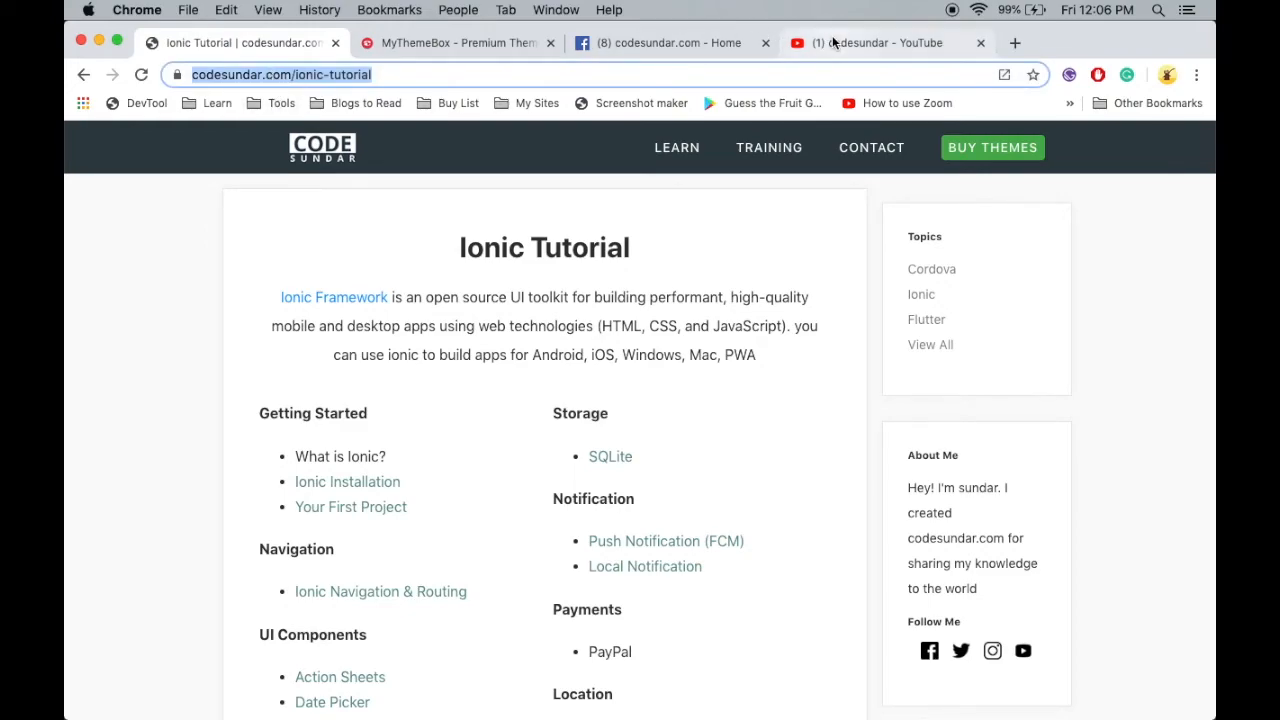
left_click(880, 44)
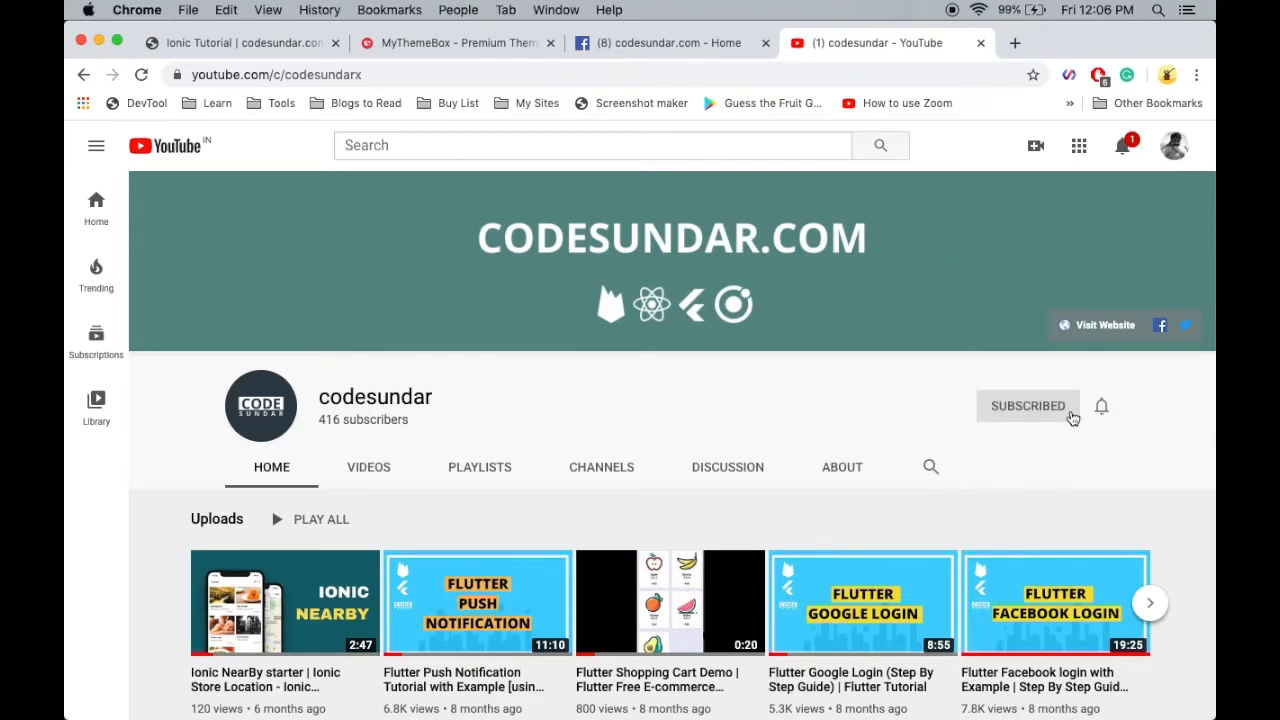
left_click(1100, 406)
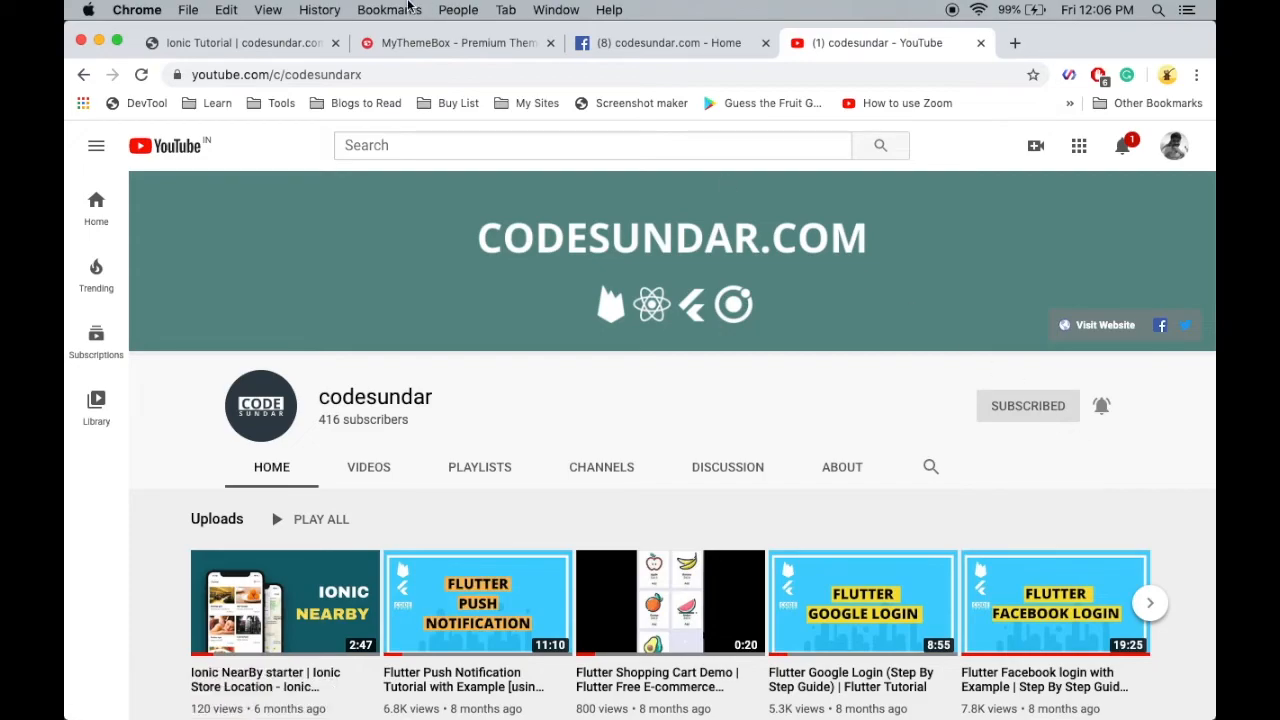
left_click(456, 42)
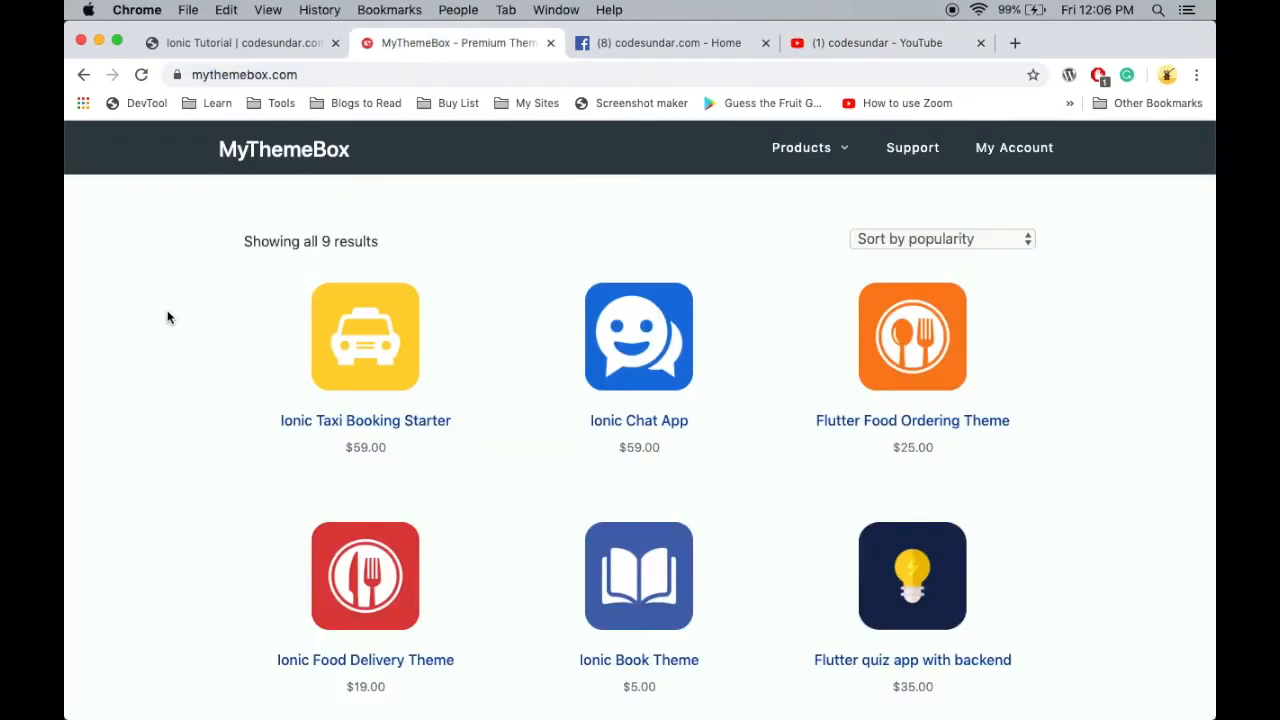
mouse_move(182, 278)
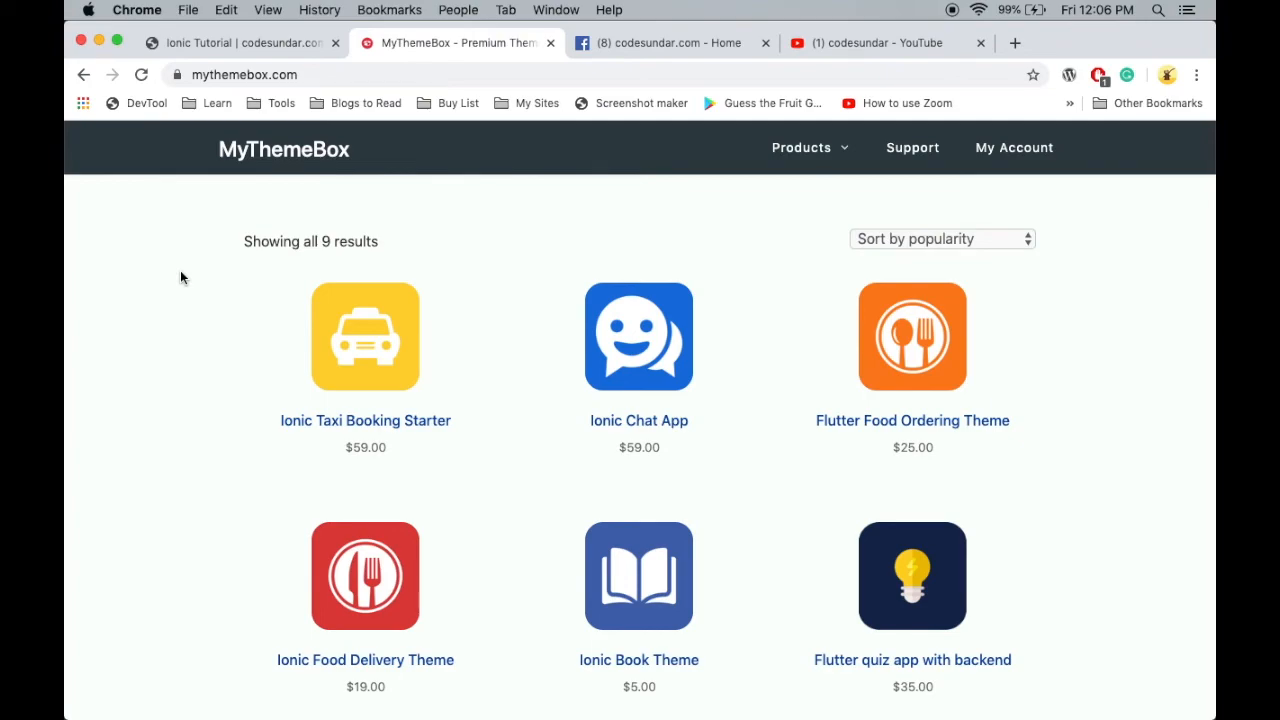
left_click(240, 42)
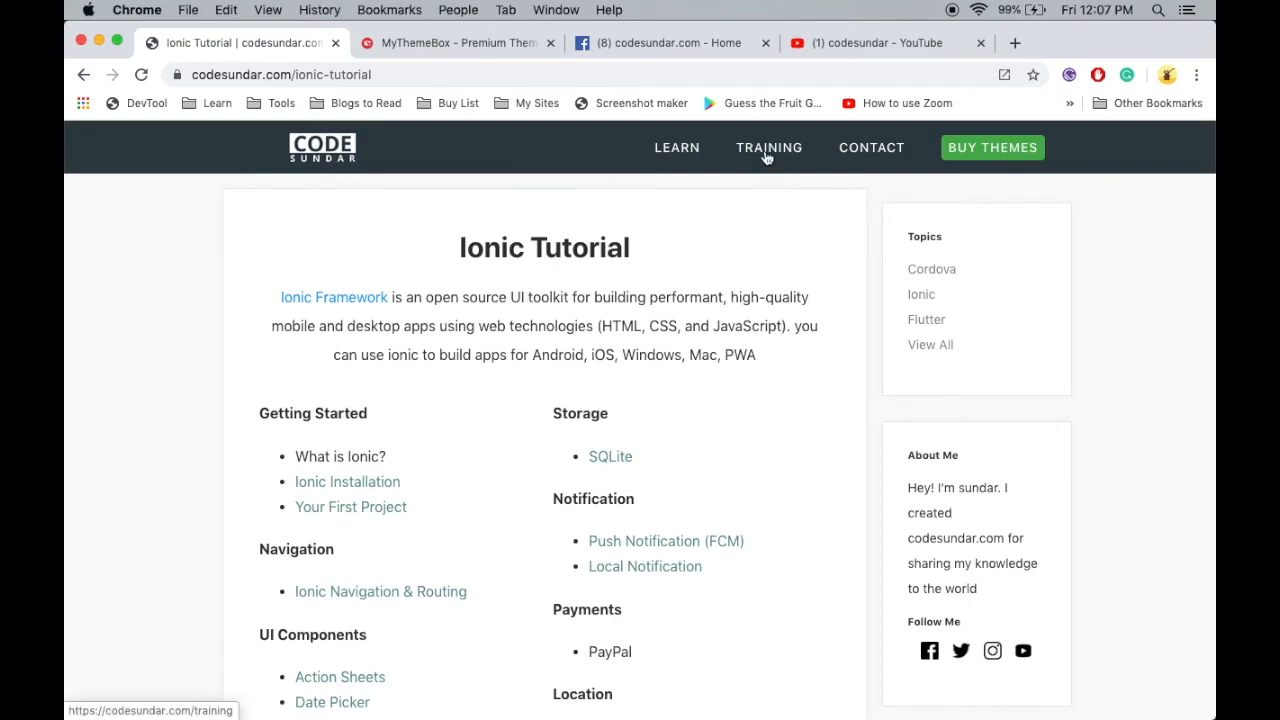
left_click(768, 148)
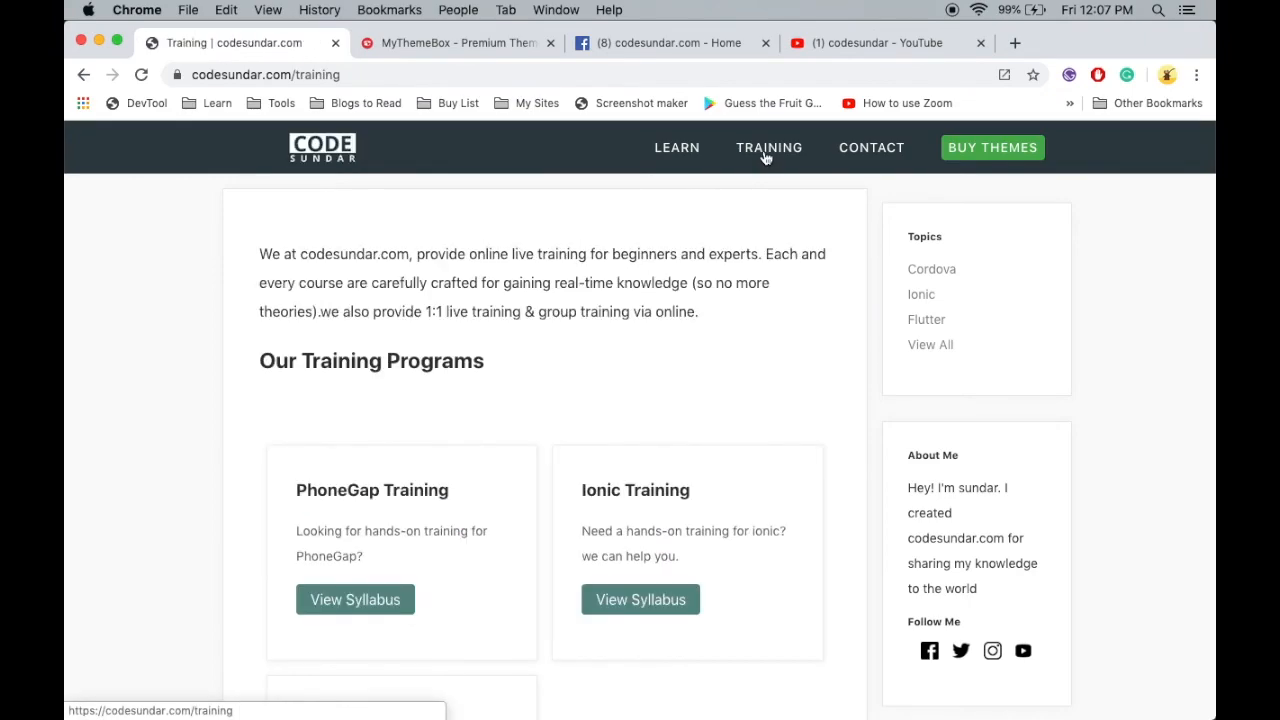